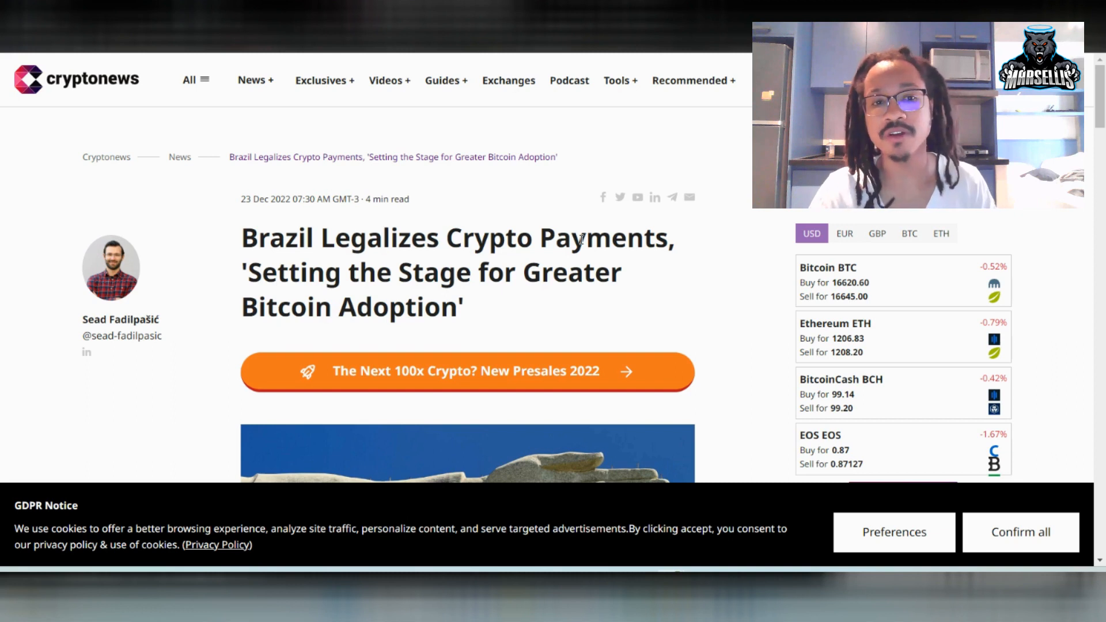
{"action": "mouse_move", "coordinate": [609, 145]}
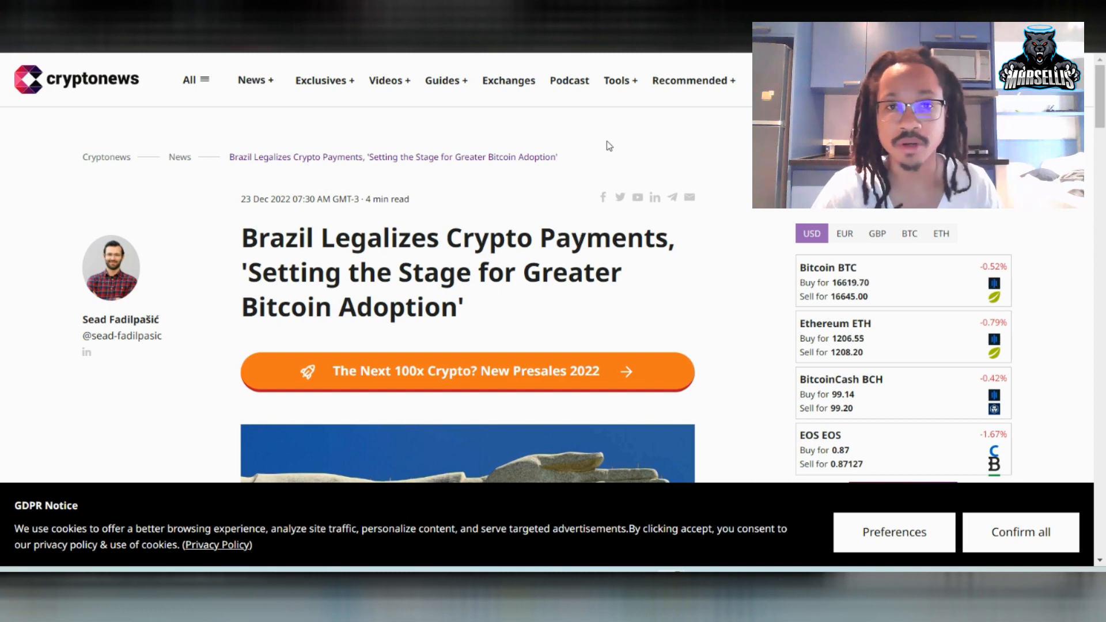
{"action": "mouse_move", "coordinate": [548, 224]}
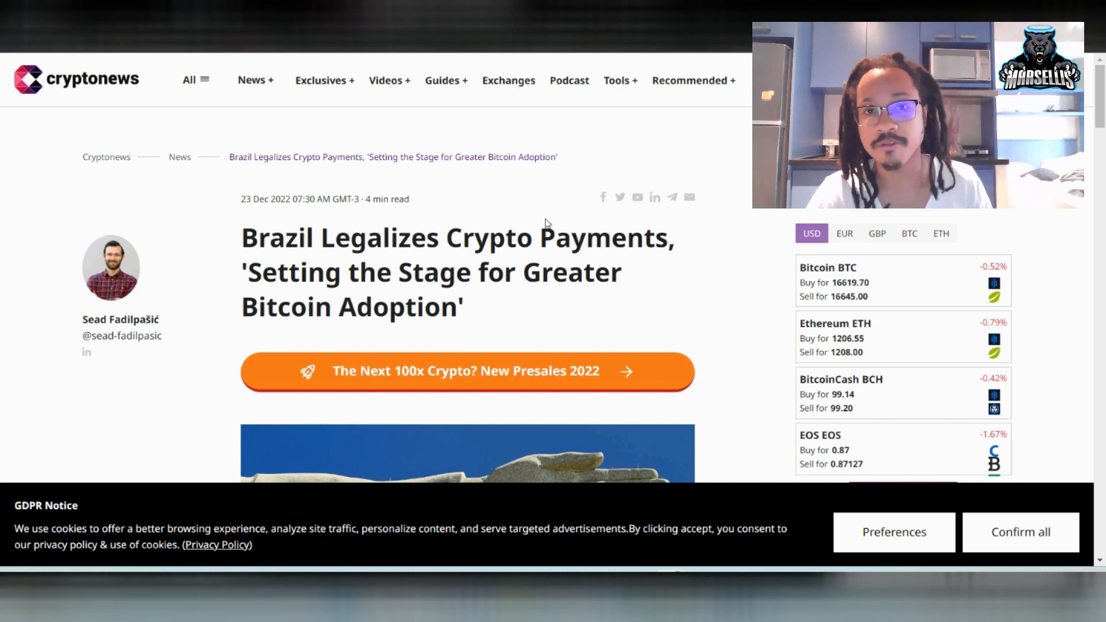
- Highlight the Brazil crypto payments article headline and skim the opening paragraphs
{"action": "scroll", "scroll_direction": "down", "scroll_amount": 3}
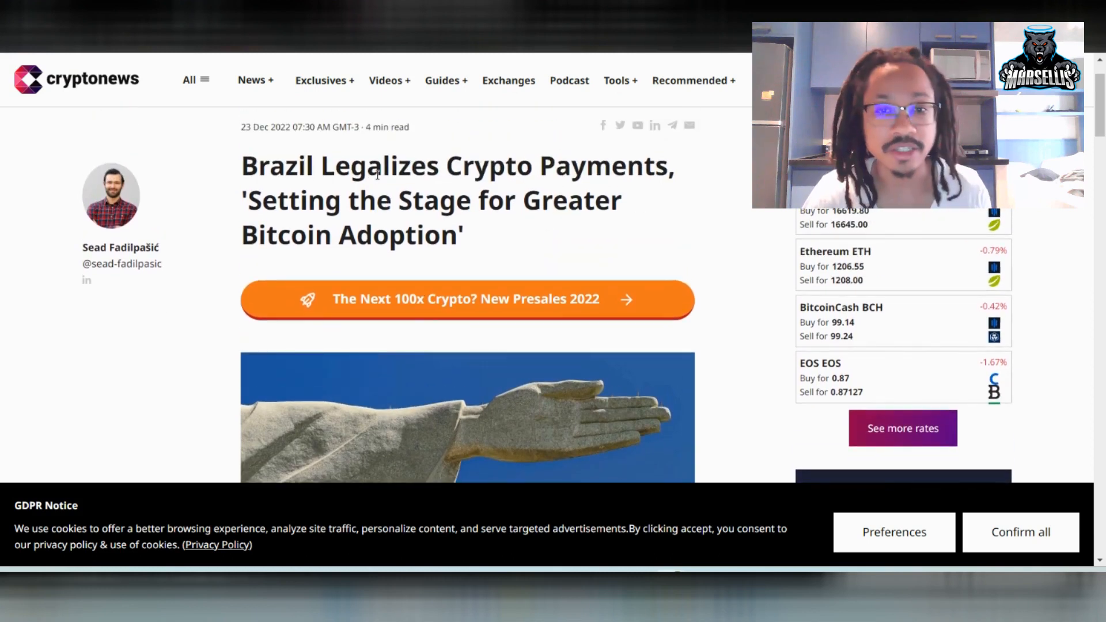
{"action": "left_click_drag", "start_coordinate": [241, 165], "coordinate": [437, 200]}
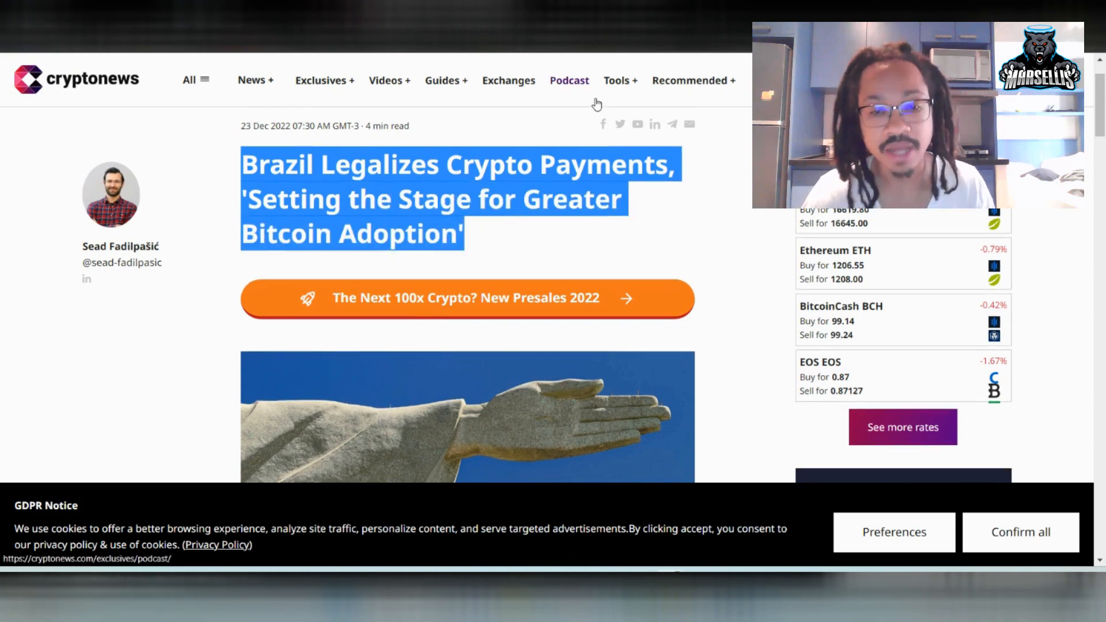
{"action": "scroll", "scroll_direction": "down", "scroll_amount": 3}
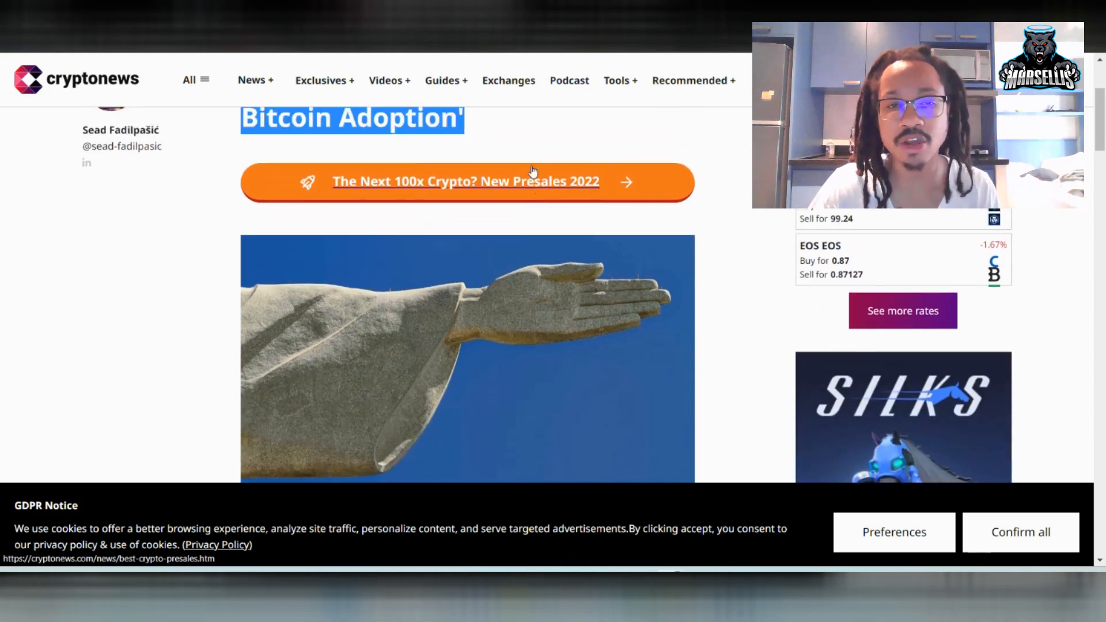
{"action": "scroll", "scroll_direction": "down", "scroll_amount": 3}
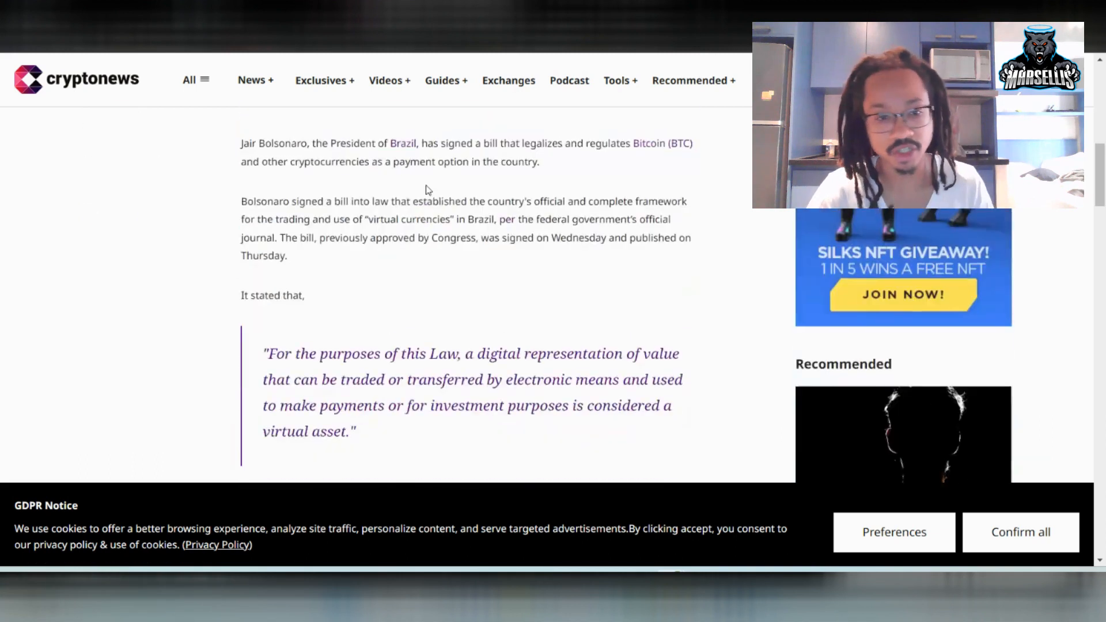
{"action": "scroll", "scroll_direction": "up", "scroll_amount": 3}
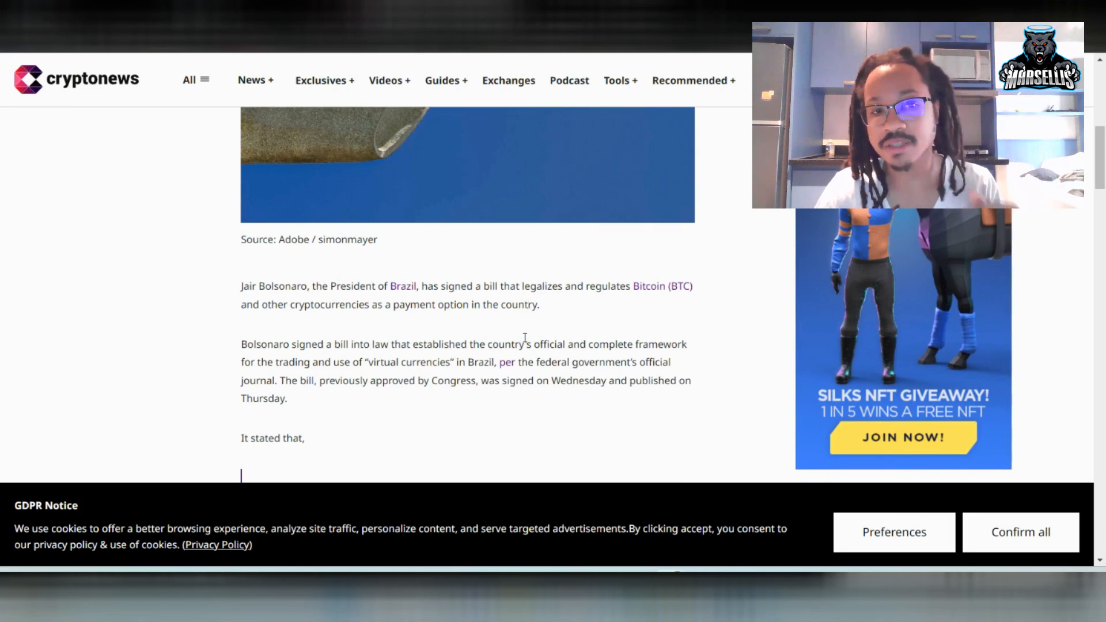
- Start highlighting words in the opening paragraph, clear the partial highlight, and read on
{"action": "double_click", "coordinate": [358, 304]}
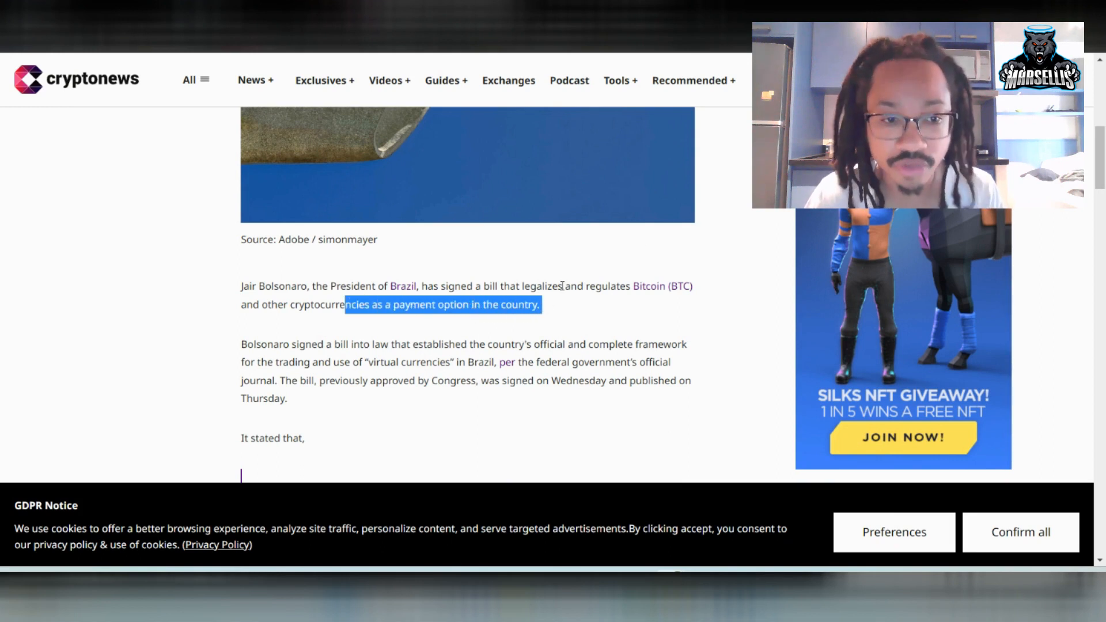
{"action": "left_click", "coordinate": [261, 356]}
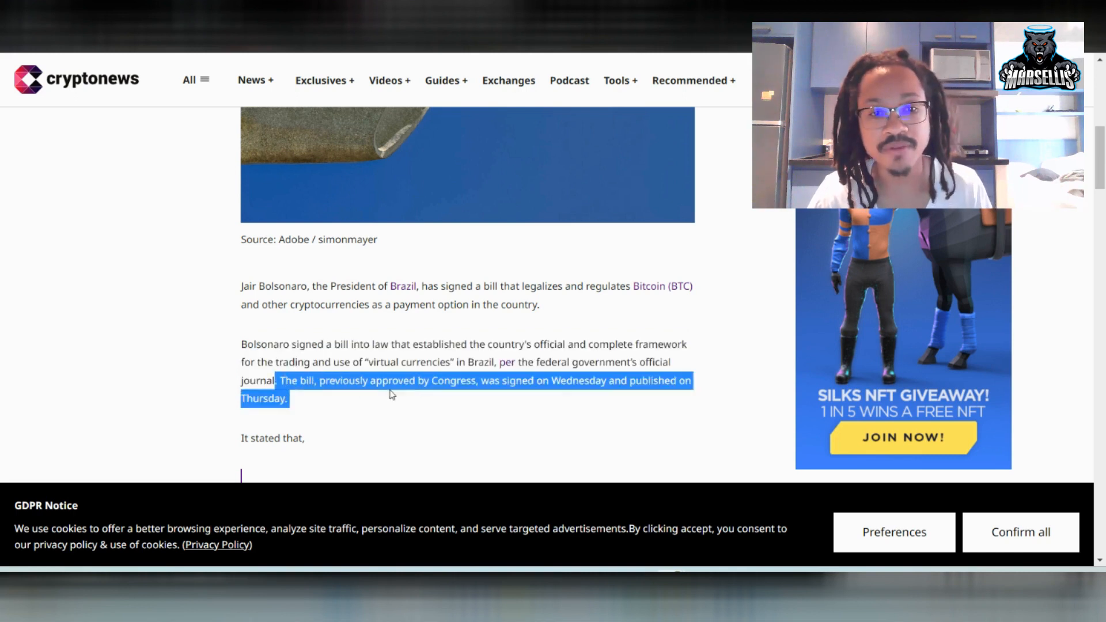
{"action": "mouse_move", "coordinate": [546, 411]}
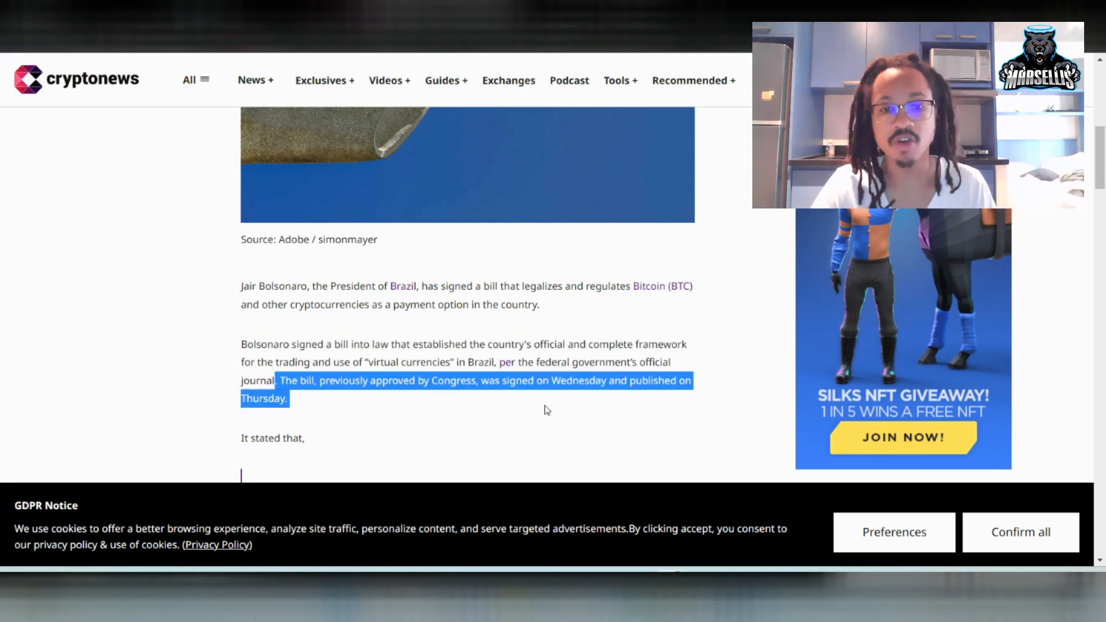
{"action": "scroll", "scroll_direction": "down", "scroll_amount": 3}
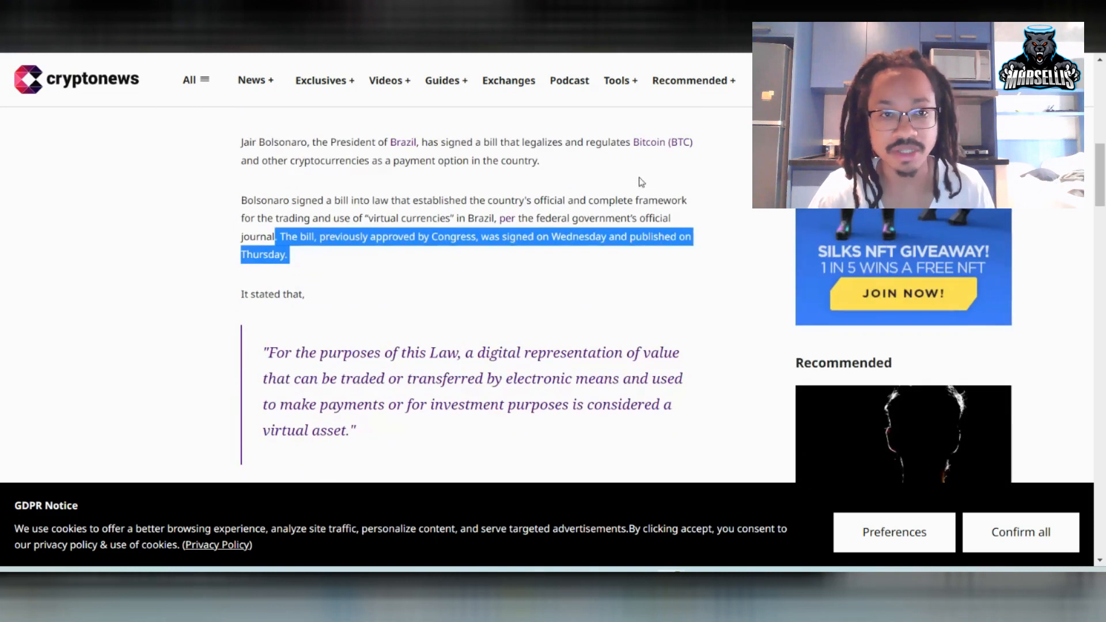
- Highlight the italic quoted definition of a virtual asset, then clear it and continue reading
{"action": "scroll", "scroll_direction": "down", "scroll_amount": 3}
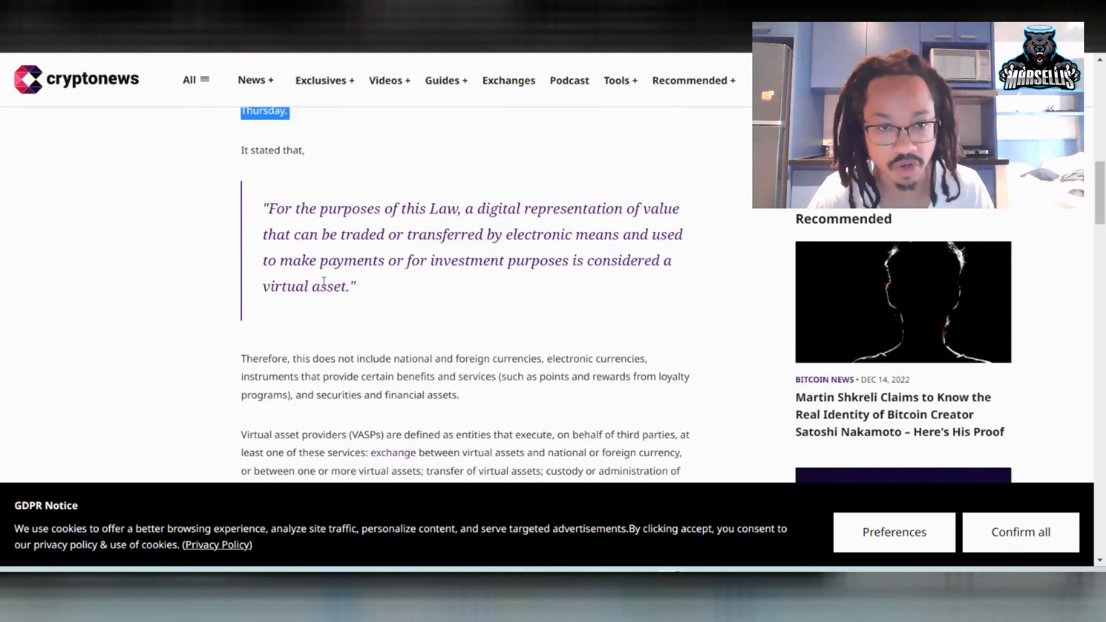
{"action": "left_click_drag", "start_coordinate": [264, 208], "coordinate": [392, 208]}
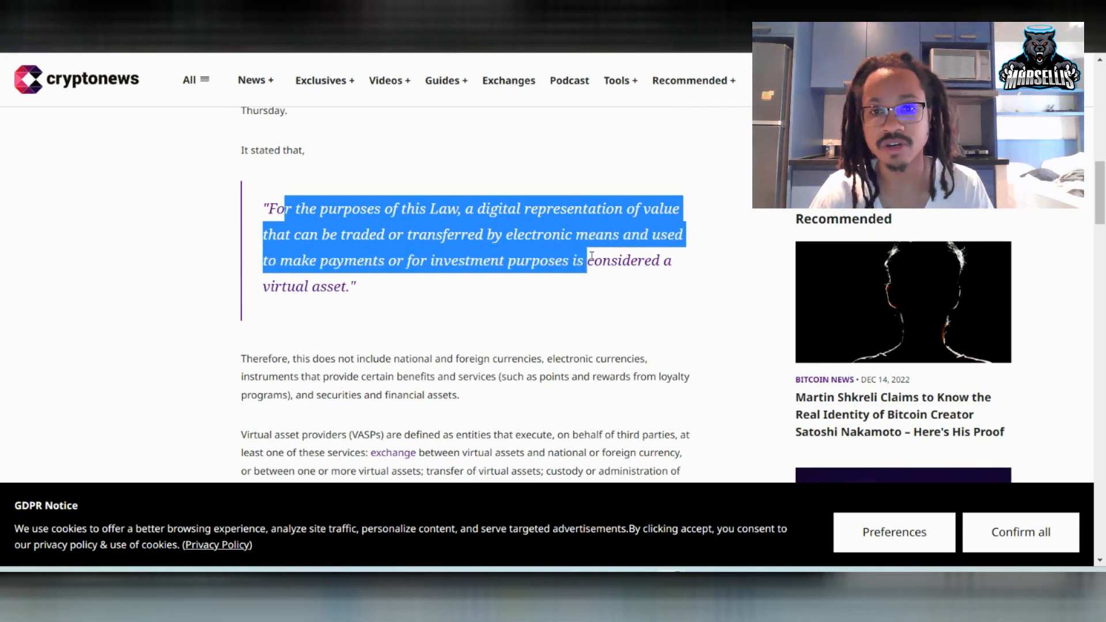
{"action": "mouse_move", "coordinate": [599, 254]}
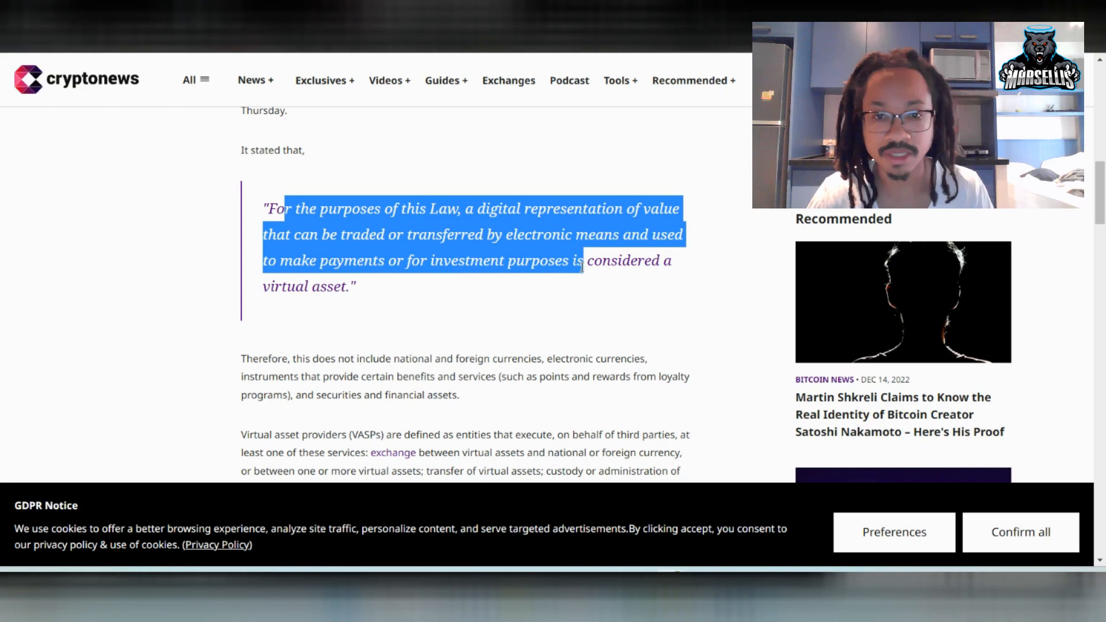
{"action": "left_click", "coordinate": [607, 267]}
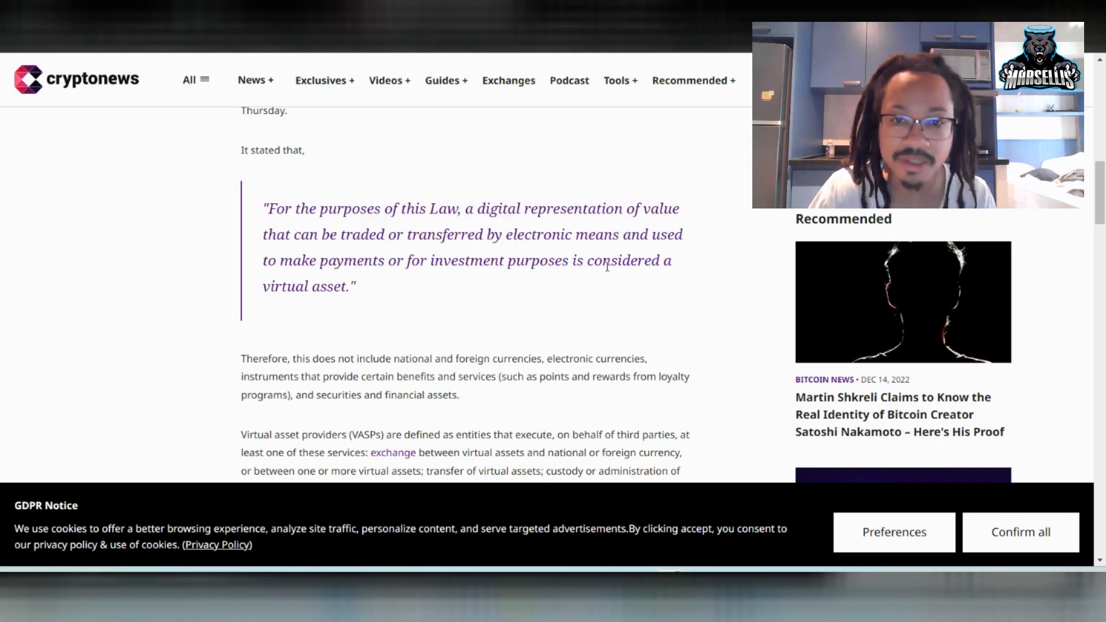
{"action": "mouse_move", "coordinate": [568, 352]}
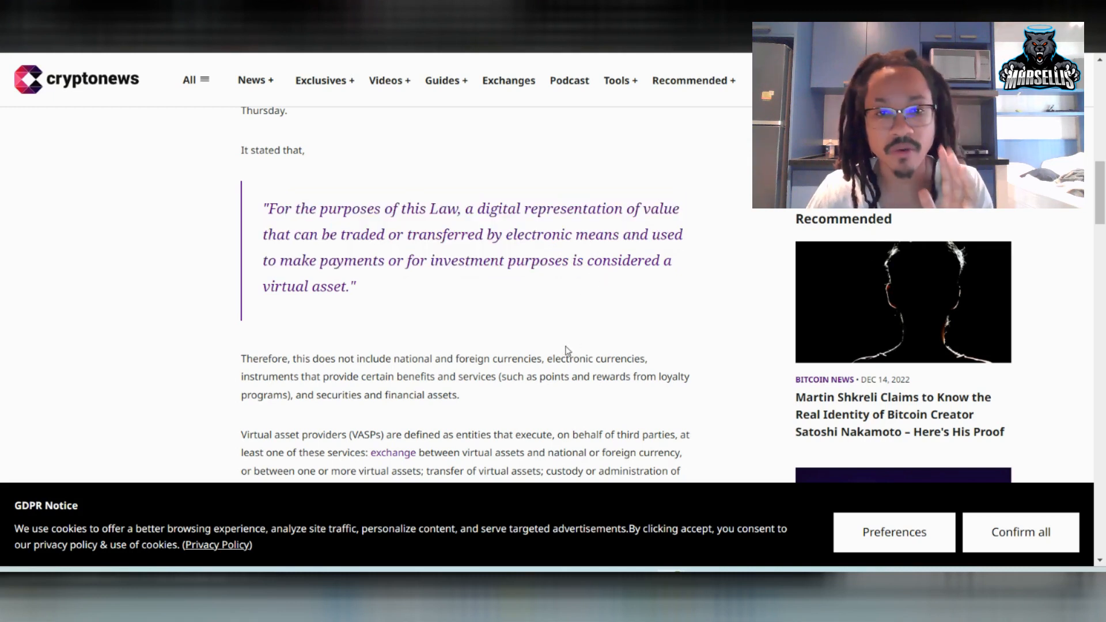
{"action": "mouse_move", "coordinate": [578, 284]}
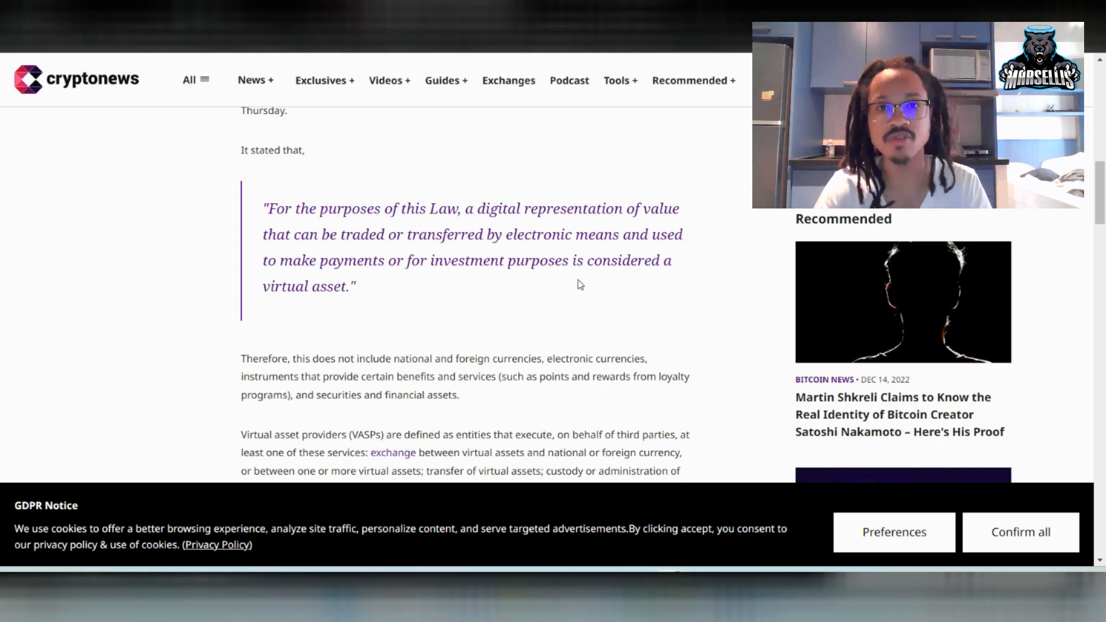
{"action": "mouse_move", "coordinate": [568, 179]}
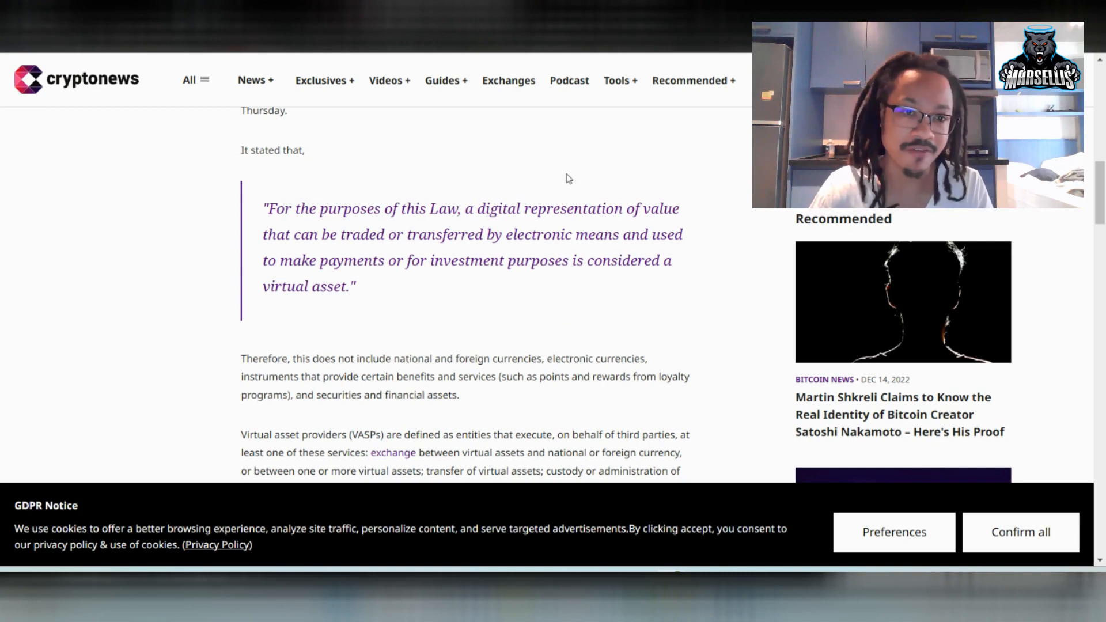
{"action": "scroll", "scroll_direction": "down", "scroll_amount": 3}
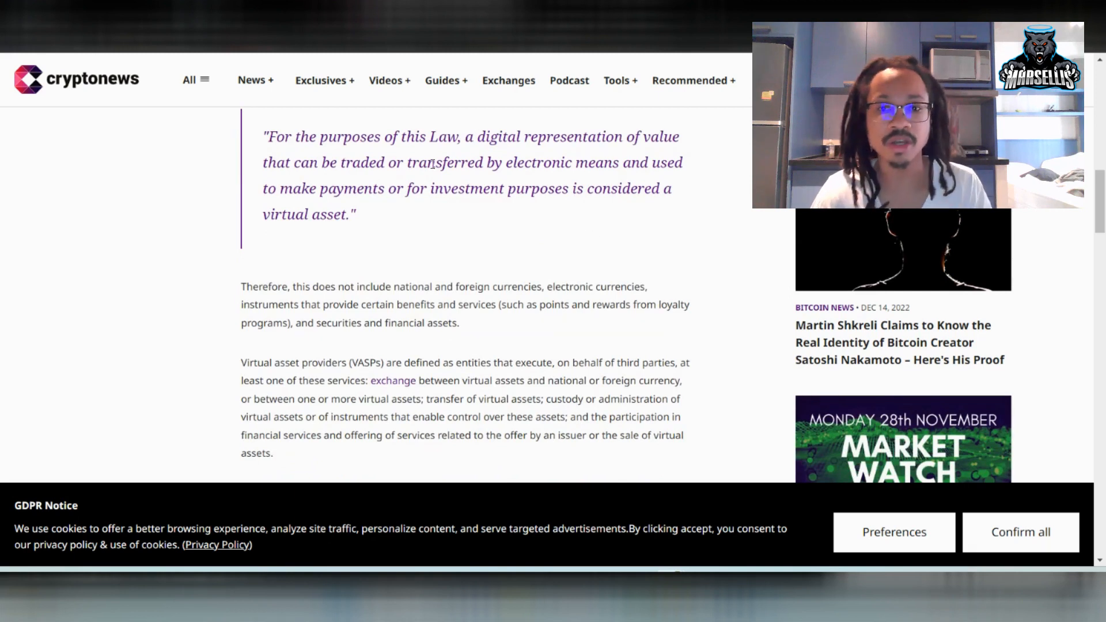
{"action": "mouse_move", "coordinate": [408, 179]}
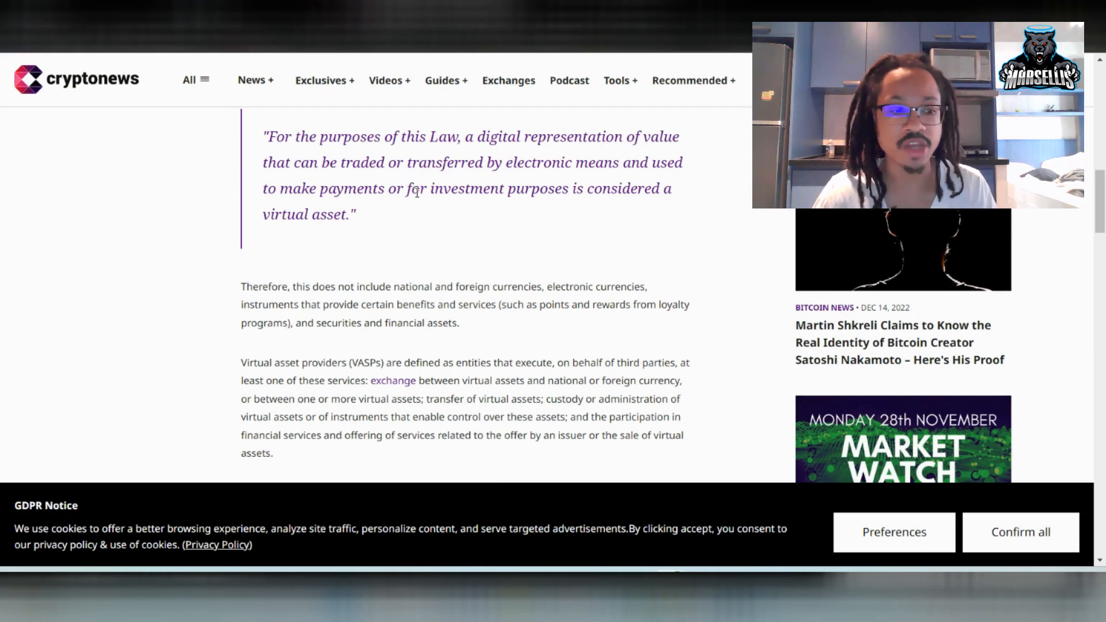
{"action": "mouse_move", "coordinate": [505, 267]}
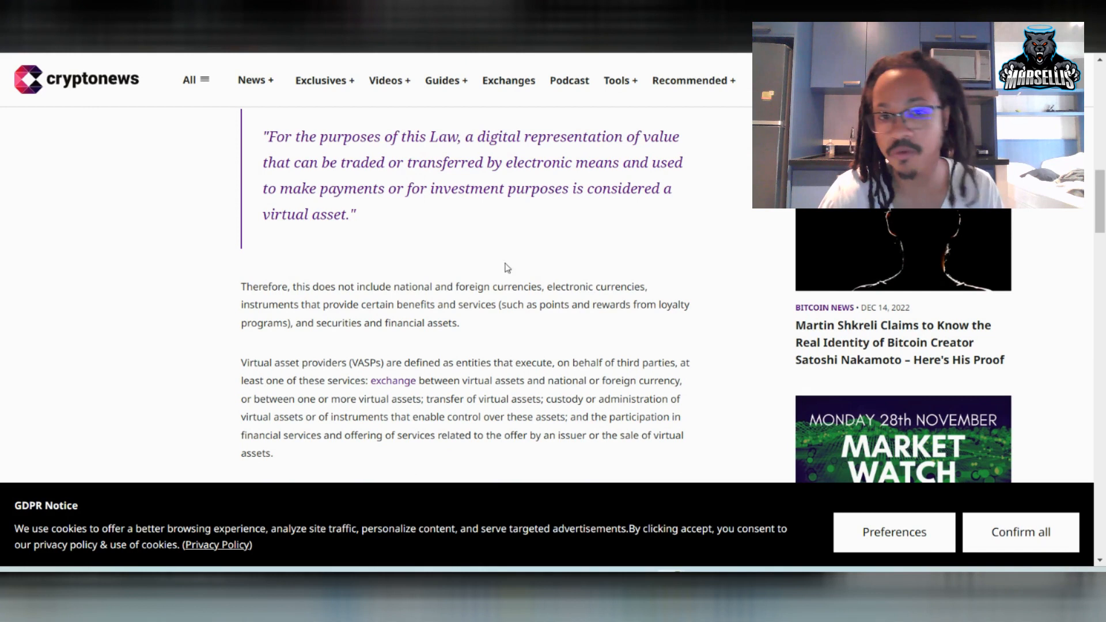
- Read through the exclusions paragraph, clearing the 'Therefore' paragraph highlight, toward the VASPs definition
{"action": "scroll", "scroll_direction": "down", "scroll_amount": 3}
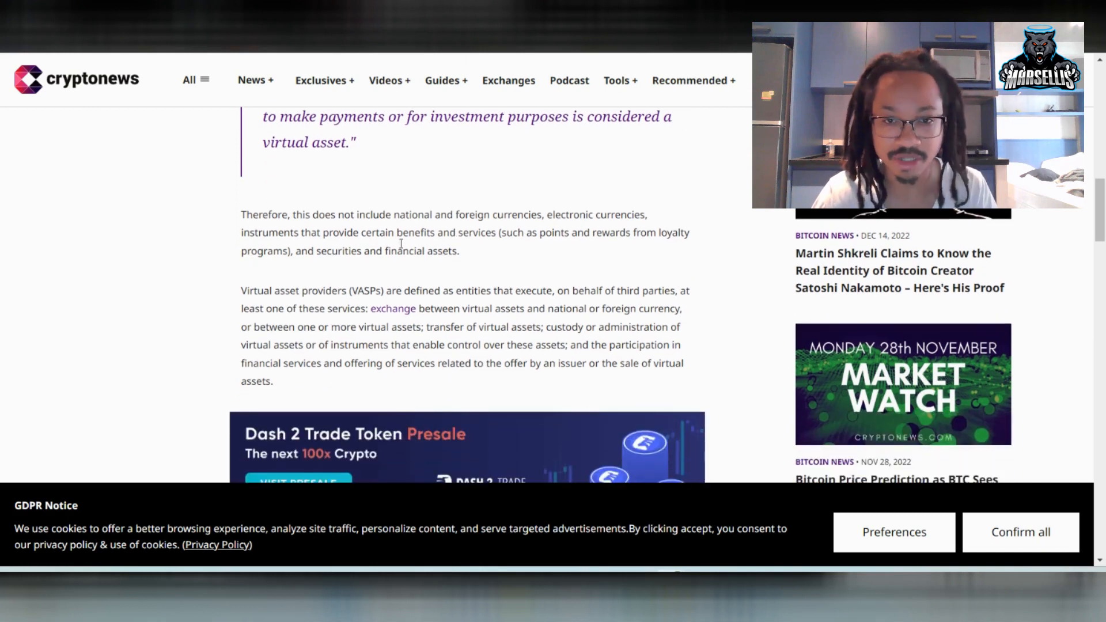
{"action": "scroll", "scroll_direction": "down", "scroll_amount": 3}
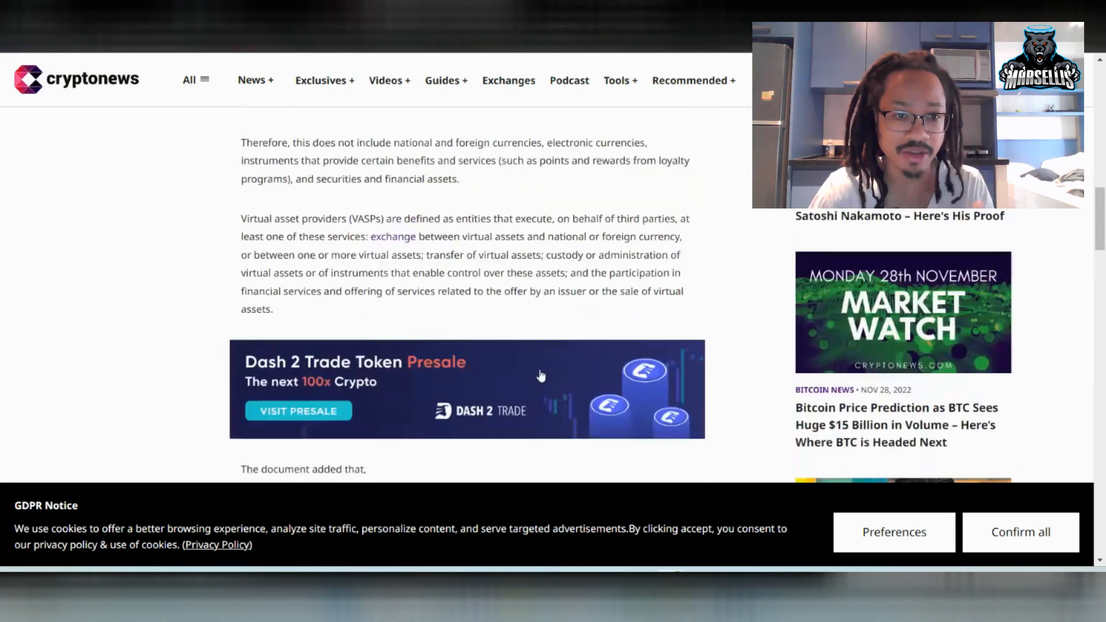
{"action": "scroll", "scroll_direction": "up", "scroll_amount": 3}
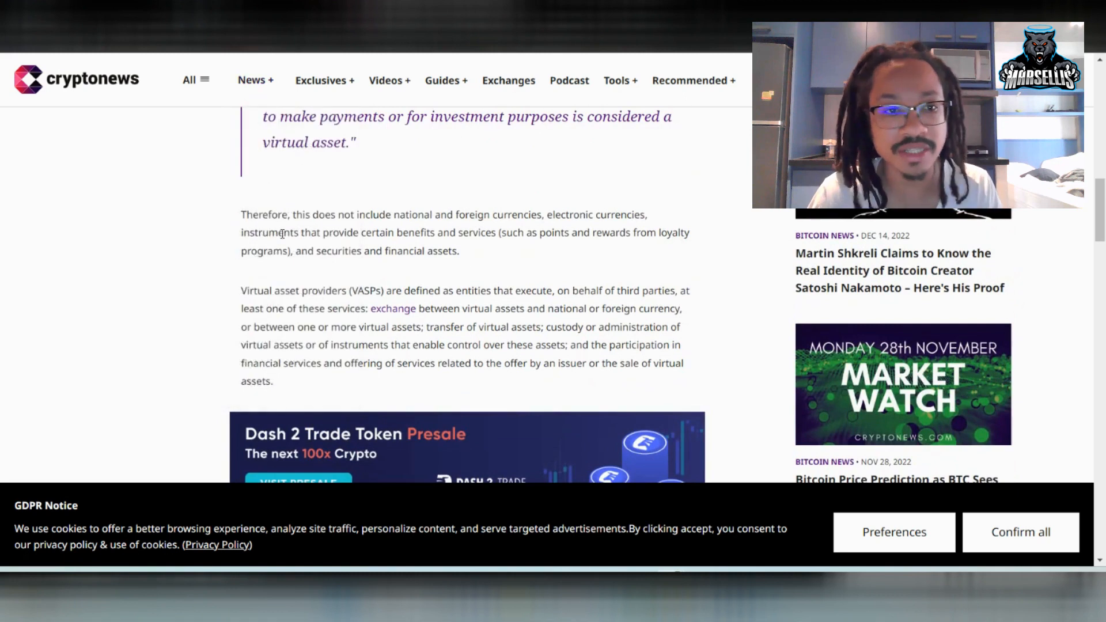
{"action": "mouse_move", "coordinate": [265, 277]}
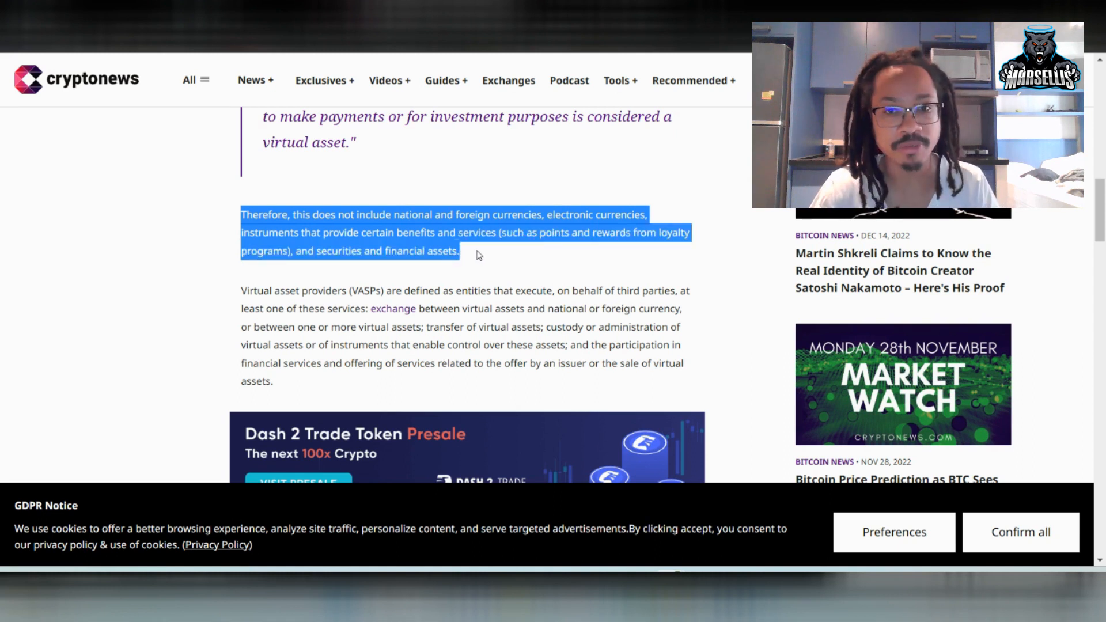
{"action": "left_click", "coordinate": [478, 215]}
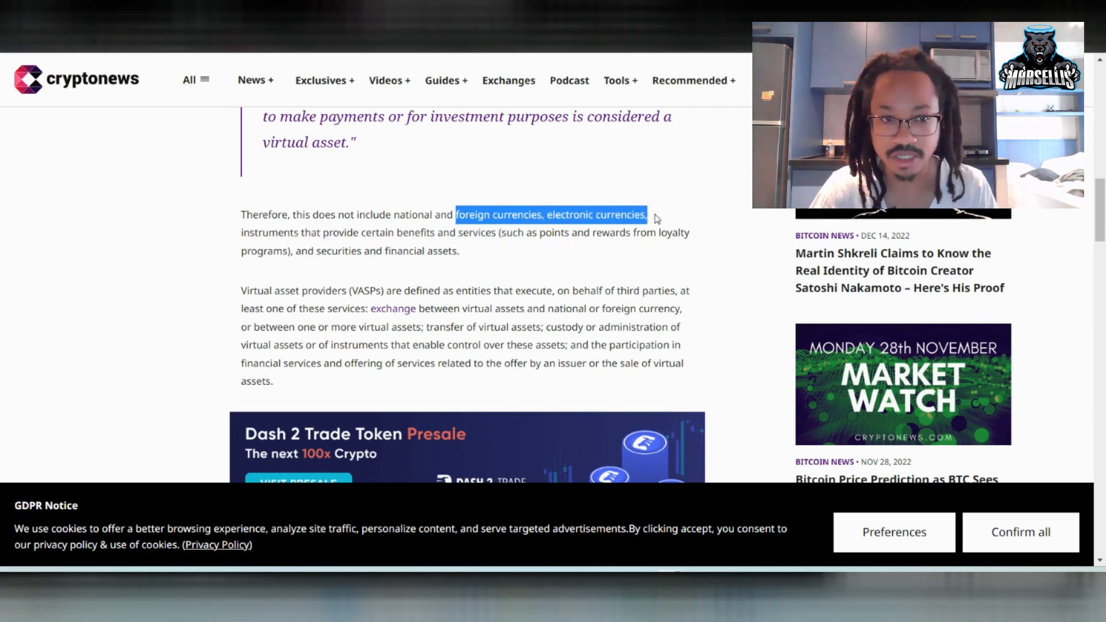
{"action": "scroll", "scroll_direction": "down", "scroll_amount": 3}
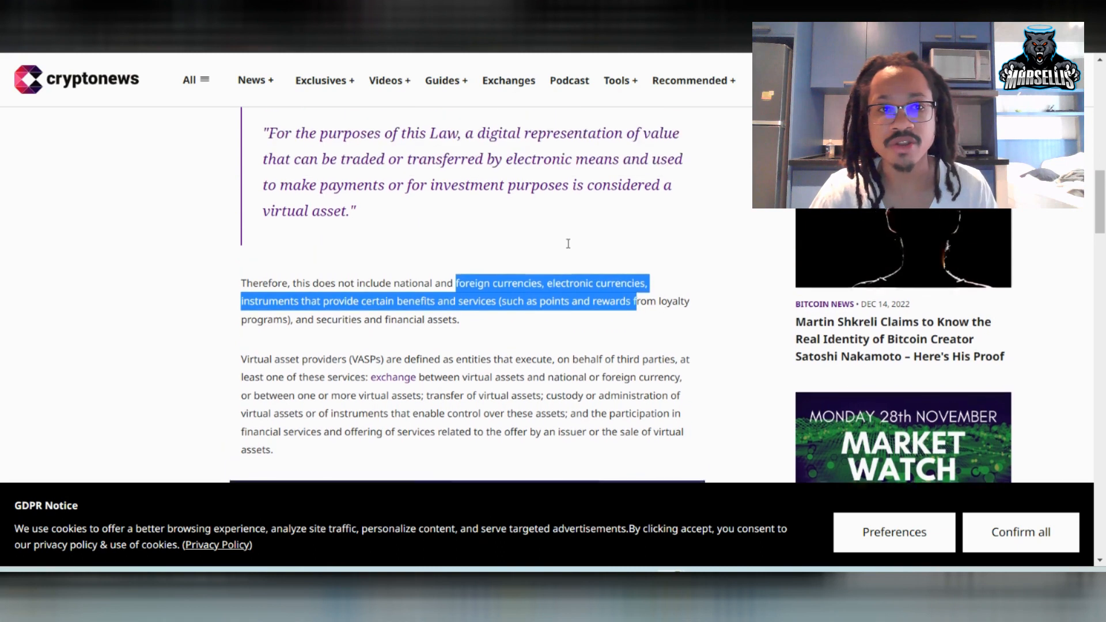
{"action": "scroll", "scroll_direction": "up", "scroll_amount": 3}
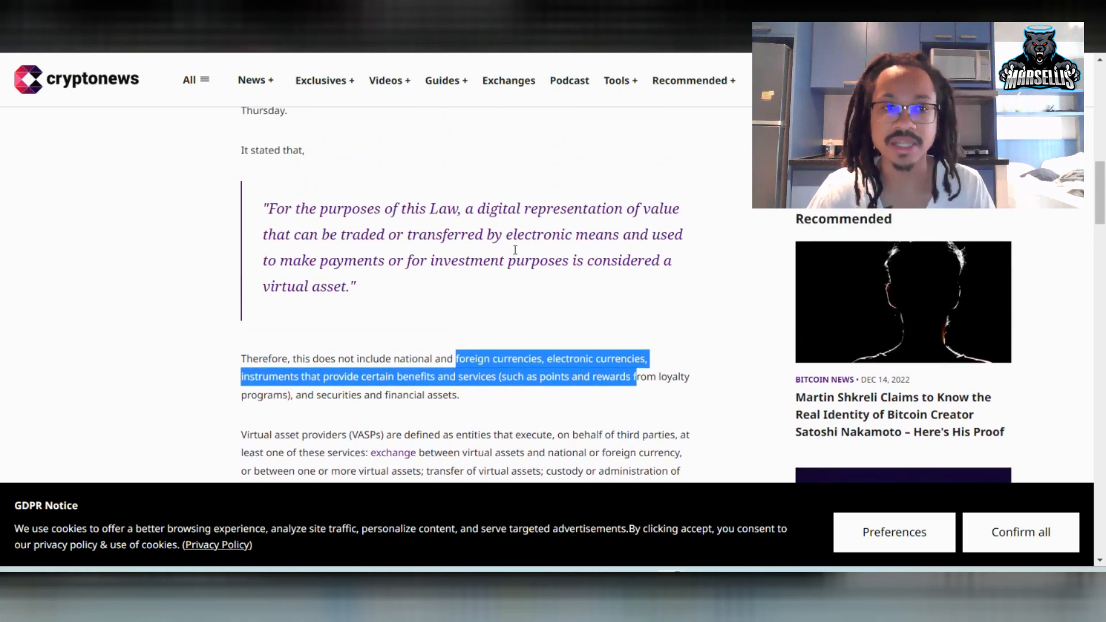
{"action": "scroll", "scroll_direction": "down", "scroll_amount": 3}
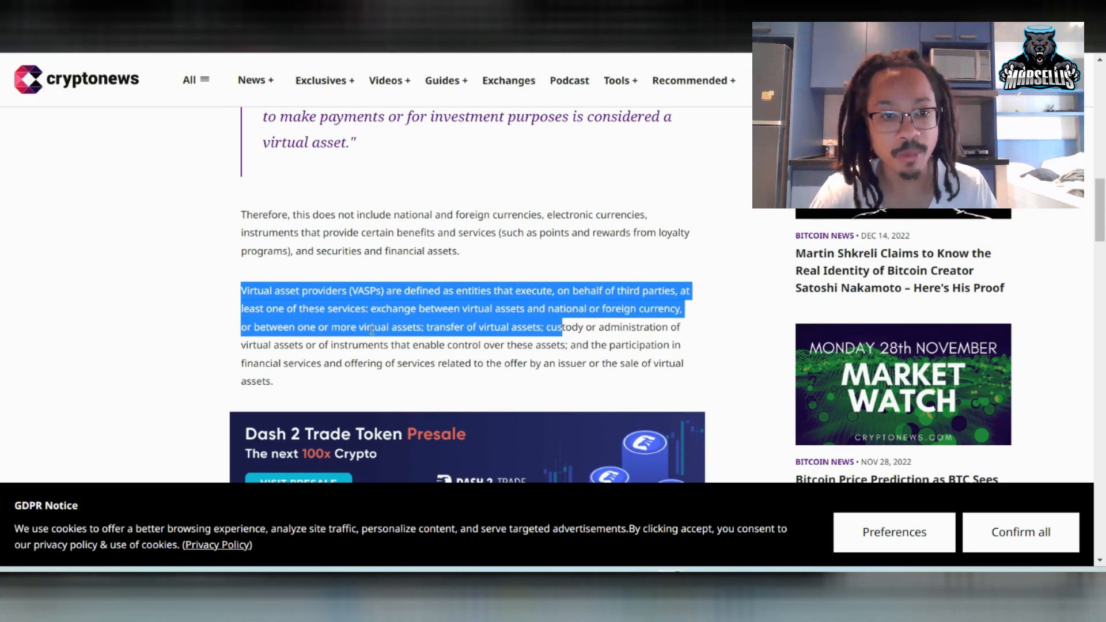
- Clear the earlier highlight, scroll past the ad, and highlight the prior federal authorization quote
{"action": "left_click", "coordinate": [395, 327]}
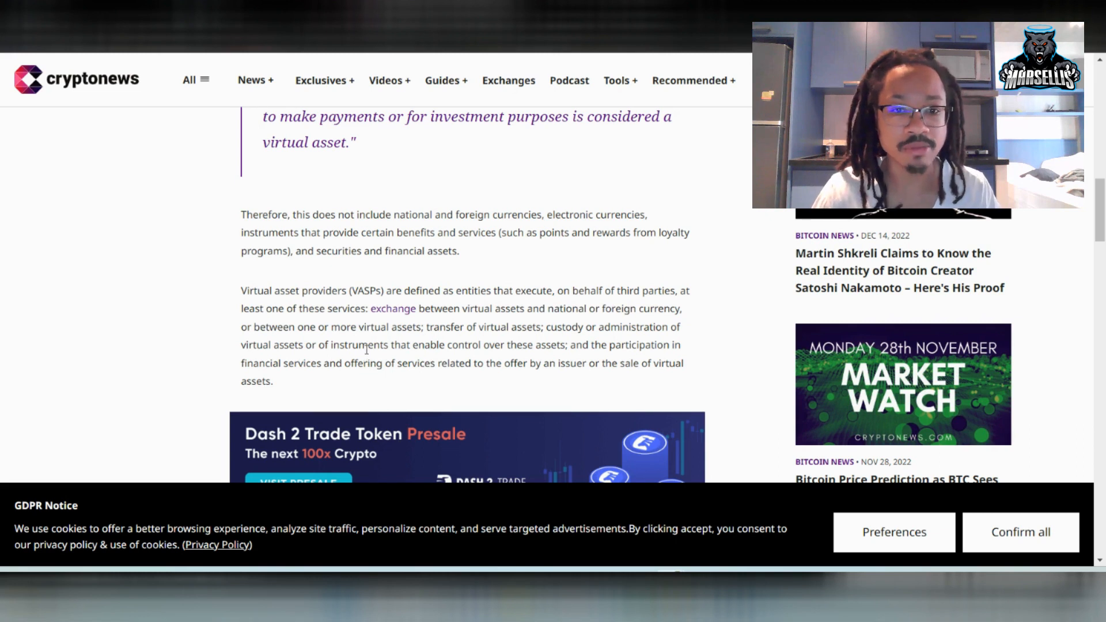
{"action": "mouse_move", "coordinate": [466, 421]}
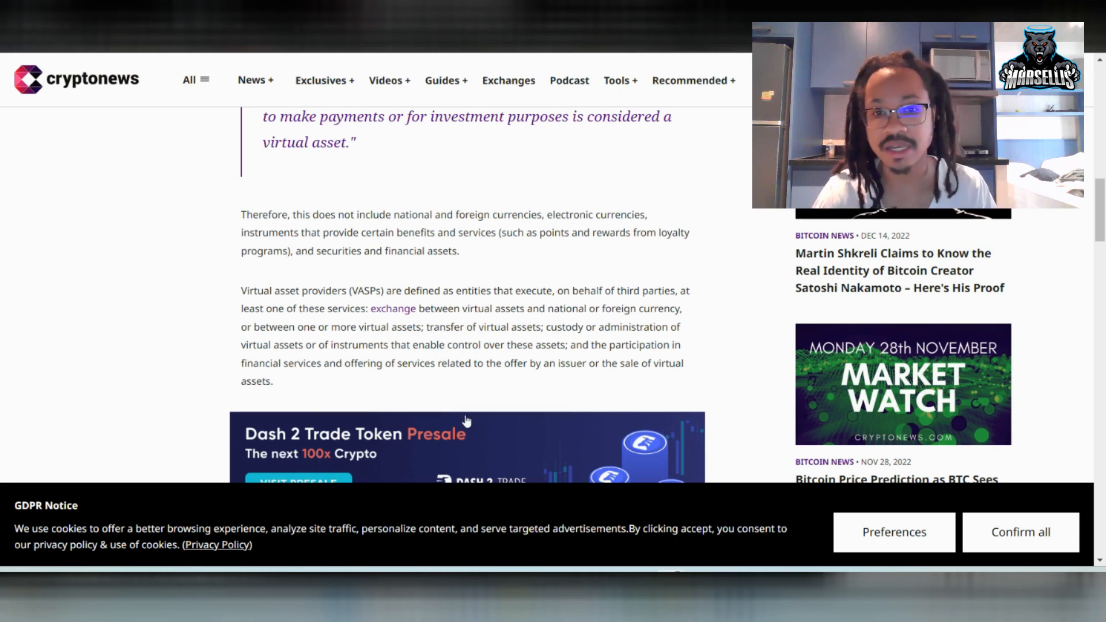
{"action": "mouse_move", "coordinate": [439, 426]}
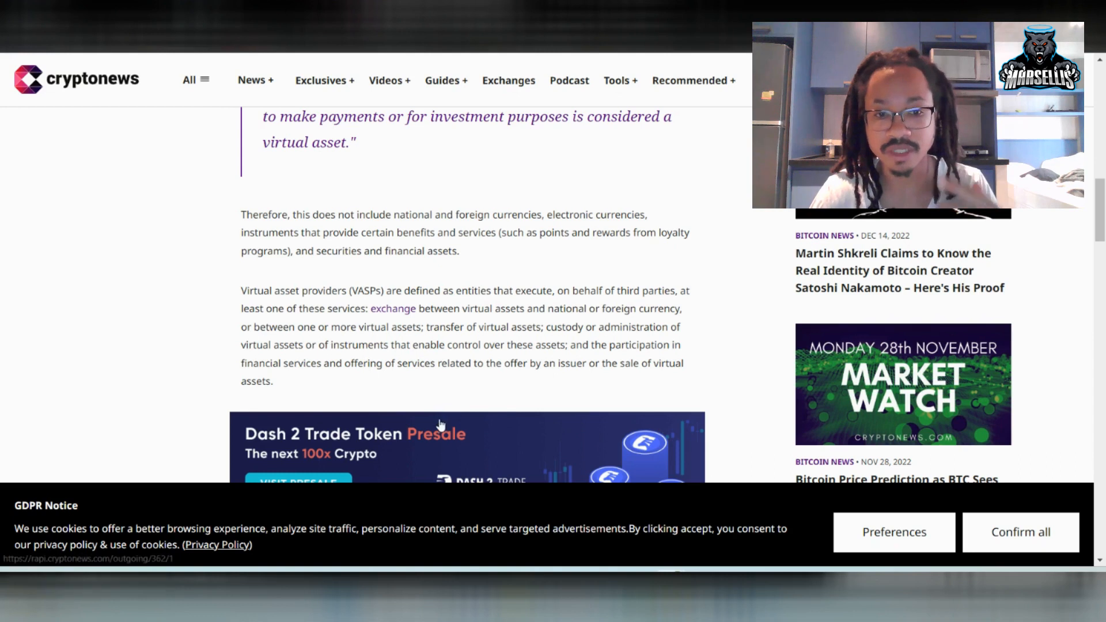
{"action": "mouse_move", "coordinate": [466, 400]}
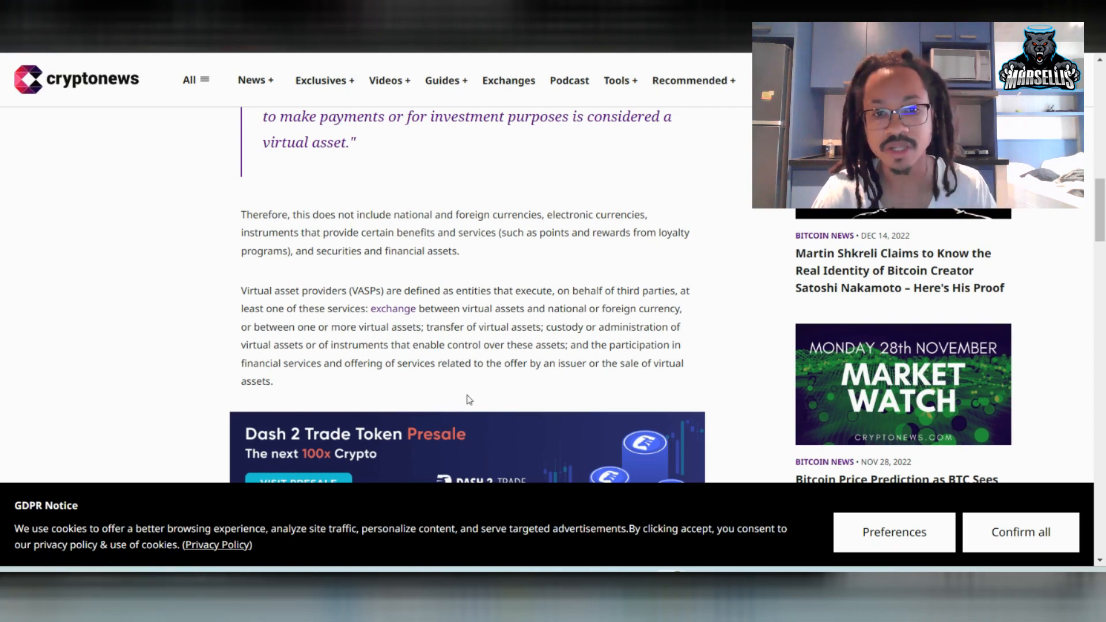
{"action": "mouse_move", "coordinate": [501, 393]}
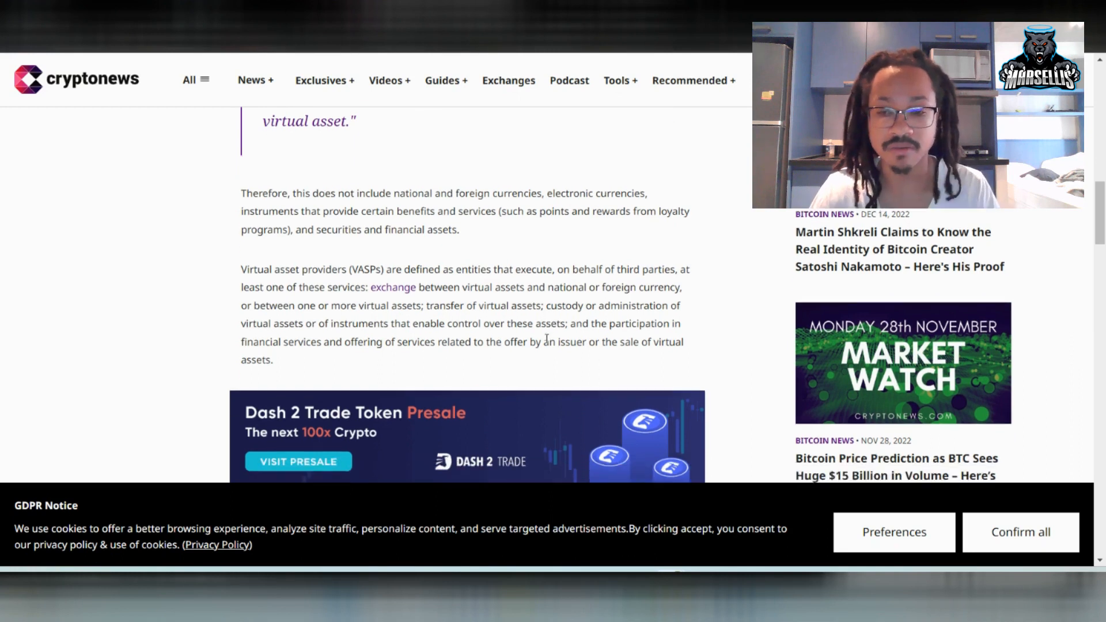
{"action": "scroll", "scroll_direction": "down", "scroll_amount": 3}
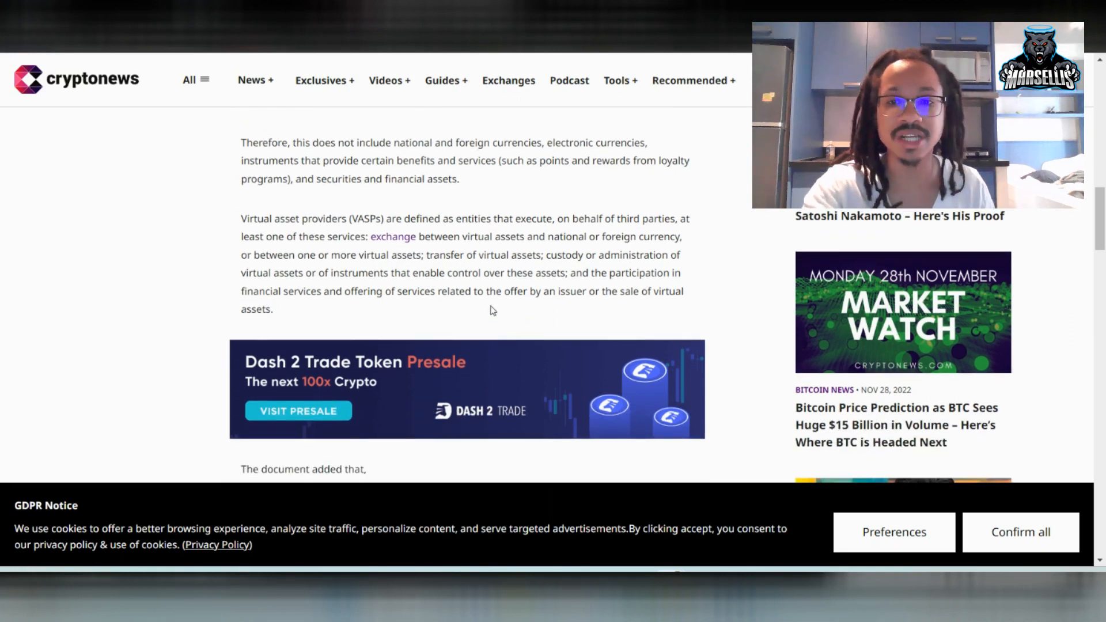
{"action": "scroll", "scroll_direction": "down", "scroll_amount": 3}
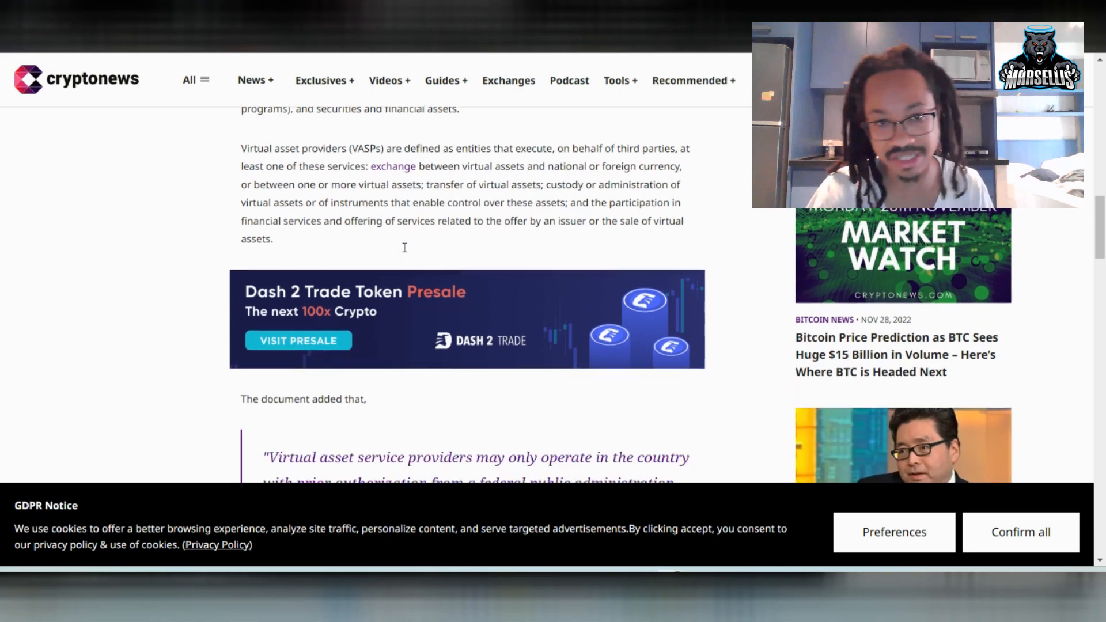
{"action": "scroll", "scroll_direction": "up", "scroll_amount": 3}
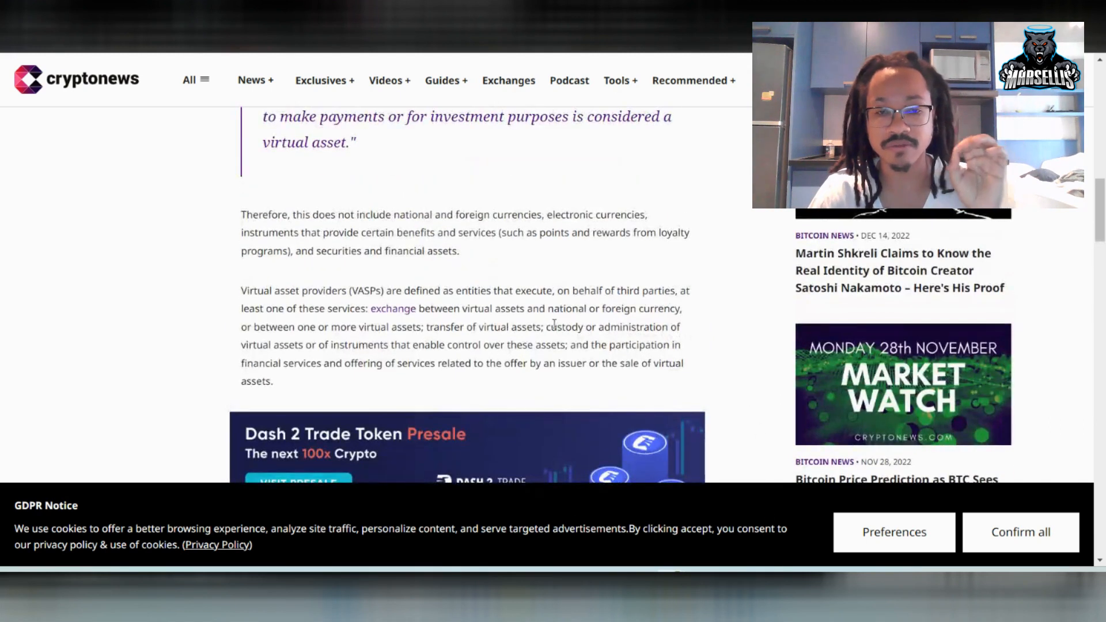
{"action": "scroll", "scroll_direction": "down", "scroll_amount": 3}
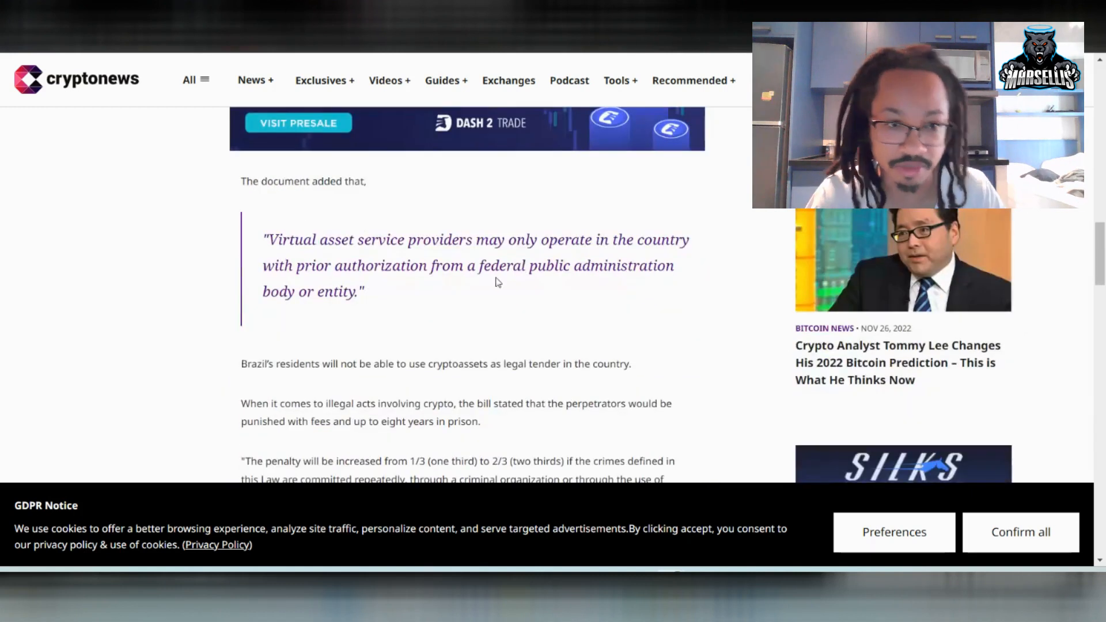
{"action": "mouse_move", "coordinate": [248, 164]}
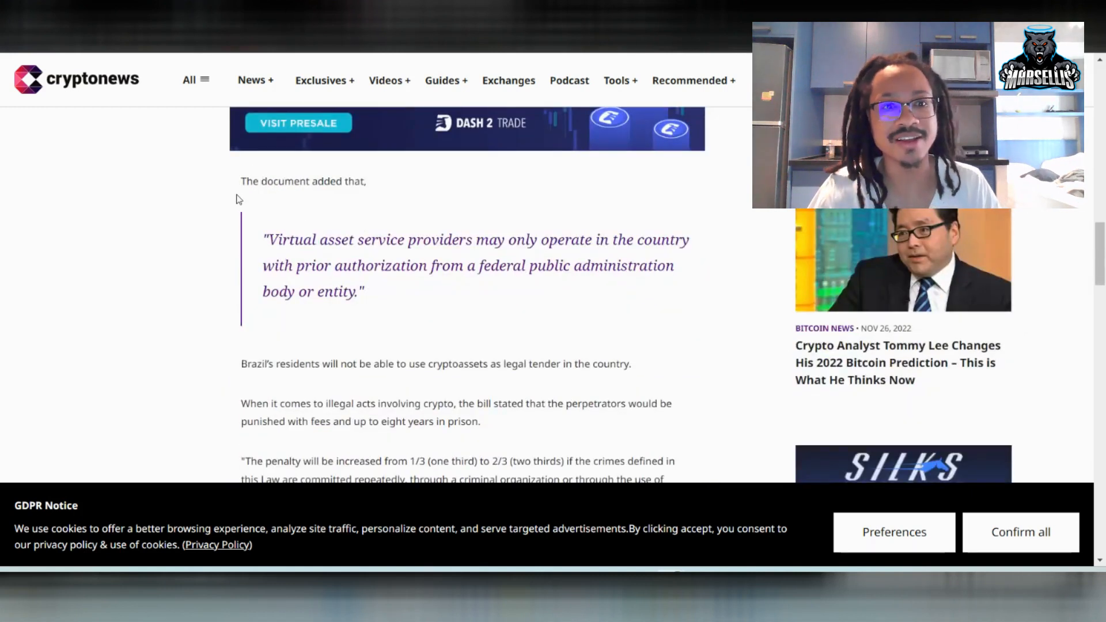
{"action": "left_click_drag", "start_coordinate": [266, 239], "coordinate": [362, 266]}
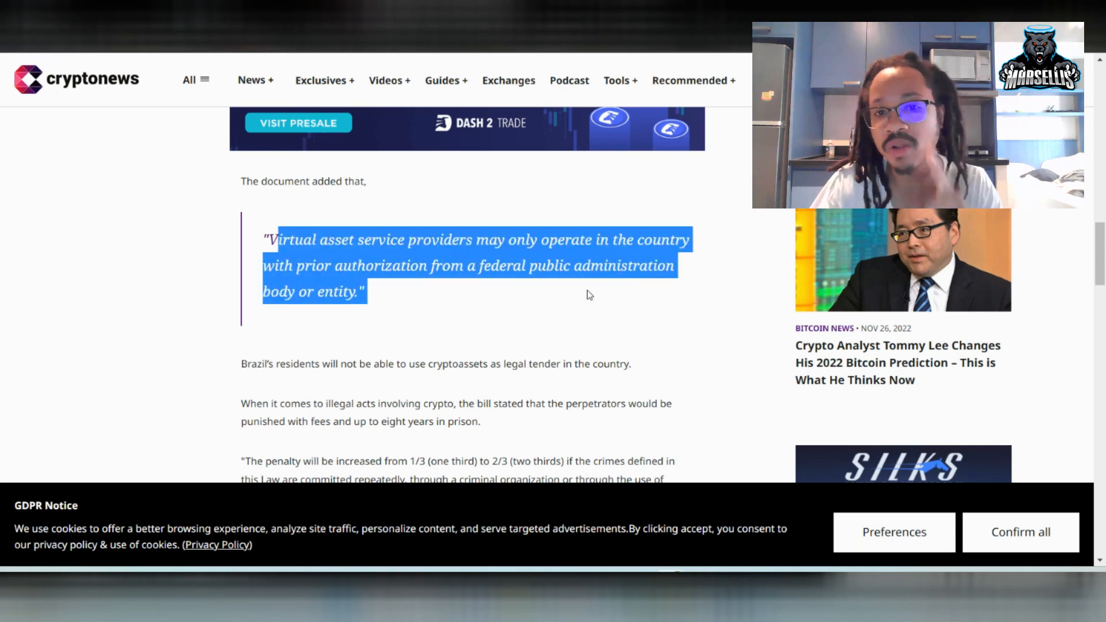
{"action": "left_click", "coordinate": [337, 181]}
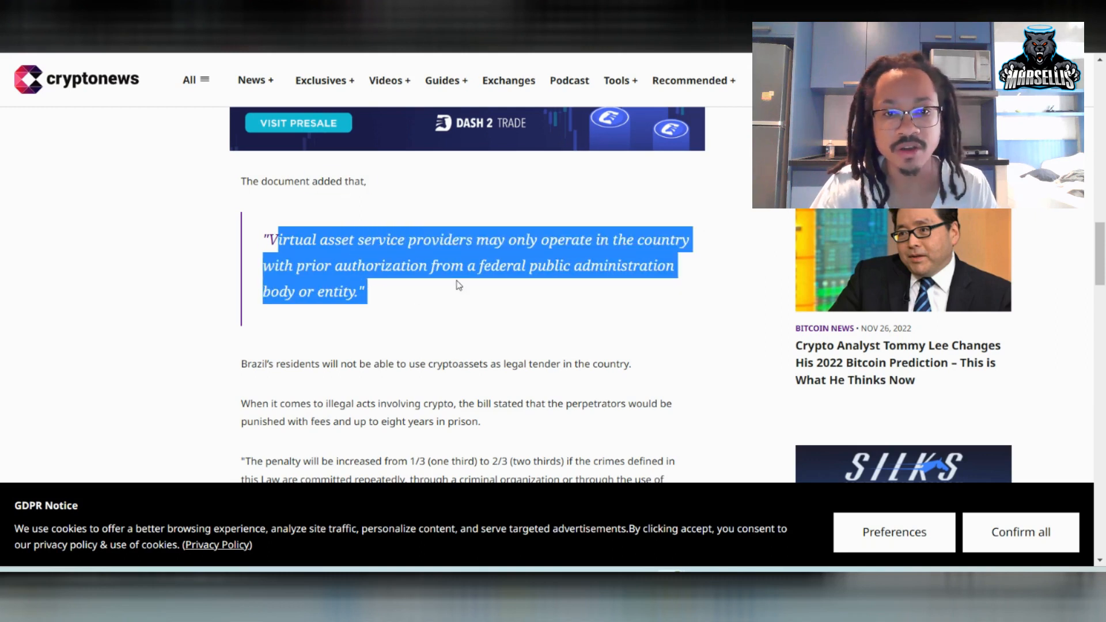
{"action": "mouse_move", "coordinate": [526, 313]}
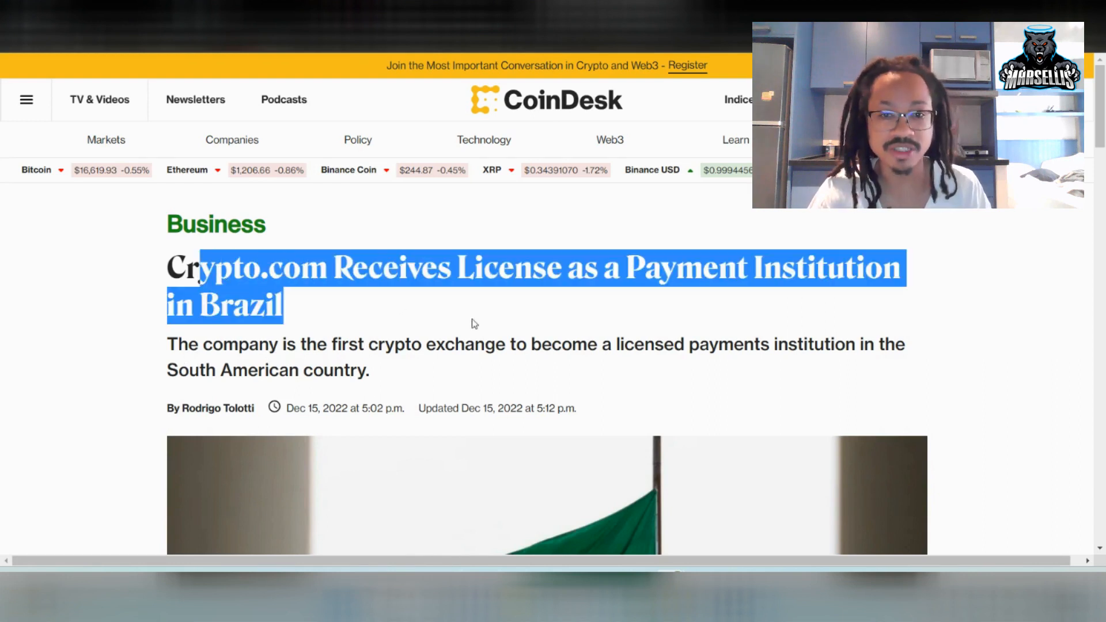
{"action": "mouse_move", "coordinate": [519, 245]}
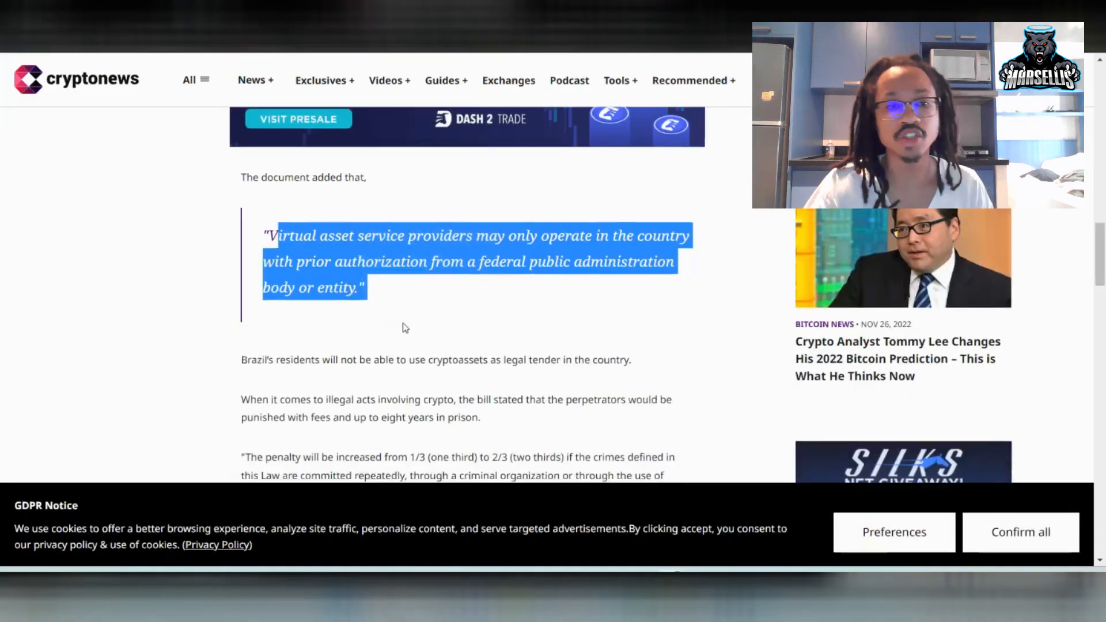
- Highlight the crypto-not-legal-tender sentence and read down through penalties, regulators and the working group
{"action": "scroll", "scroll_direction": "down", "scroll_amount": 3}
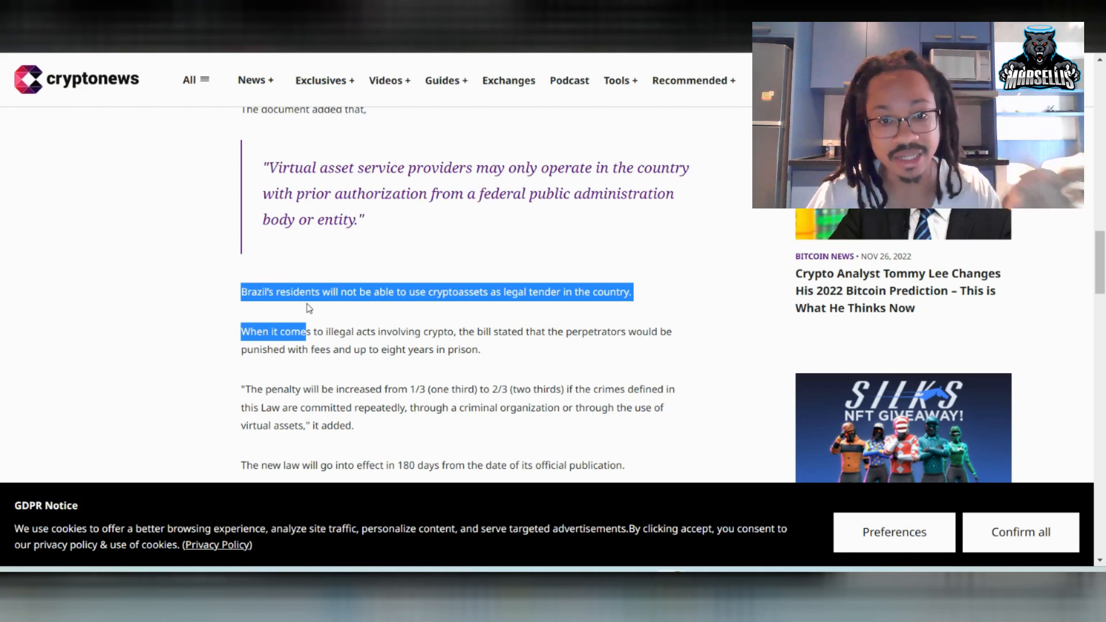
{"action": "left_click", "coordinate": [662, 283]}
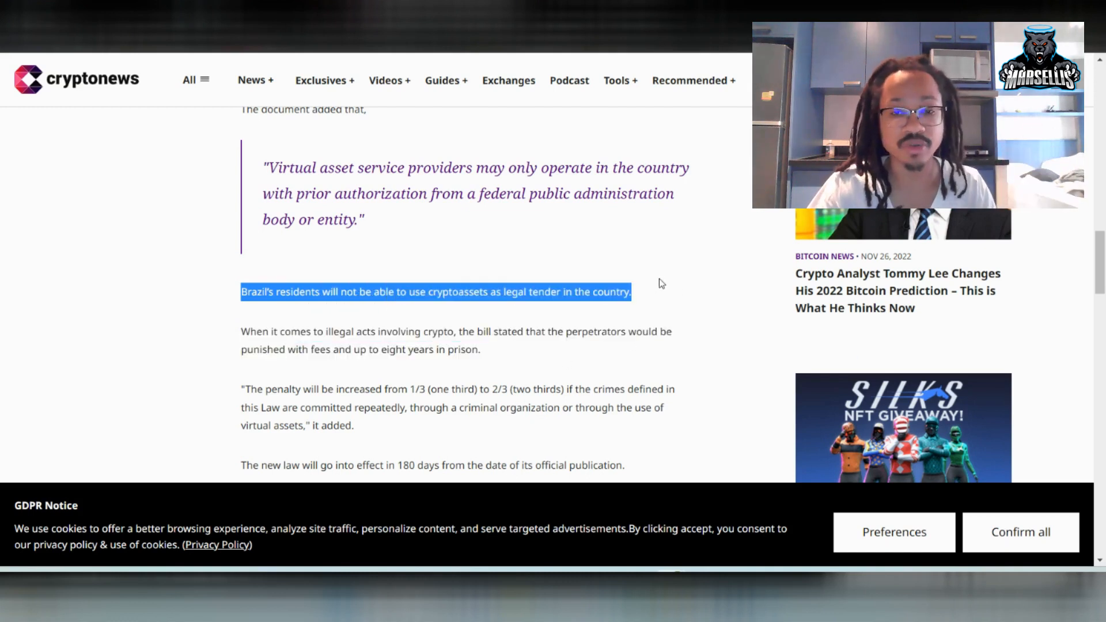
{"action": "mouse_move", "coordinate": [544, 218]}
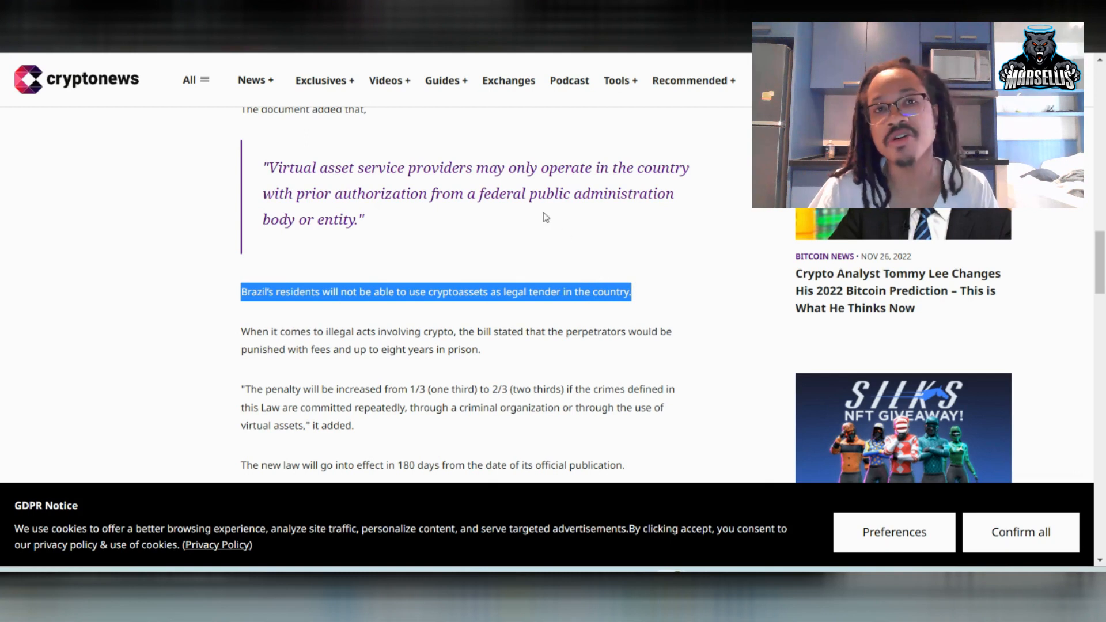
{"action": "mouse_move", "coordinate": [456, 256]}
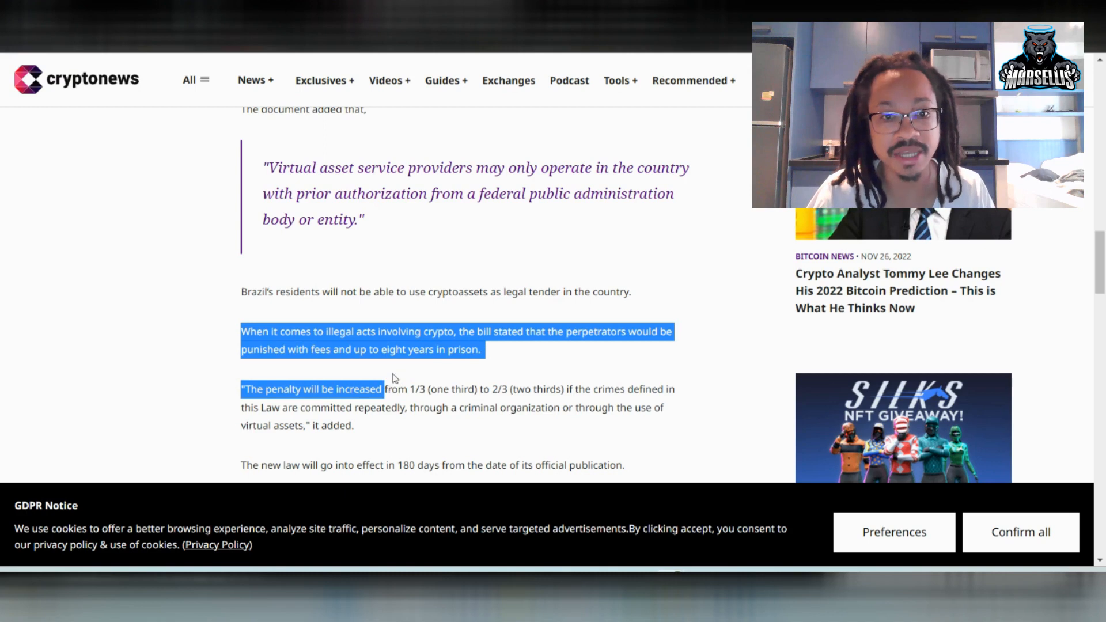
{"action": "scroll", "scroll_direction": "down", "scroll_amount": 3}
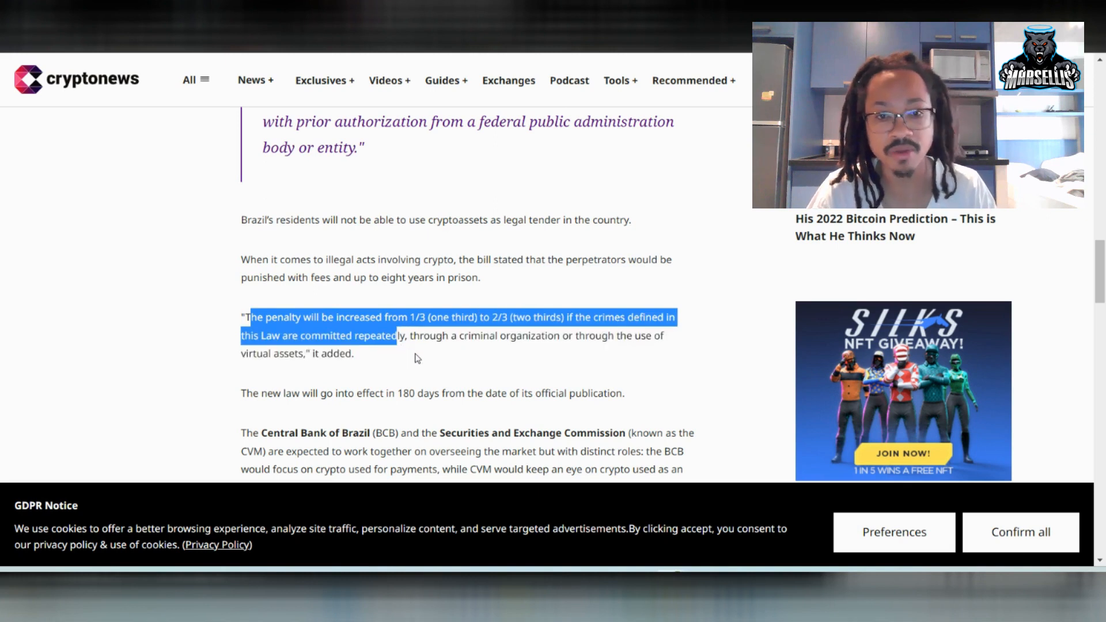
{"action": "scroll", "scroll_direction": "down", "scroll_amount": 3}
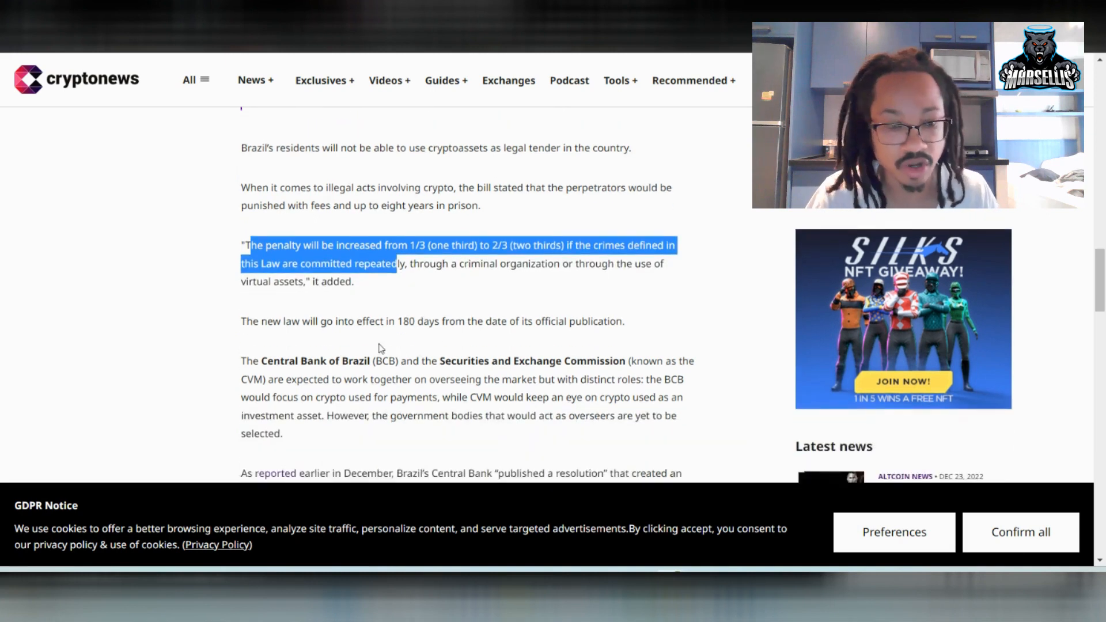
{"action": "scroll", "scroll_direction": "down", "scroll_amount": 3}
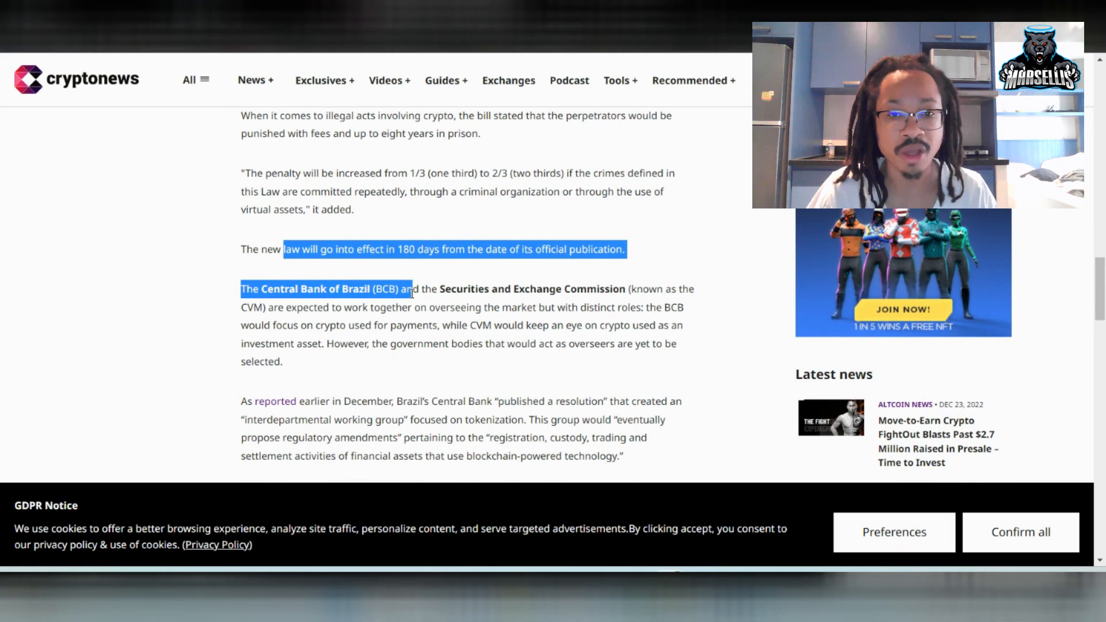
{"action": "mouse_move", "coordinate": [358, 337]}
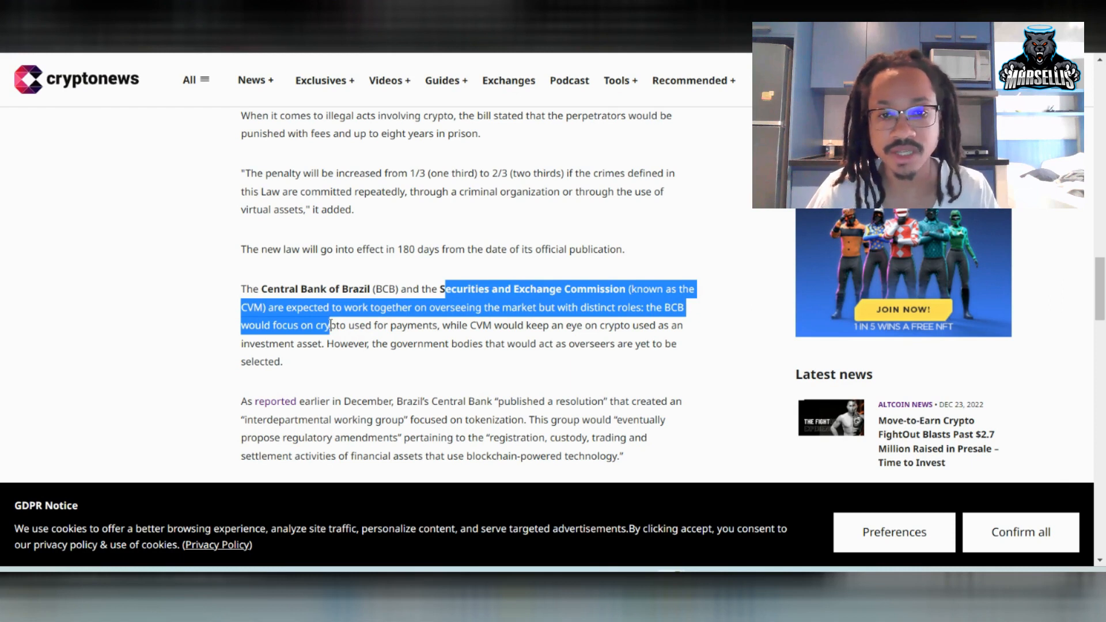
{"action": "scroll", "scroll_direction": "down", "scroll_amount": 3}
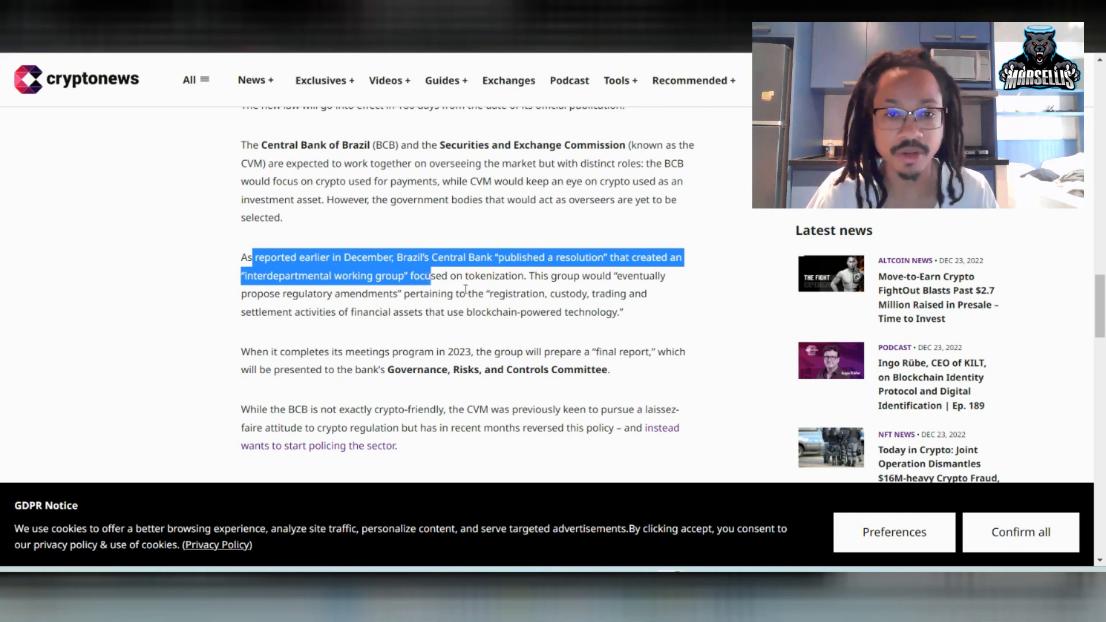
{"action": "scroll", "scroll_direction": "down", "scroll_amount": 3}
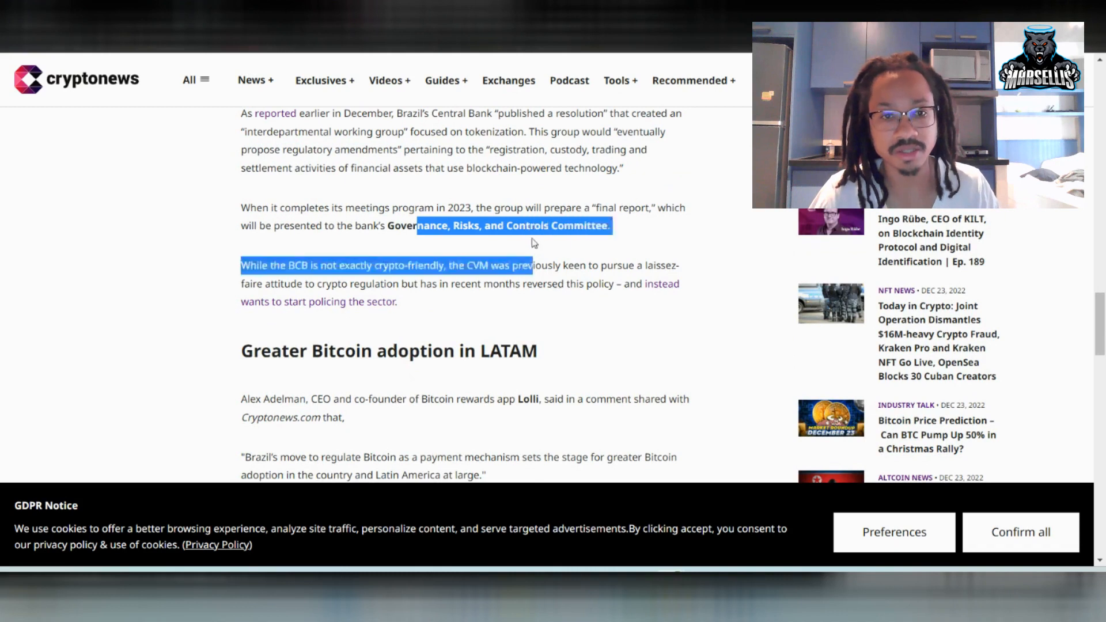
{"action": "scroll", "scroll_direction": "down", "scroll_amount": 3}
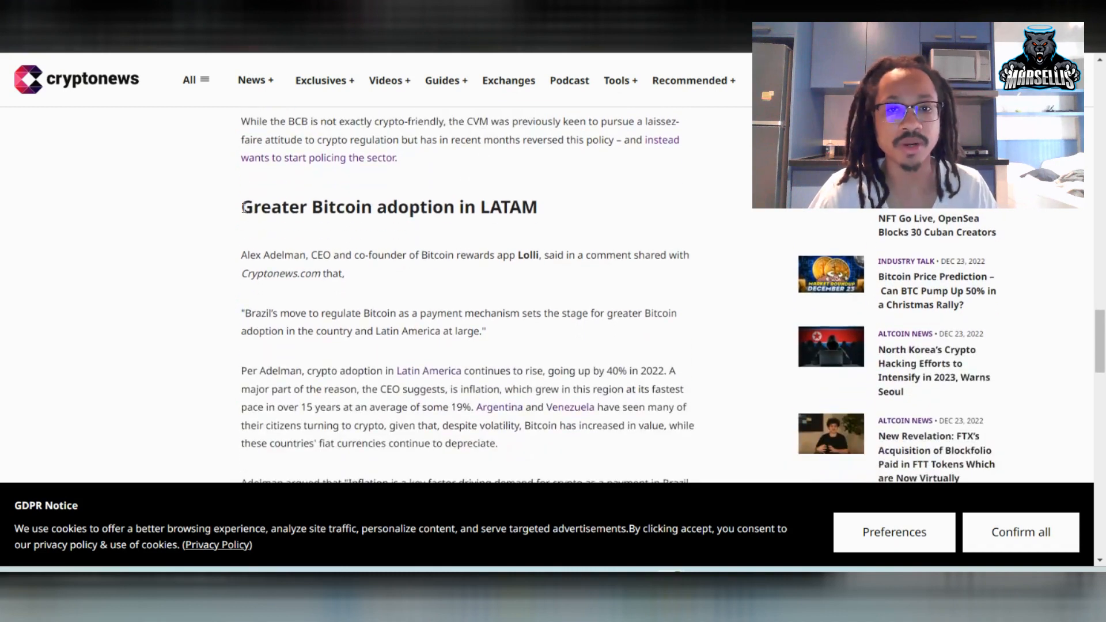
- Highlight the 'Greater Bitcoin adoption in LATAM' heading and the quote on Brazil regulating Bitcoin
{"action": "triple_click", "coordinate": [389, 206]}
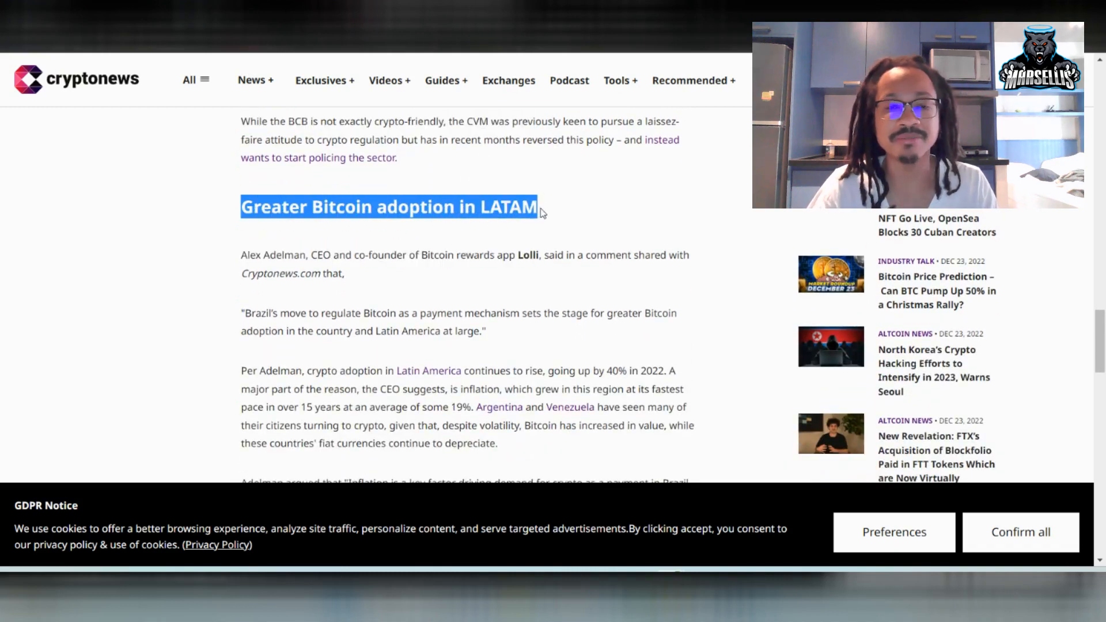
{"action": "mouse_move", "coordinate": [493, 238]}
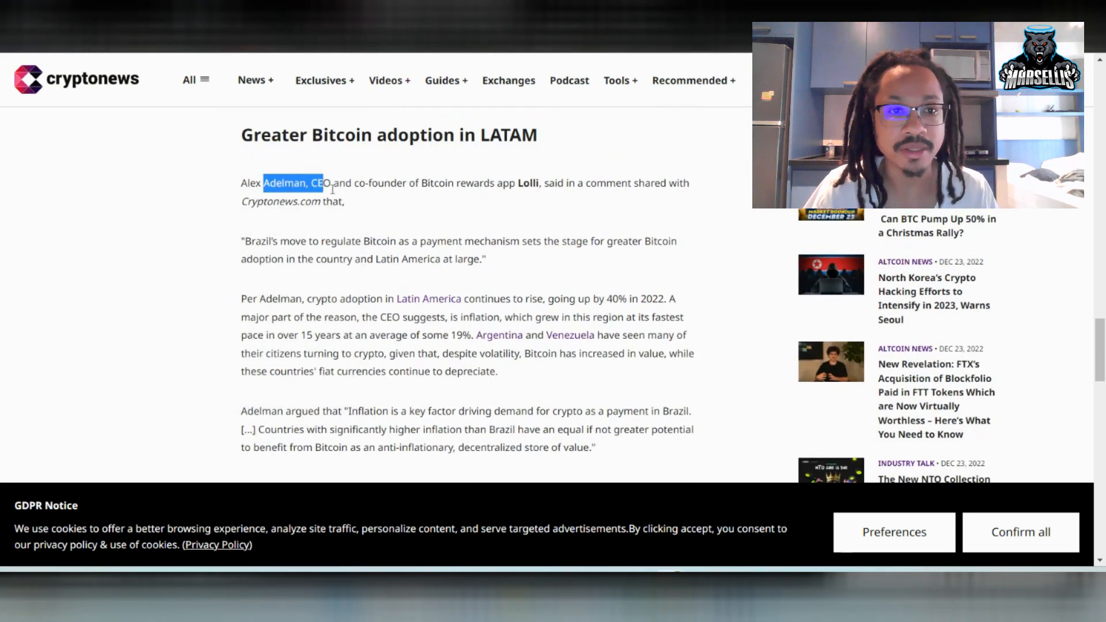
{"action": "left_click_drag", "start_coordinate": [321, 183], "coordinate": [448, 183]}
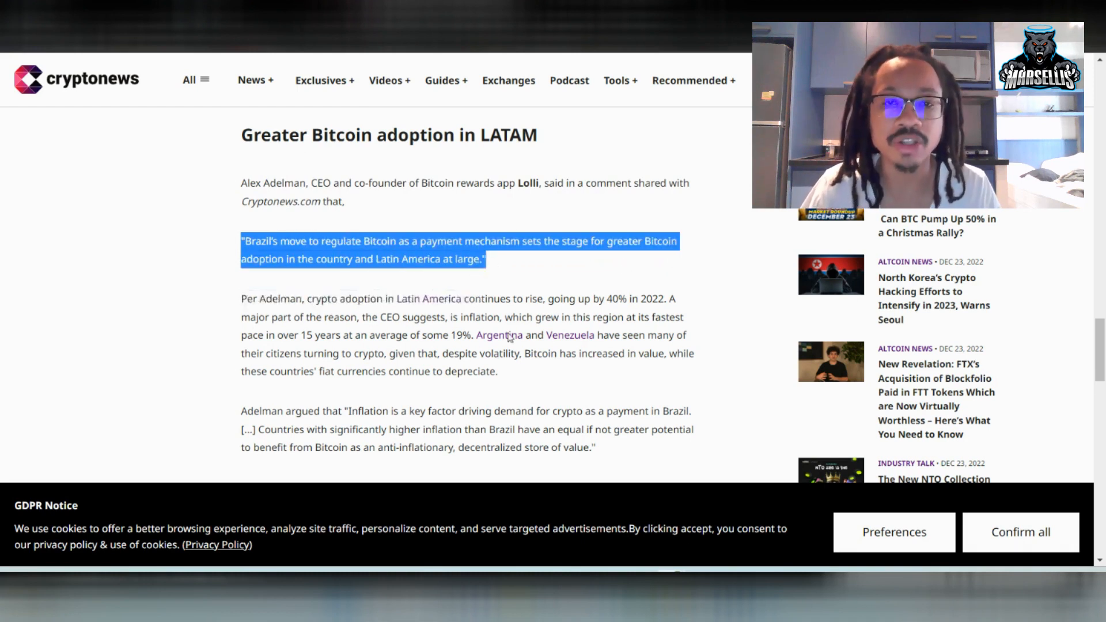
{"action": "mouse_move", "coordinate": [497, 336]}
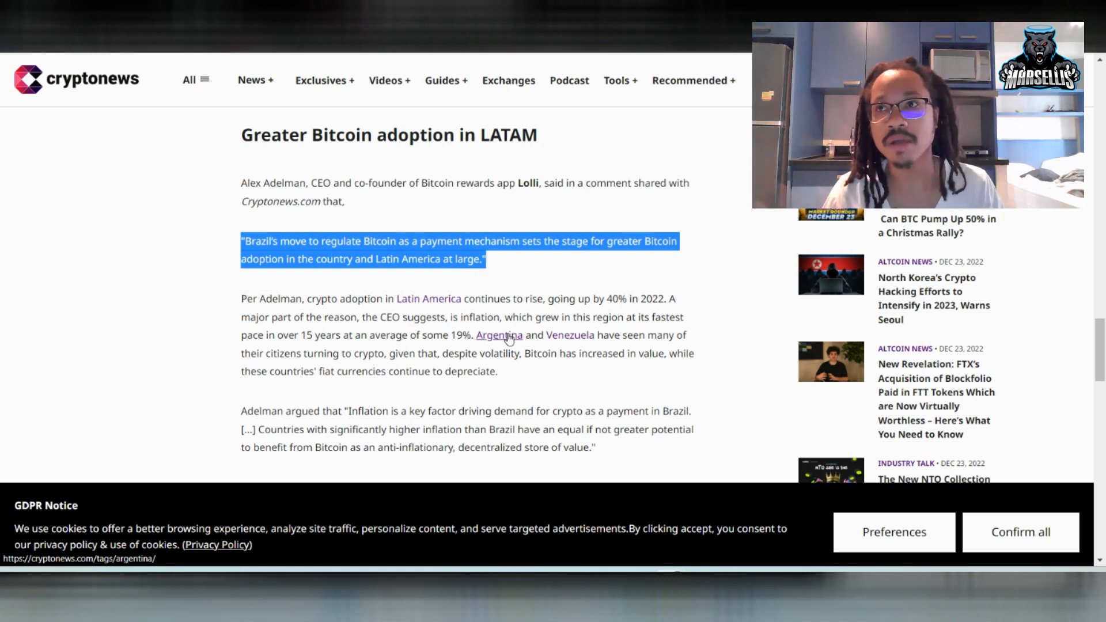
{"action": "mouse_move", "coordinate": [570, 336]}
{"action": "type", "text": "el sal"}
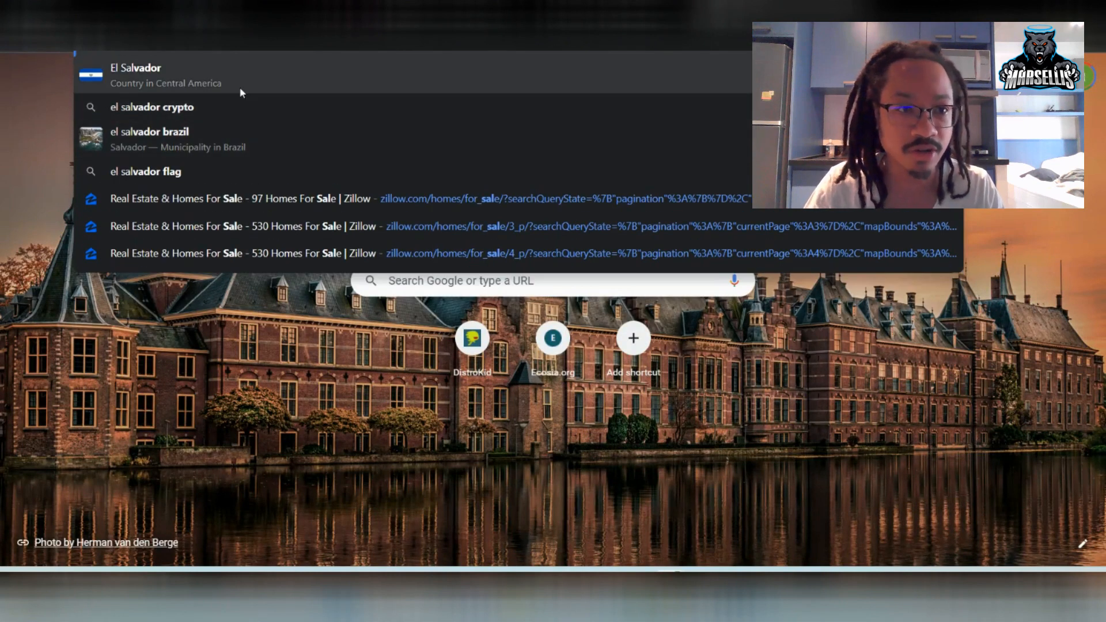
- Choose the 'El Salvador – Country in Central America' suggestion from a new tab
{"action": "left_click", "coordinate": [135, 68]}
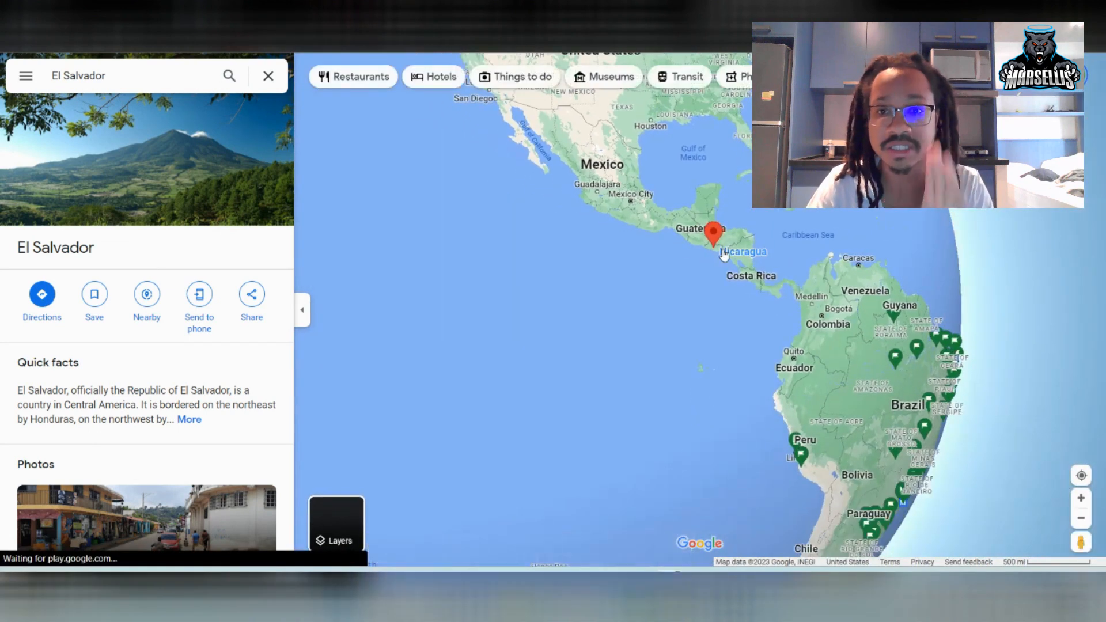
- Scroll the Google Maps view of El Salvador with its quick facts panel
{"action": "scroll", "scroll_direction": "up", "scroll_amount": 3}
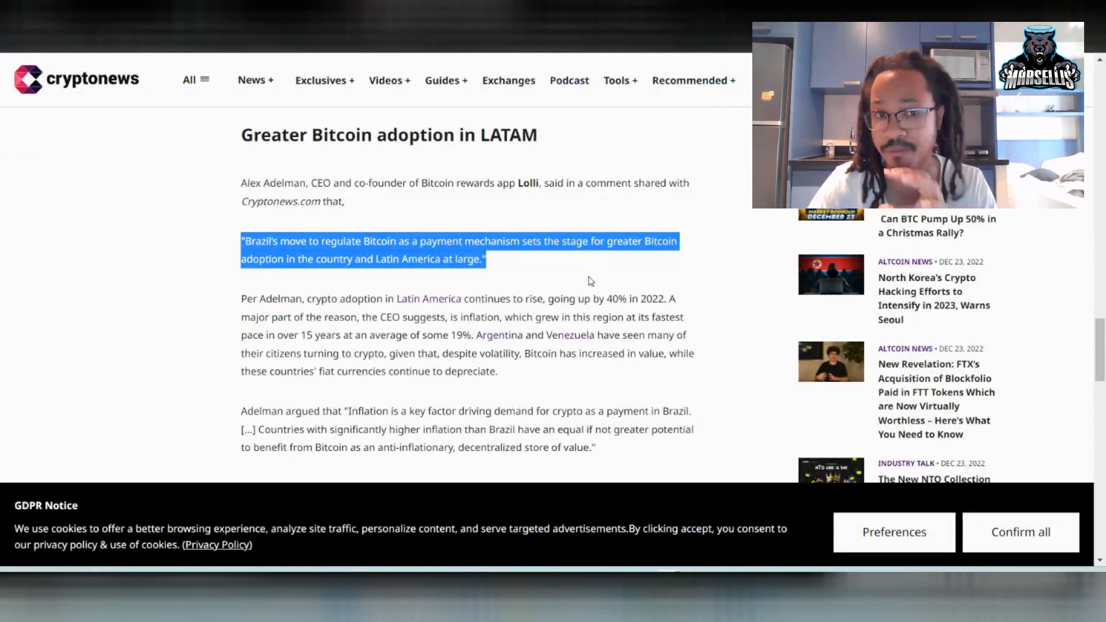
{"action": "mouse_move", "coordinate": [662, 157]}
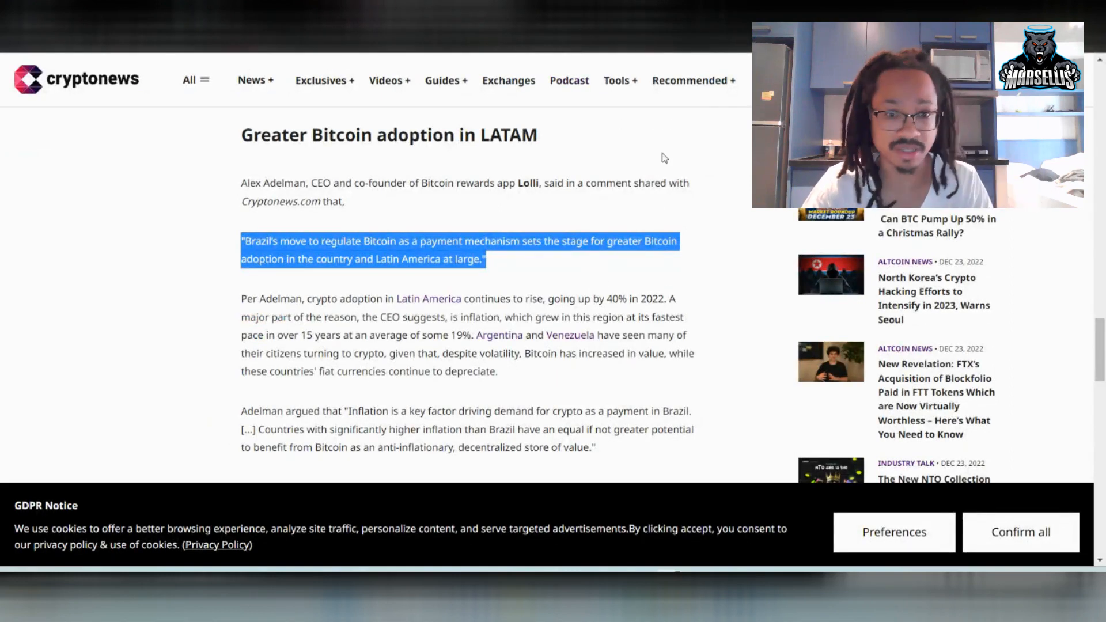
- Highlight the passage on Bitcoin gaining while currencies depreciate
{"action": "left_click", "coordinate": [689, 80]}
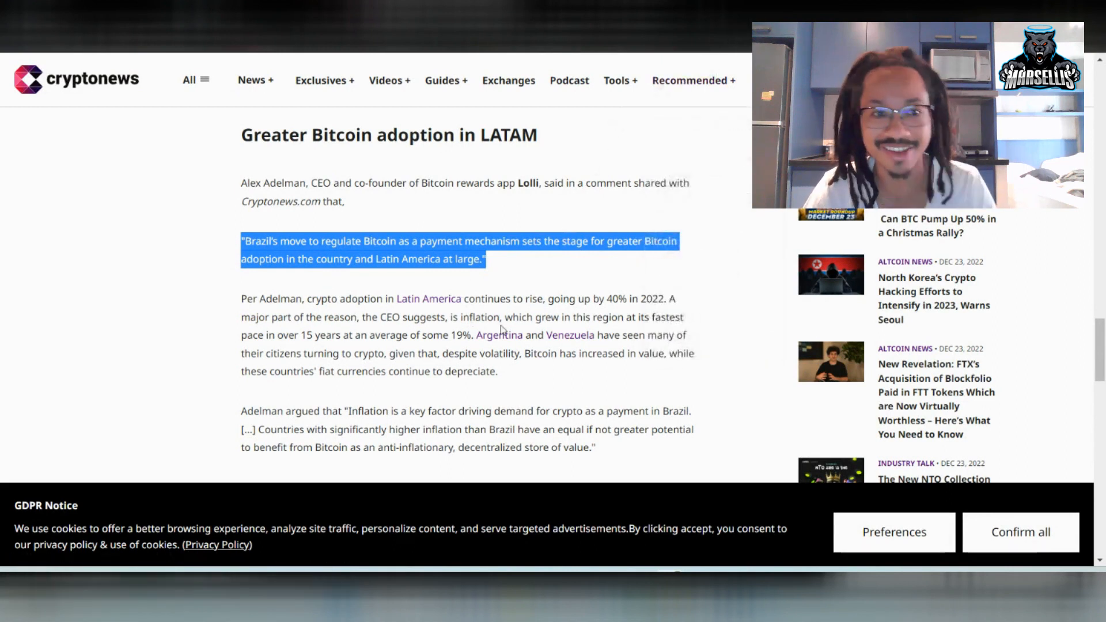
{"action": "mouse_move", "coordinate": [264, 286]}
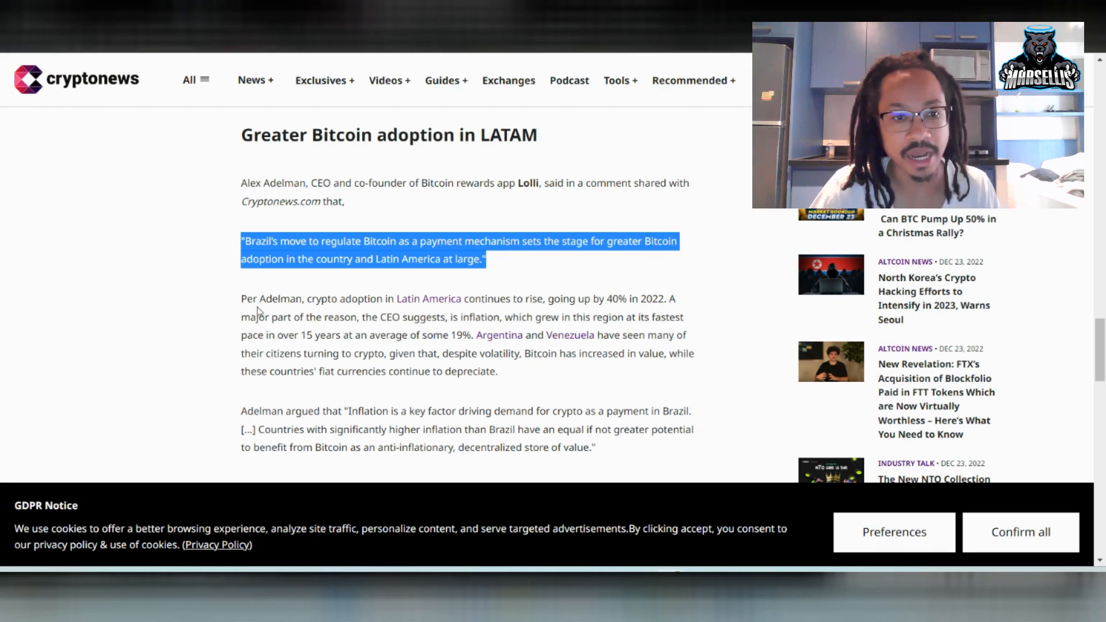
{"action": "mouse_move", "coordinate": [390, 311]}
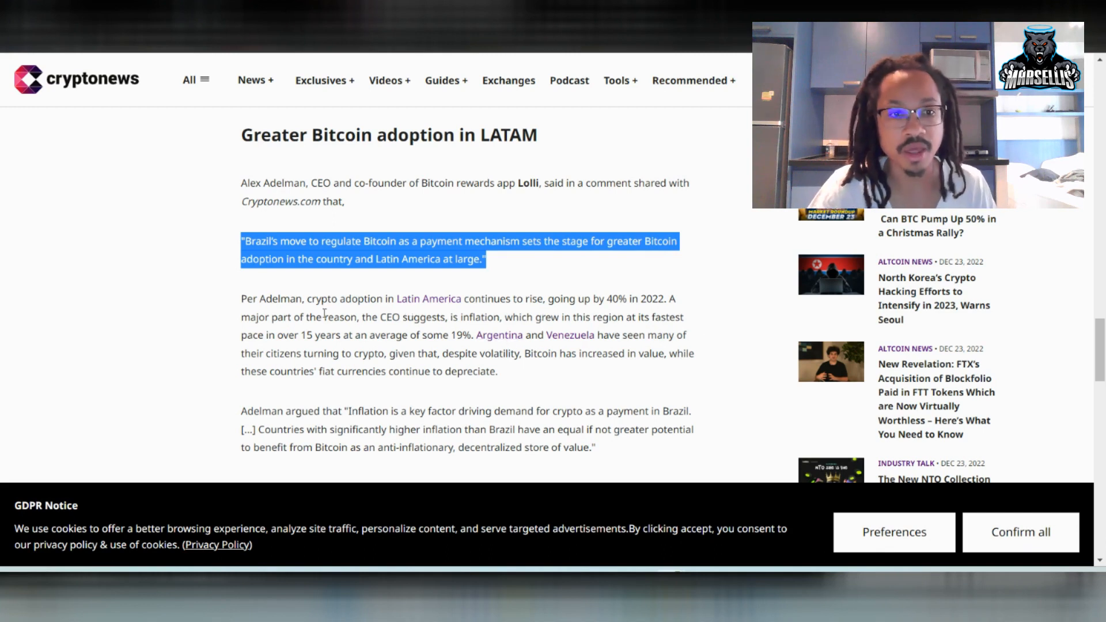
{"action": "scroll", "scroll_direction": "down", "scroll_amount": 3}
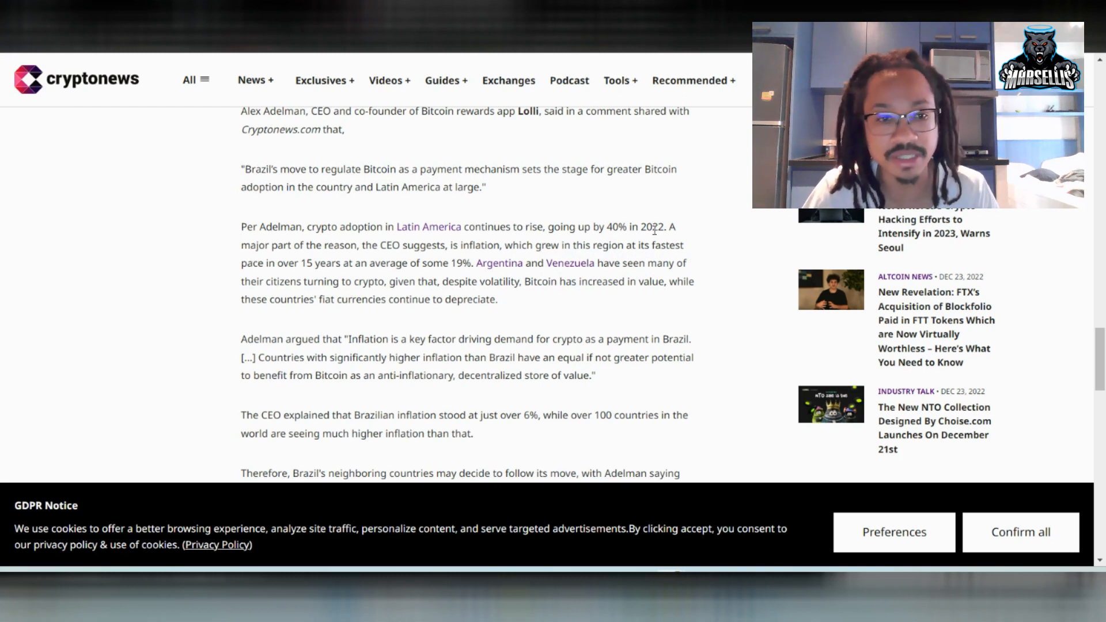
{"action": "mouse_move", "coordinate": [569, 263]}
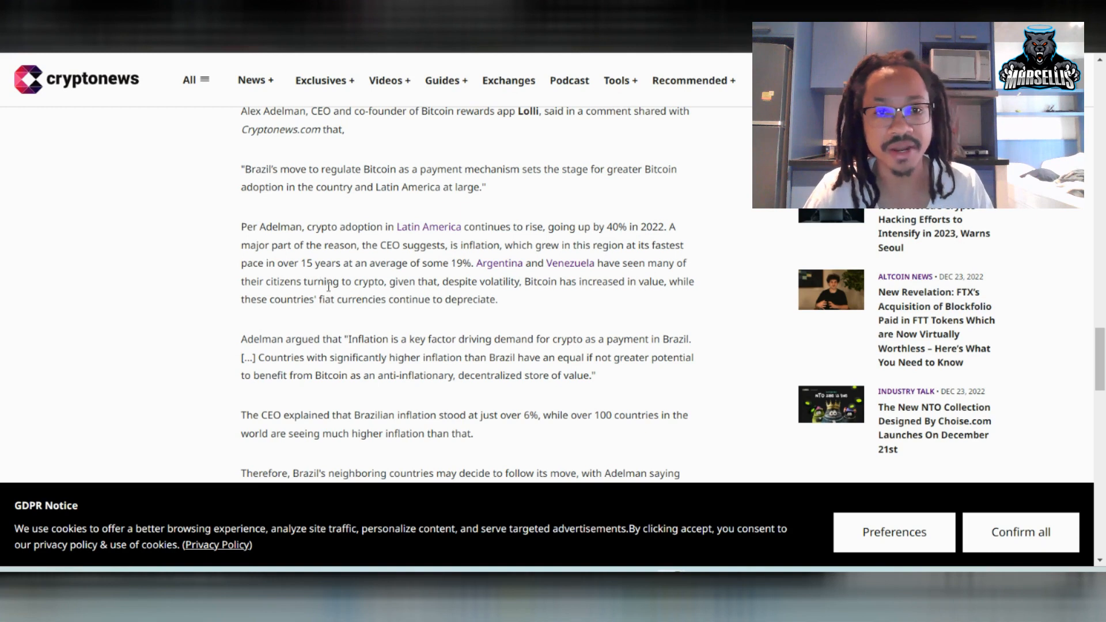
{"action": "mouse_move", "coordinate": [420, 333]}
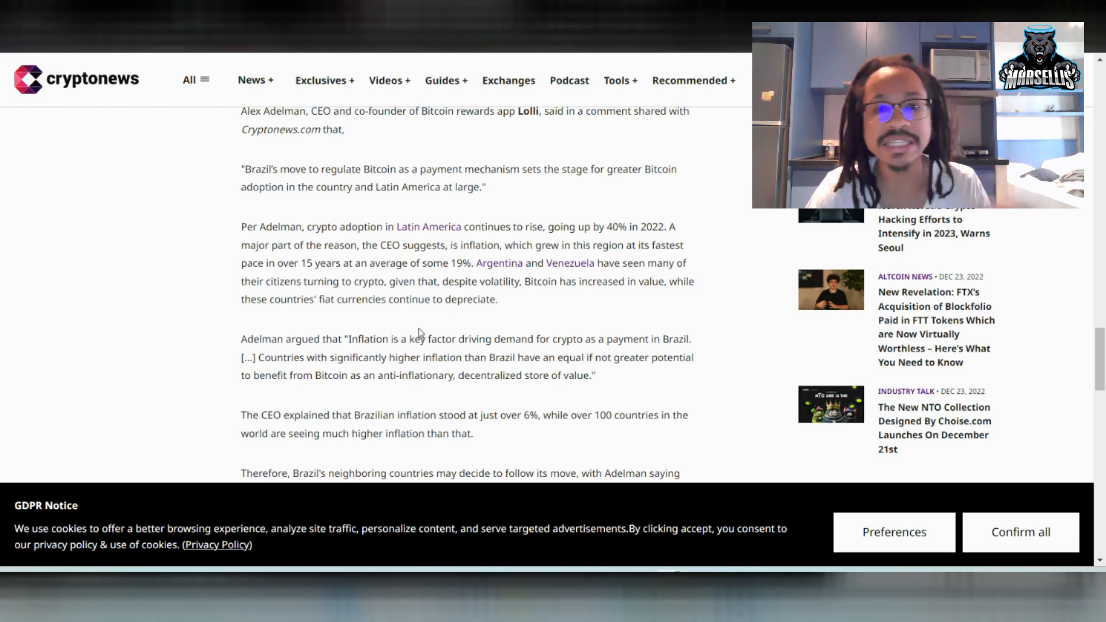
{"action": "mouse_move", "coordinate": [452, 336]}
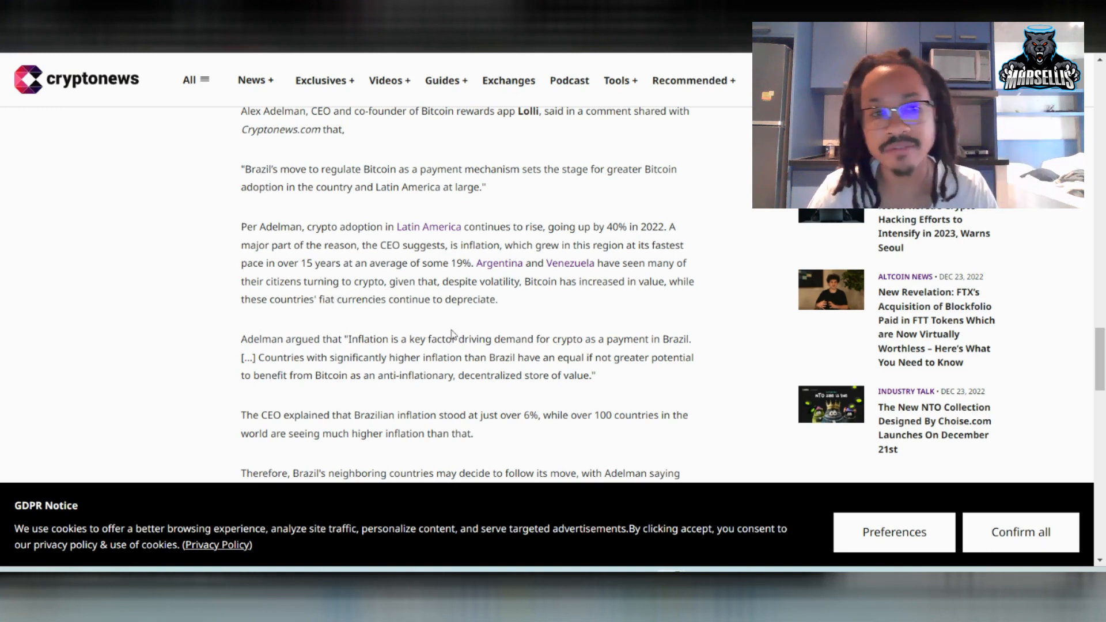
{"action": "double_click", "coordinate": [331, 282]}
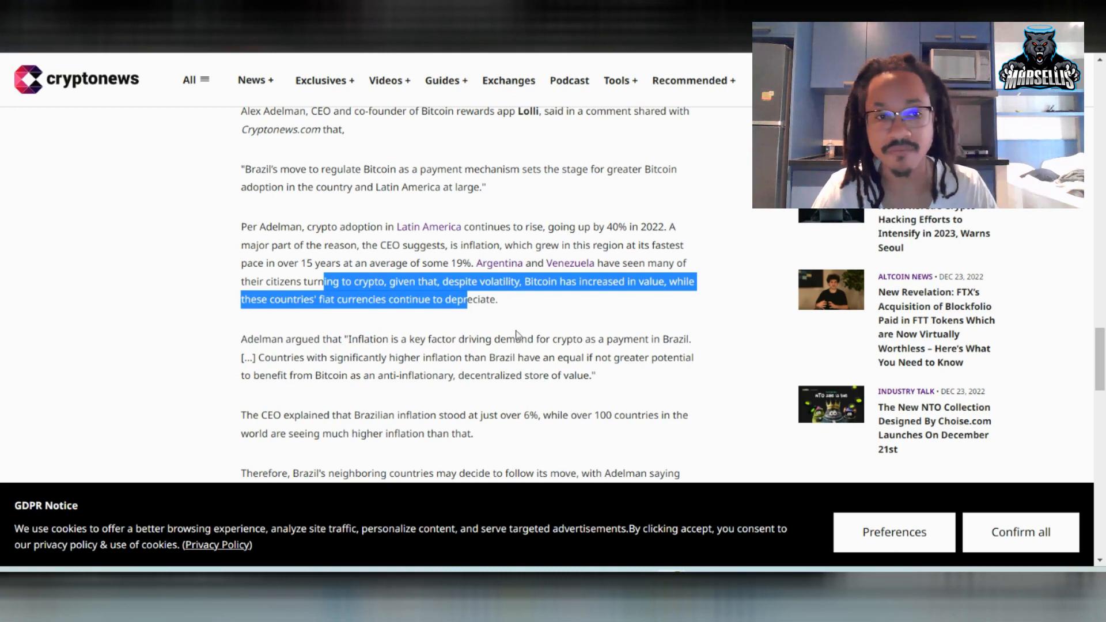
{"action": "mouse_move", "coordinate": [449, 318]}
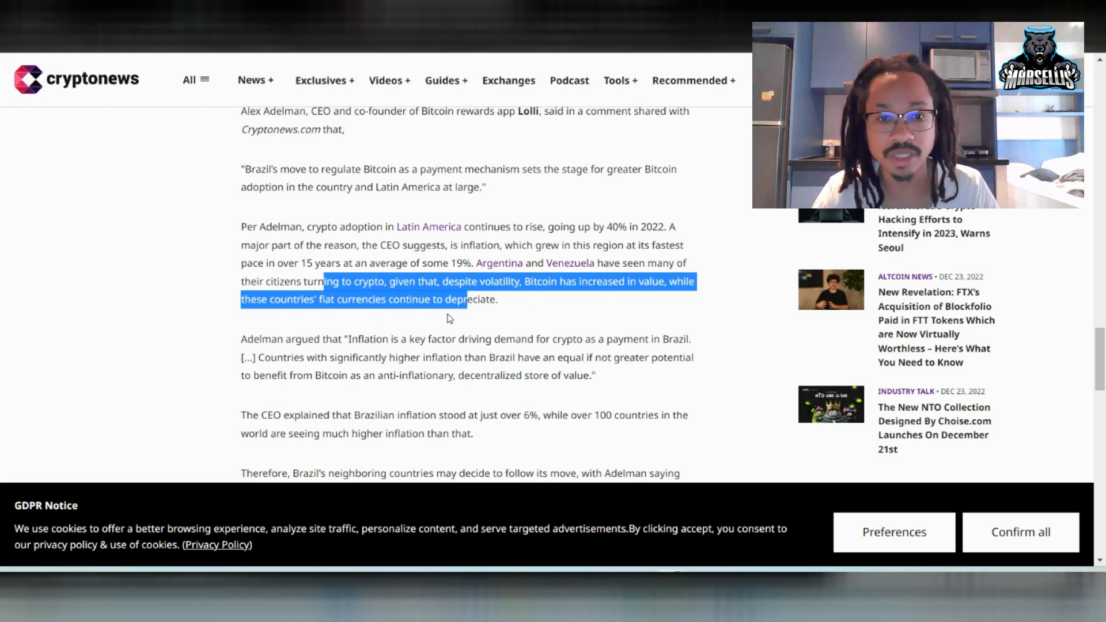
{"action": "mouse_move", "coordinate": [612, 315]}
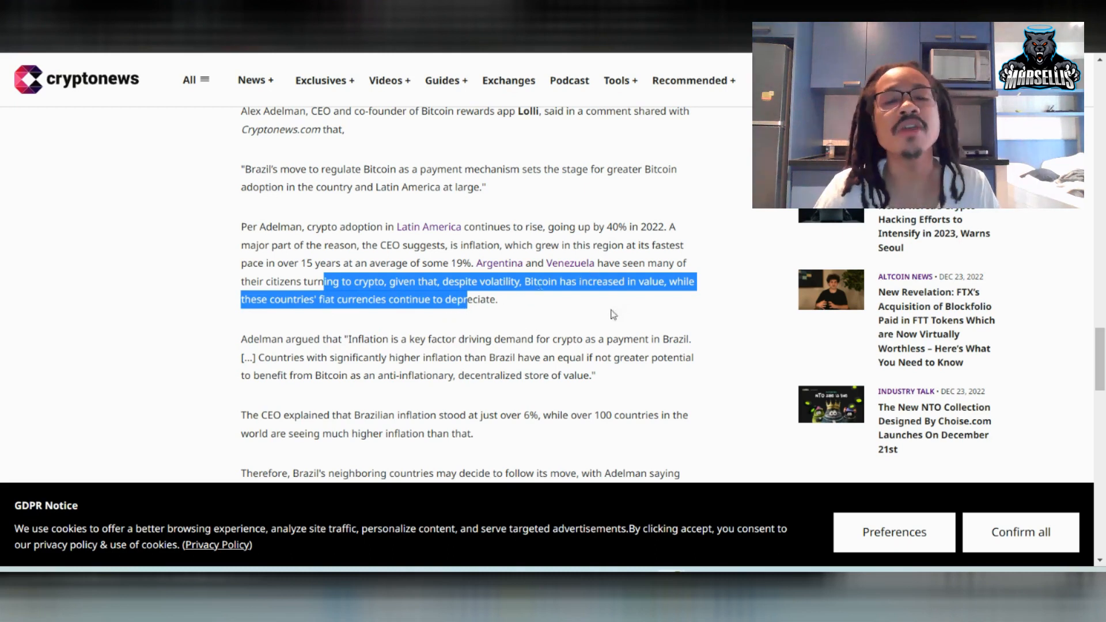
- Scroll down and highlight Adelman's sentence on inflation driving demand for crypto payments
{"action": "scroll", "scroll_direction": "down", "scroll_amount": 3}
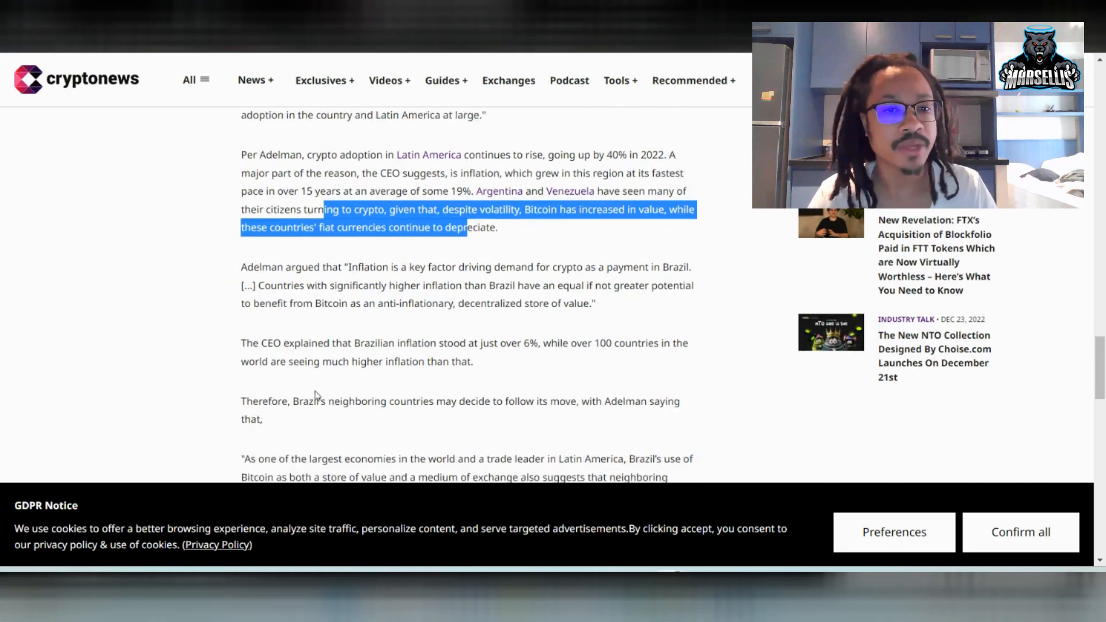
{"action": "mouse_move", "coordinate": [276, 430]}
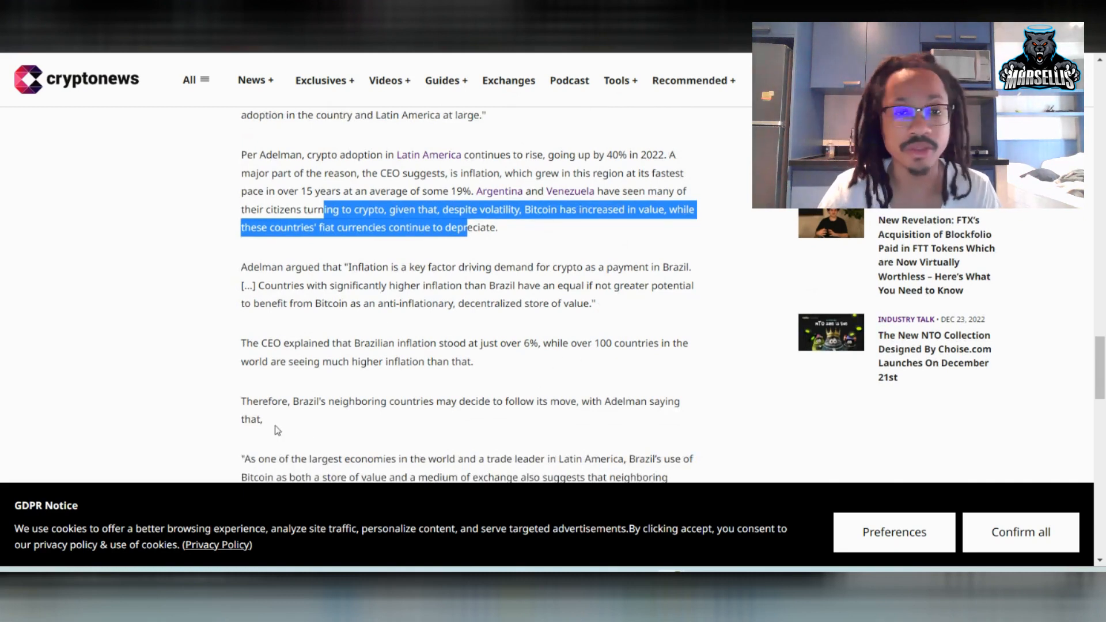
{"action": "mouse_move", "coordinate": [219, 267]}
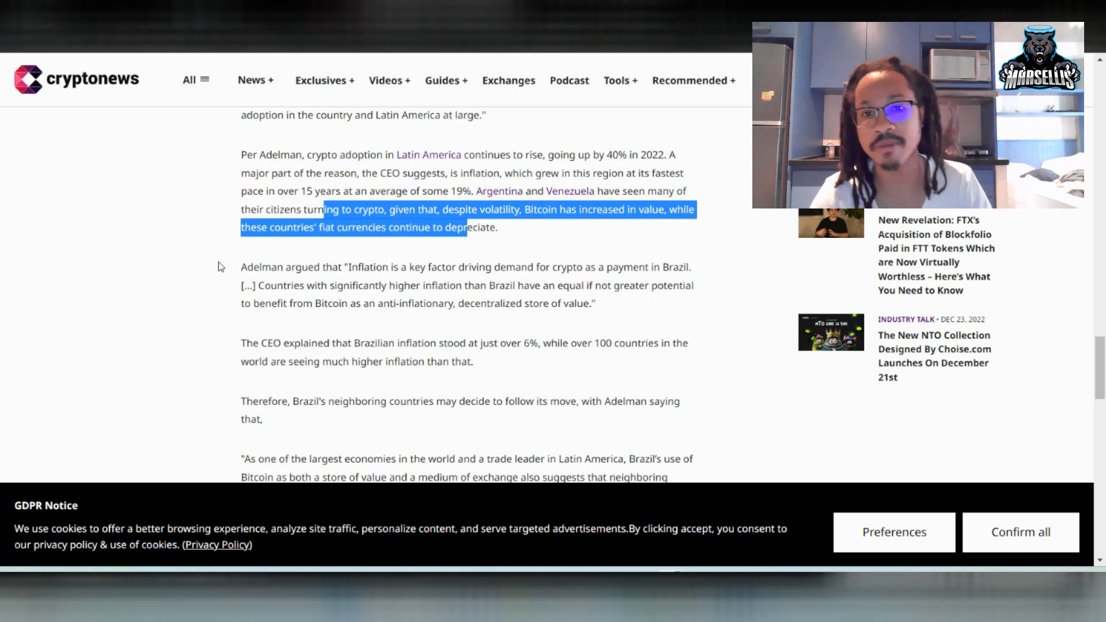
{"action": "mouse_move", "coordinate": [225, 207]}
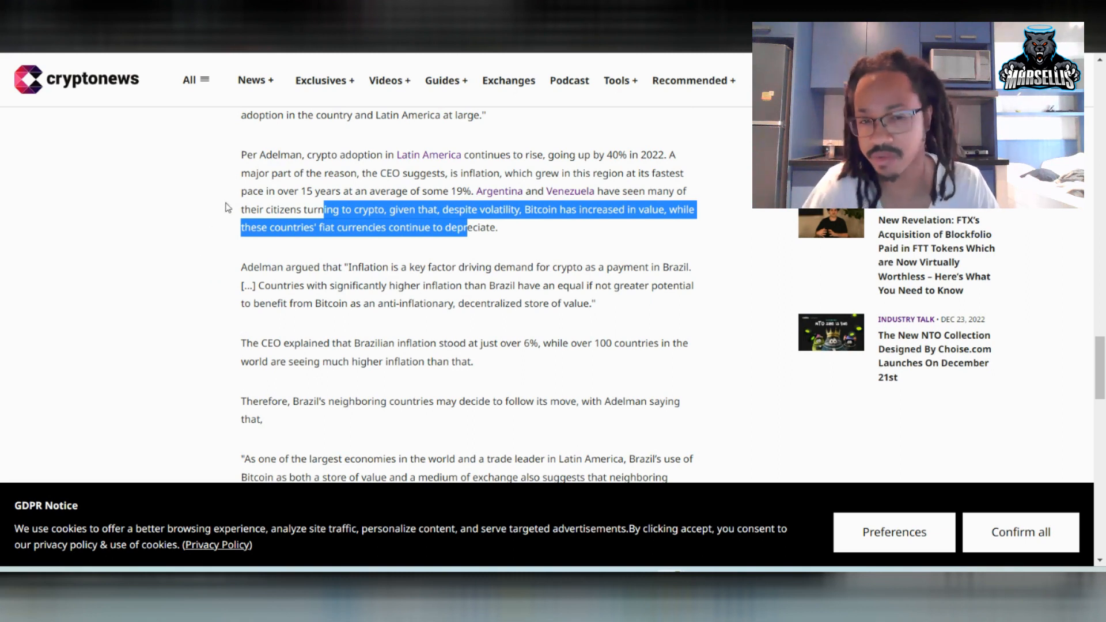
{"action": "mouse_move", "coordinate": [345, 267]}
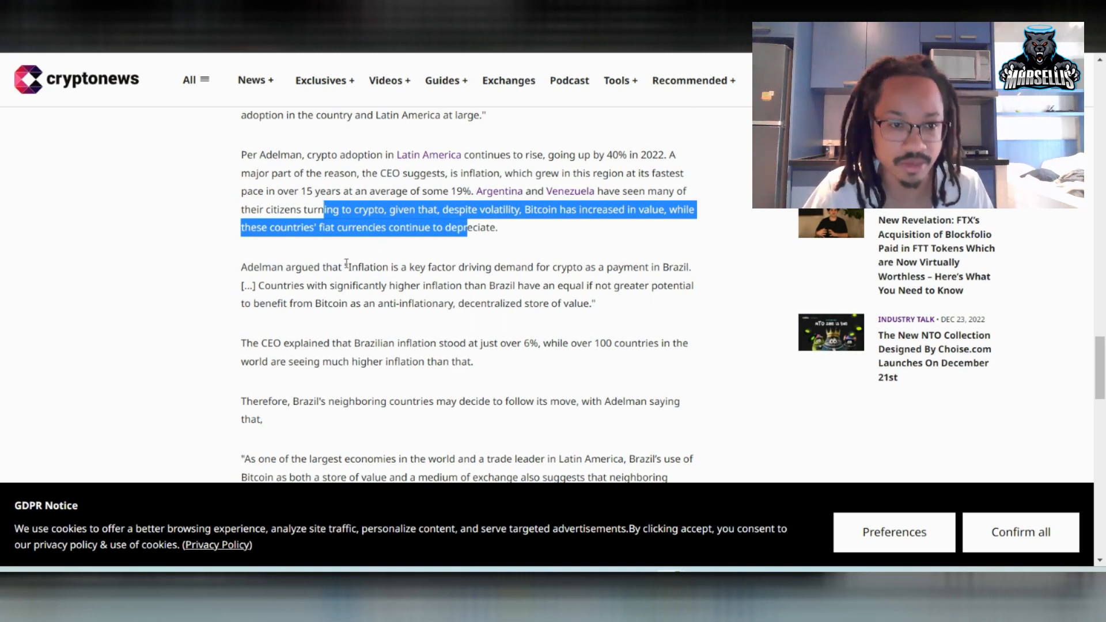
{"action": "scroll", "scroll_direction": "down", "scroll_amount": 3}
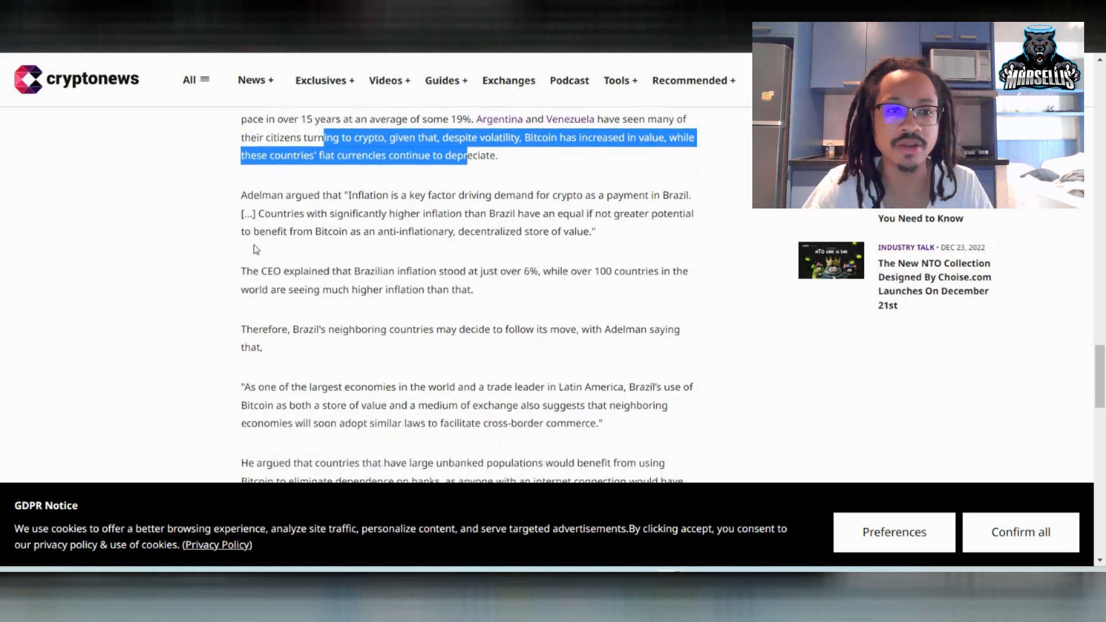
{"action": "double_click", "coordinate": [257, 195]}
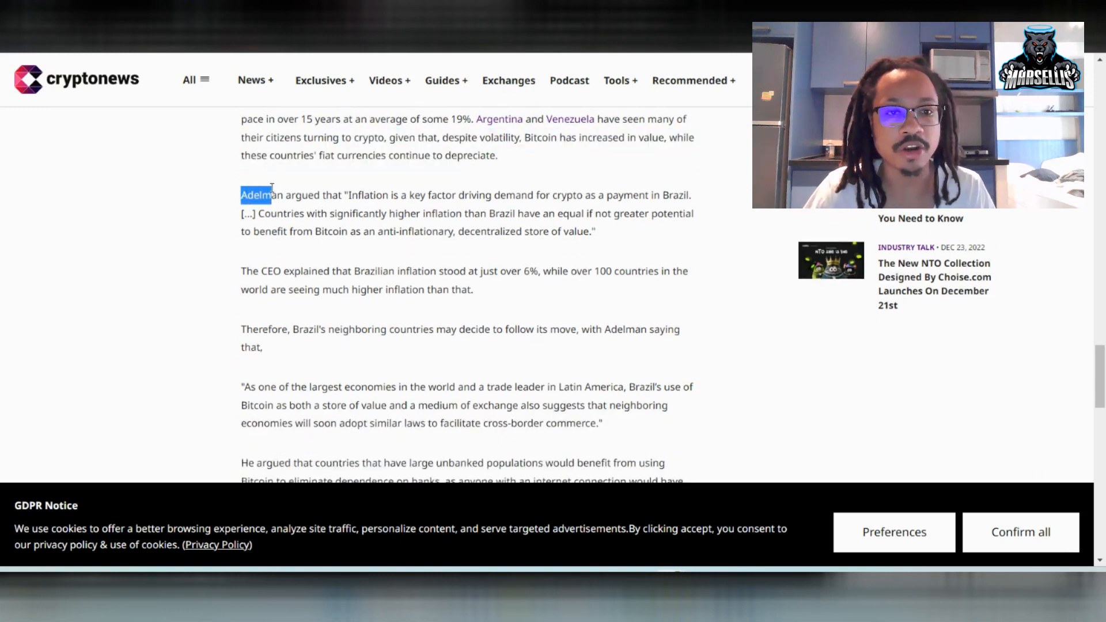
{"action": "left_click_drag", "start_coordinate": [242, 195], "coordinate": [515, 231]}
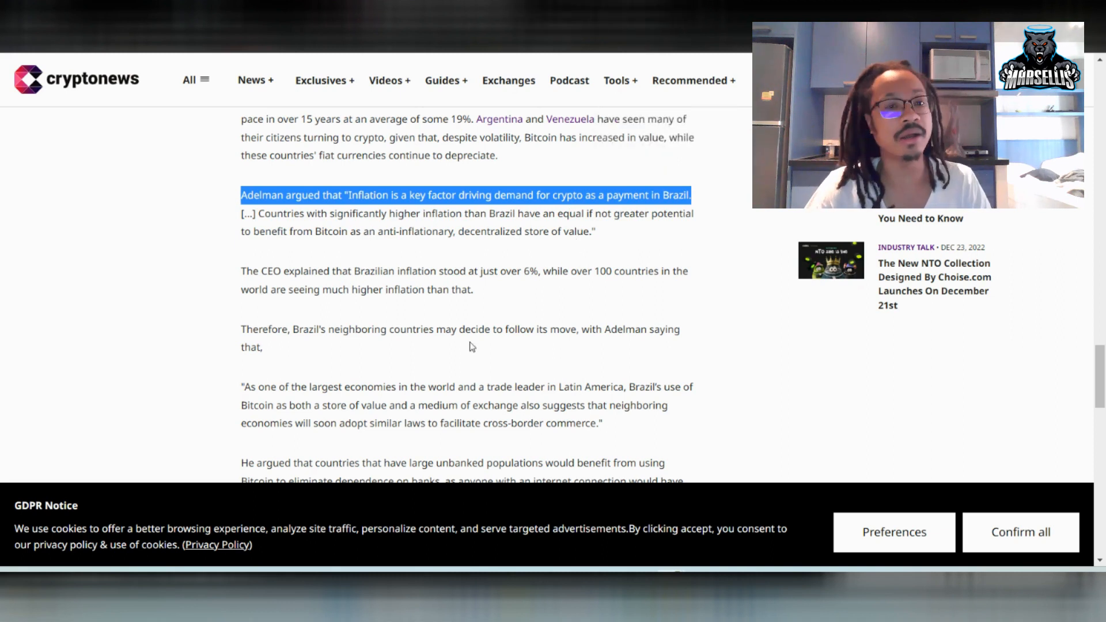
{"action": "mouse_move", "coordinate": [452, 352]}
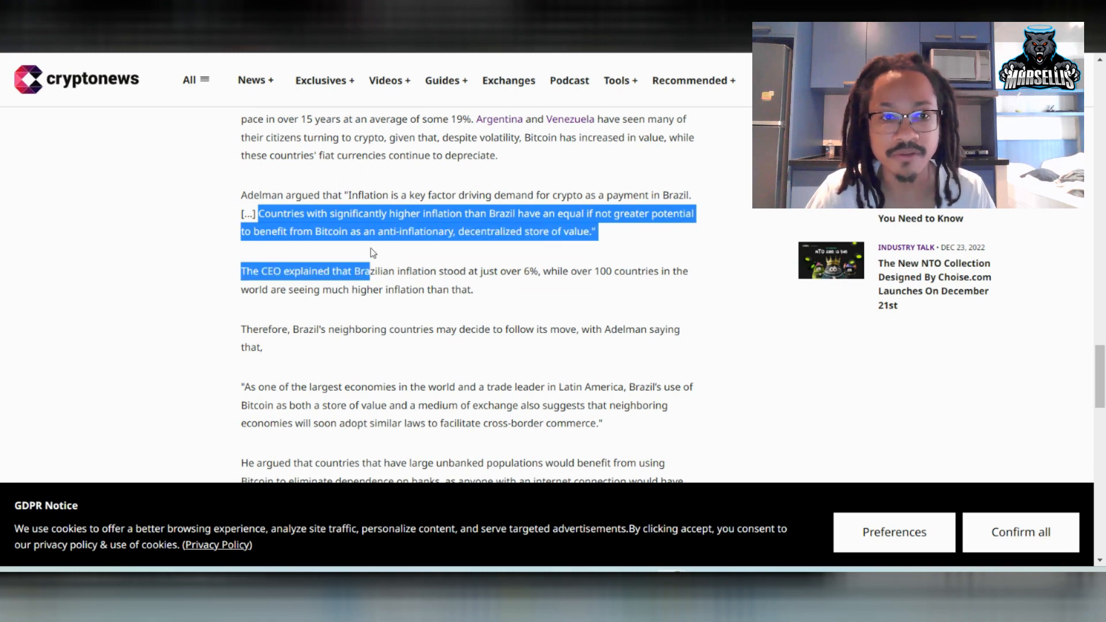
- Scroll around the 'As one of the largest economies…' quote on neighboring economies' laws
{"action": "scroll", "scroll_direction": "down", "scroll_amount": 3}
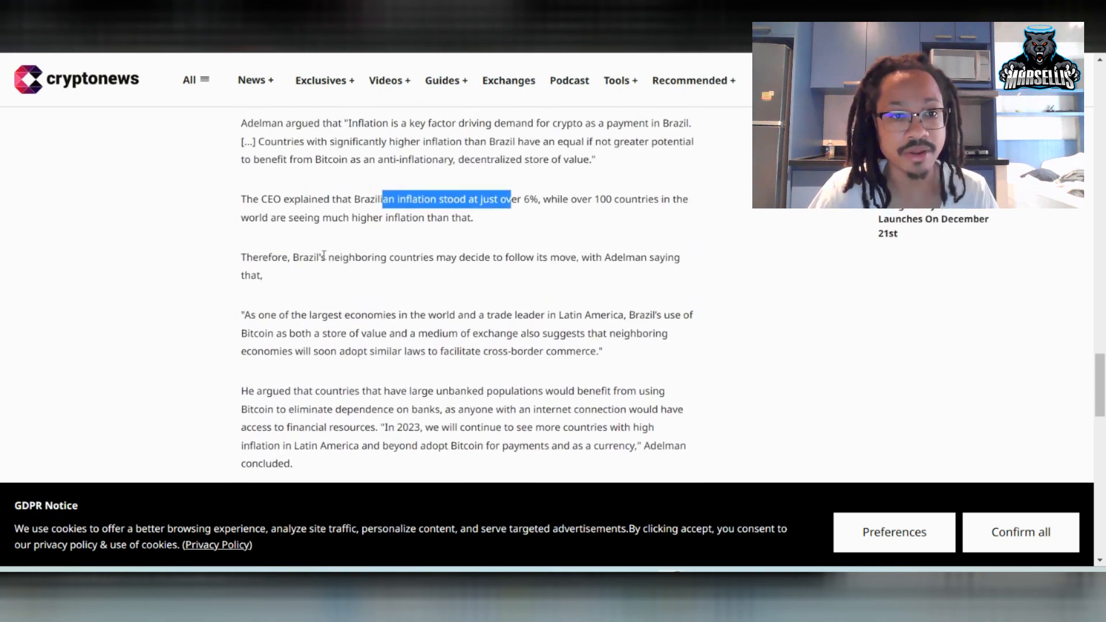
{"action": "mouse_move", "coordinate": [327, 276]}
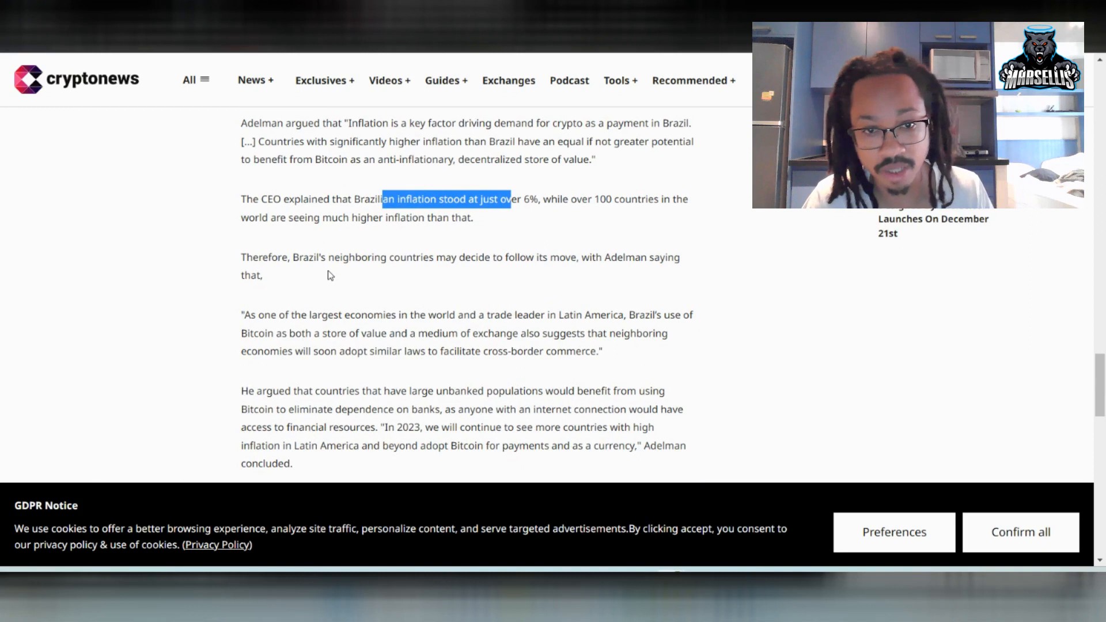
{"action": "mouse_move", "coordinate": [368, 296]}
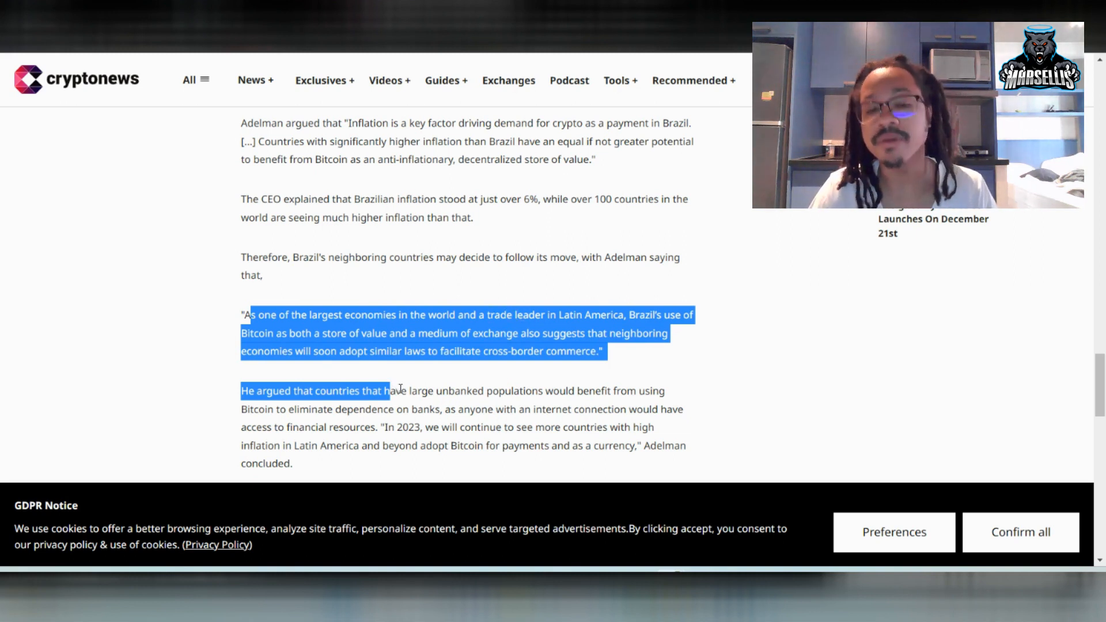
{"action": "mouse_move", "coordinate": [408, 403]}
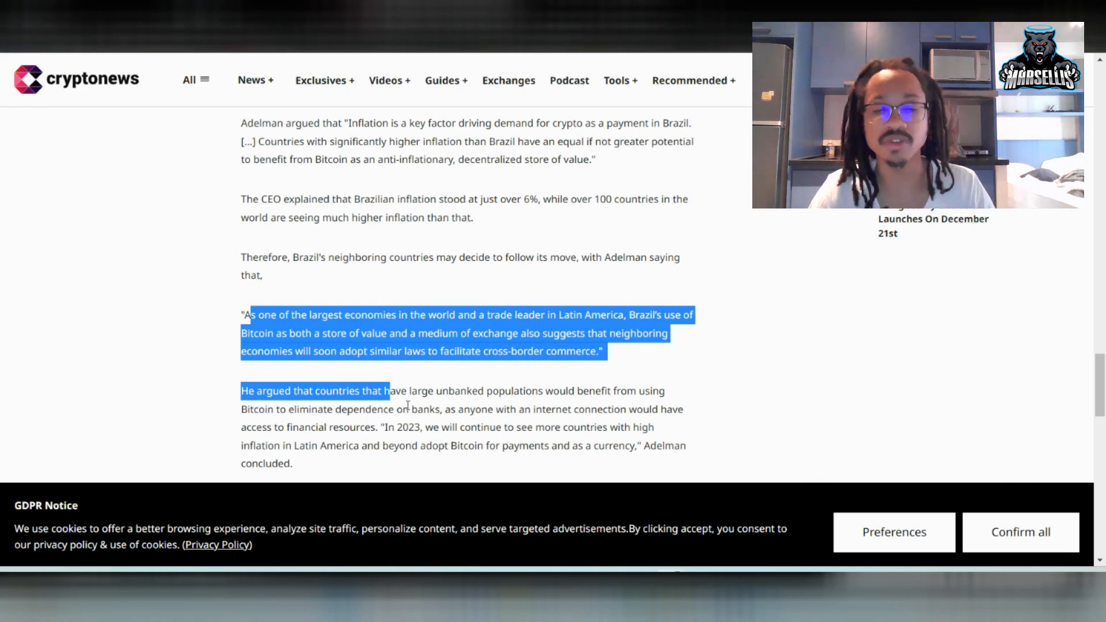
{"action": "scroll", "scroll_direction": "up", "scroll_amount": 3}
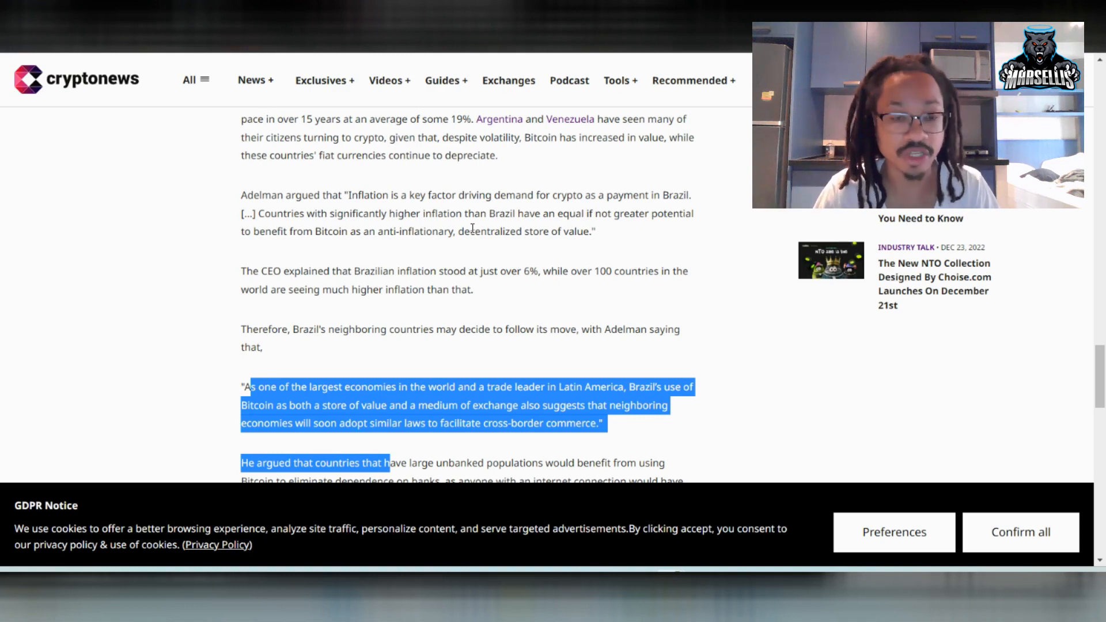
- Highlight the final paragraph ending 'Adelman concluded', then scroll back to the article's opening
{"action": "scroll", "scroll_direction": "down", "scroll_amount": 3}
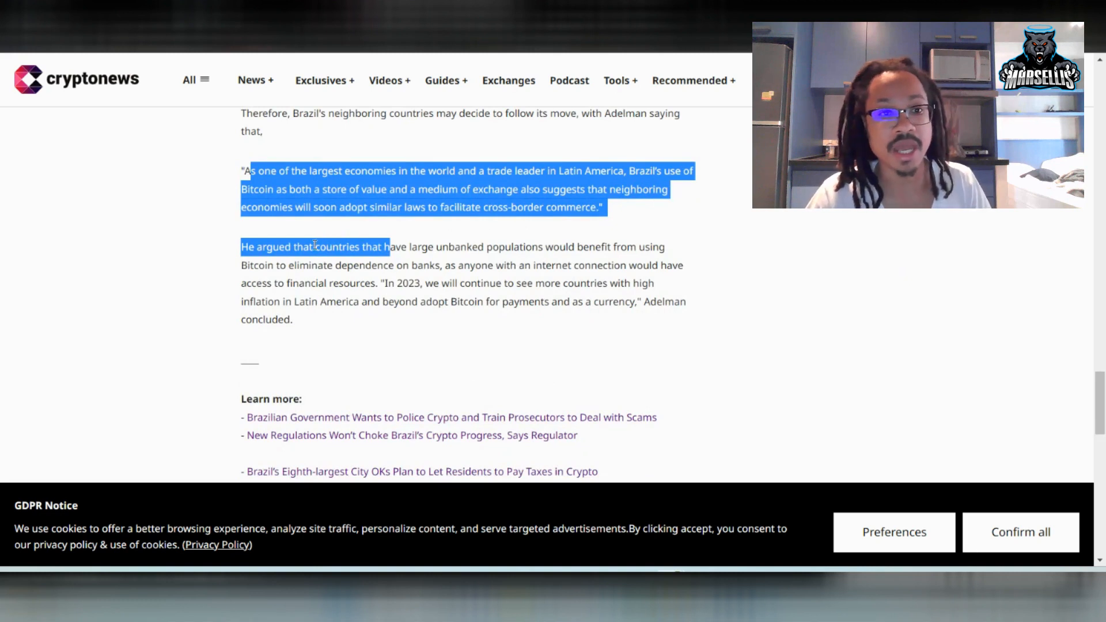
{"action": "left_click", "coordinate": [318, 247]}
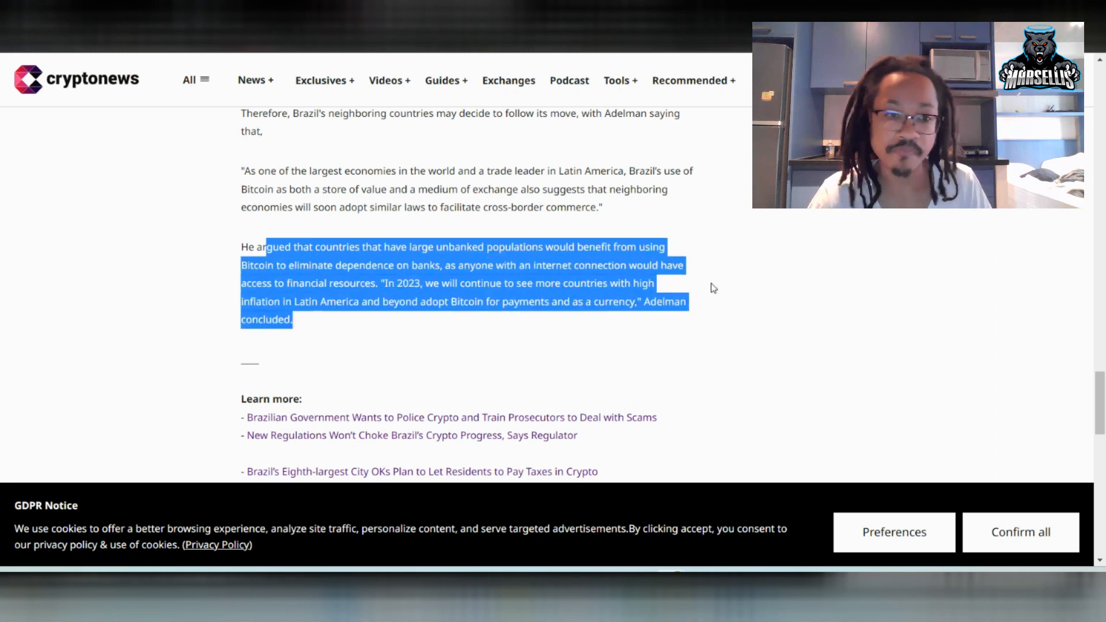
{"action": "scroll", "scroll_direction": "up", "scroll_amount": 3}
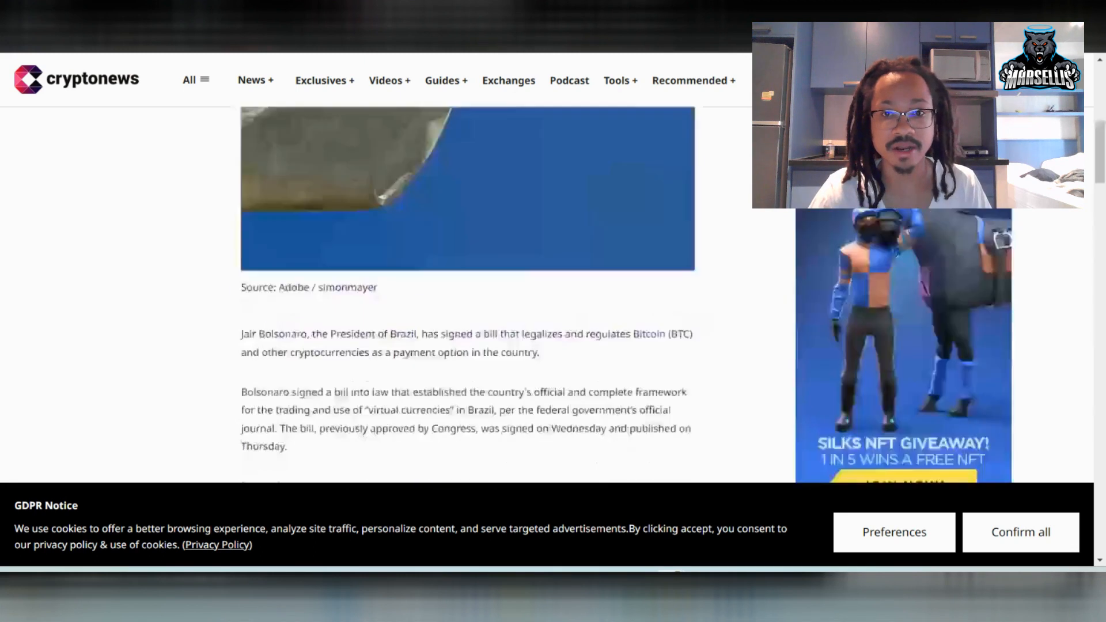
- Highlight the subheadline about Crypto.com becoming the first licensed crypto exchange in Brazil
{"action": "scroll", "scroll_direction": "up", "scroll_amount": 3}
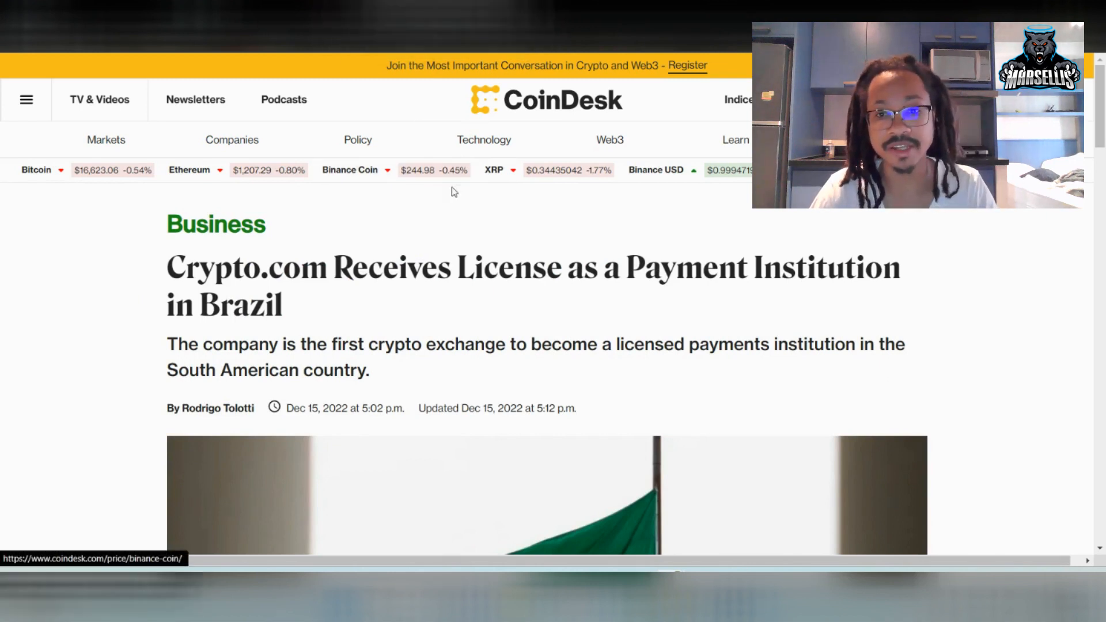
{"action": "mouse_move", "coordinate": [258, 299]}
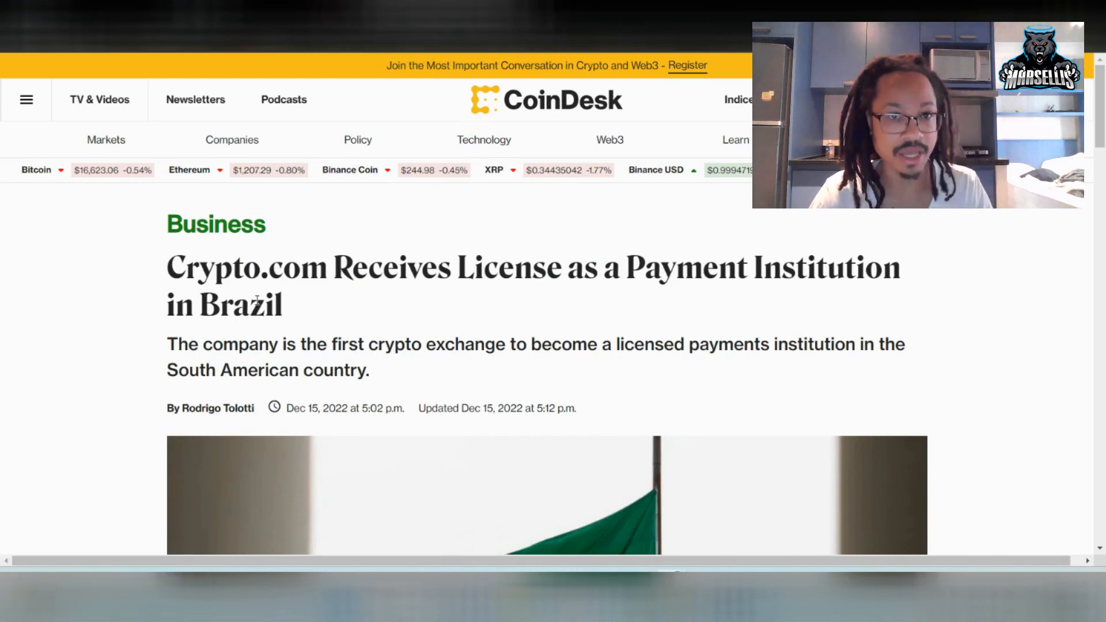
{"action": "scroll", "scroll_direction": "down", "scroll_amount": 3}
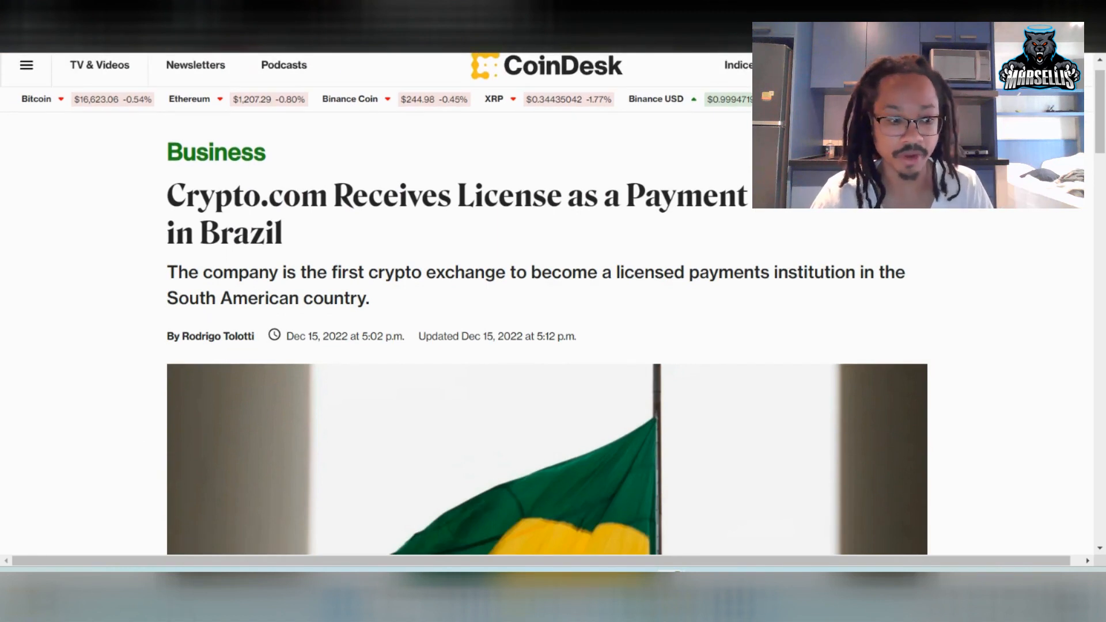
{"action": "mouse_move", "coordinate": [358, 485]}
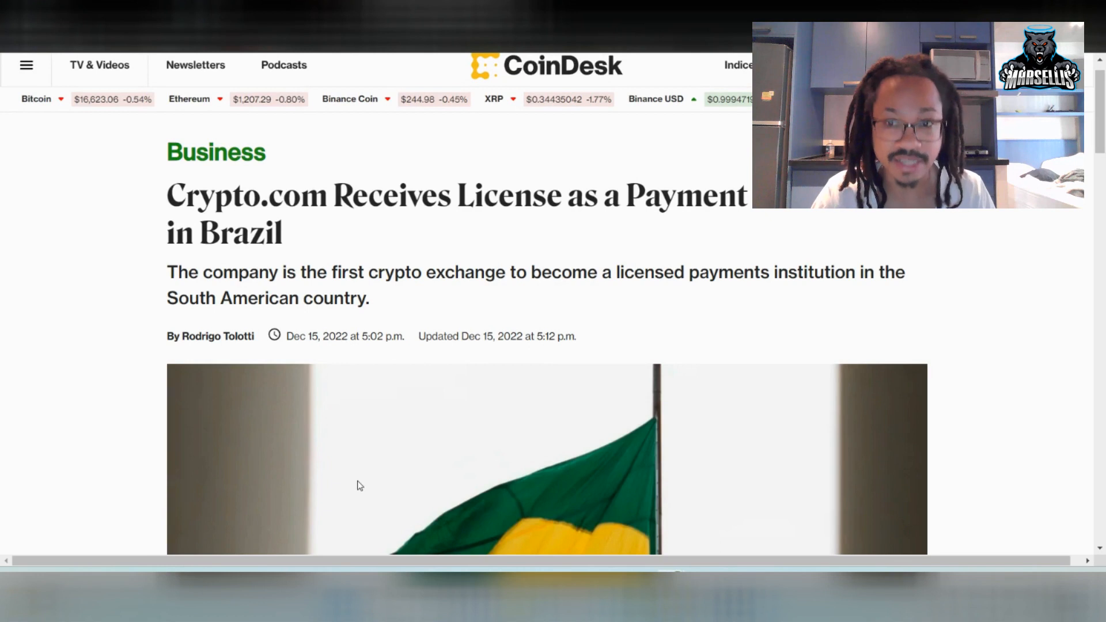
{"action": "mouse_move", "coordinate": [394, 500]}
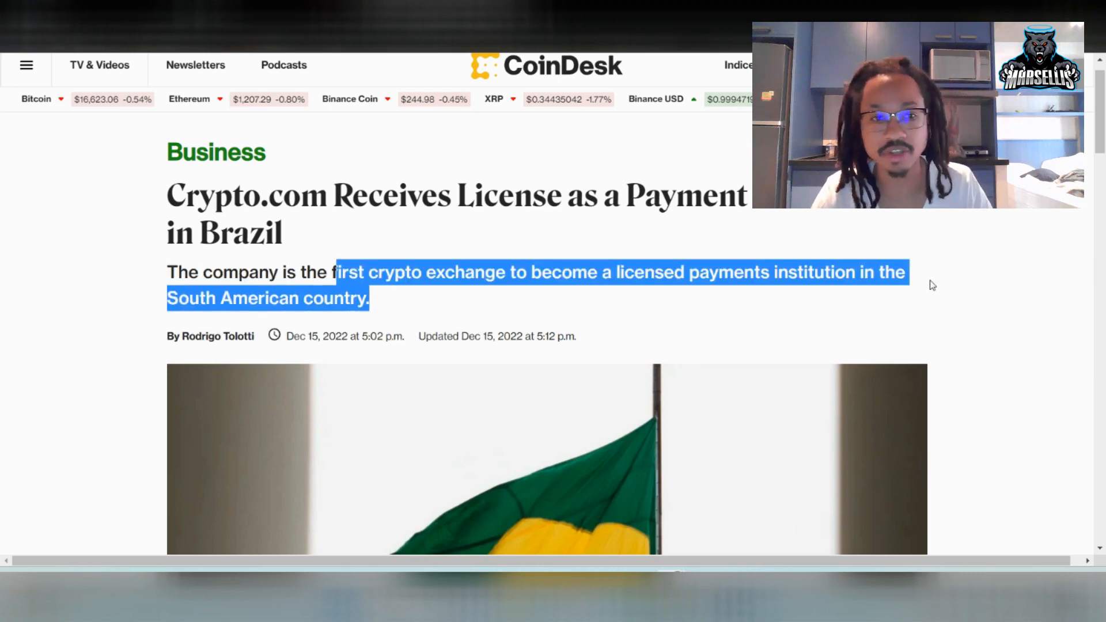
{"action": "scroll", "scroll_direction": "down", "scroll_amount": 3}
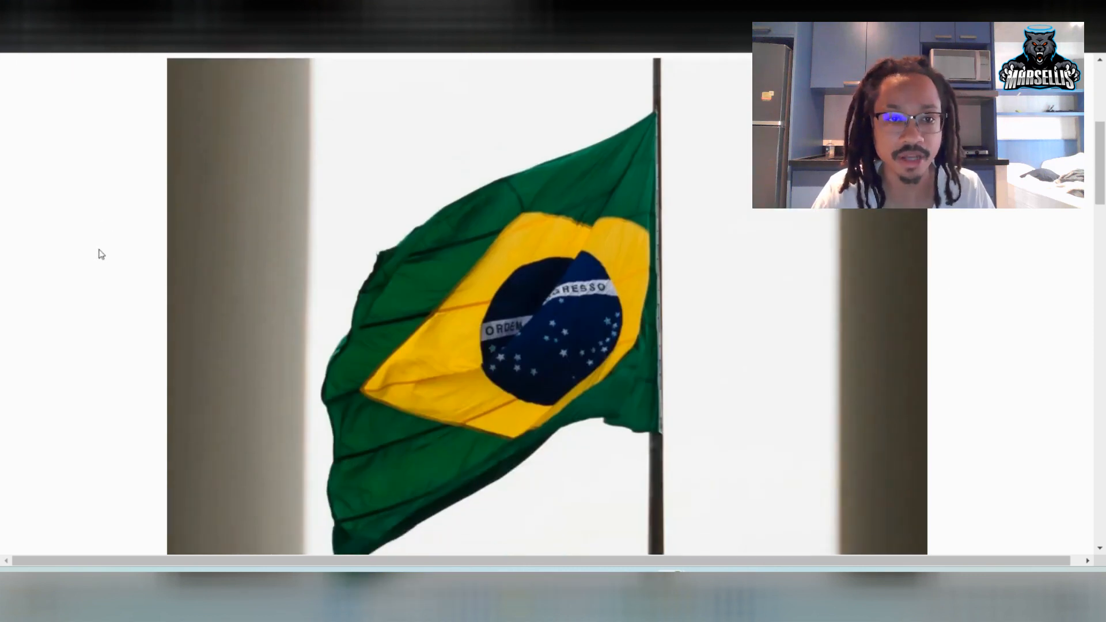
- Highlight the license paragraph and the Marszalek and Jarne quotes on Latin America's crypto role
{"action": "scroll", "scroll_direction": "down", "scroll_amount": 3}
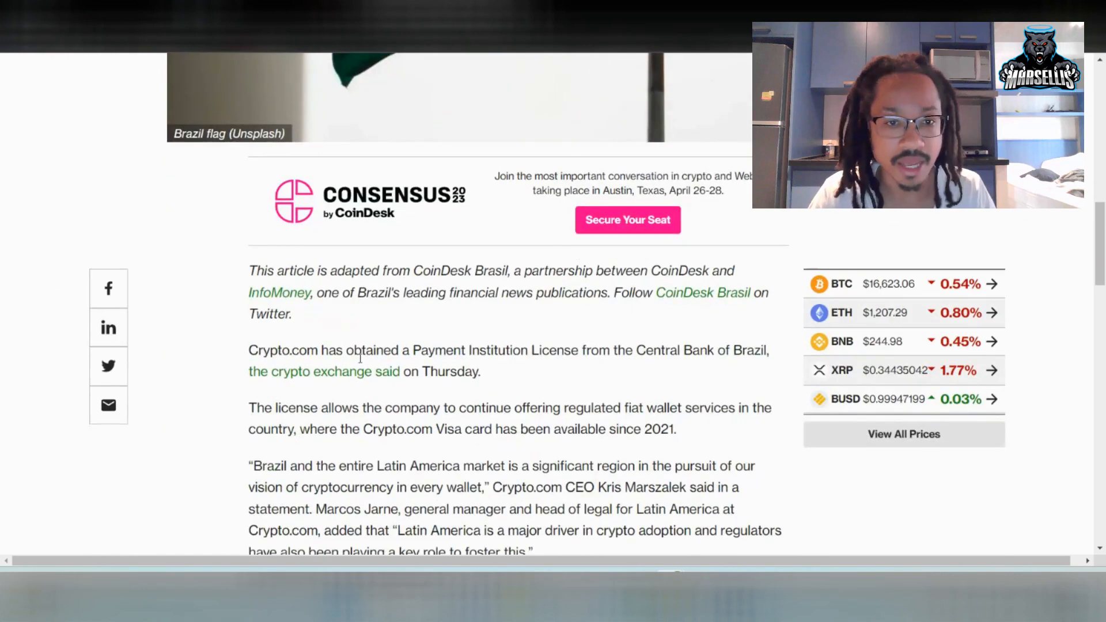
{"action": "scroll", "scroll_direction": "down", "scroll_amount": 3}
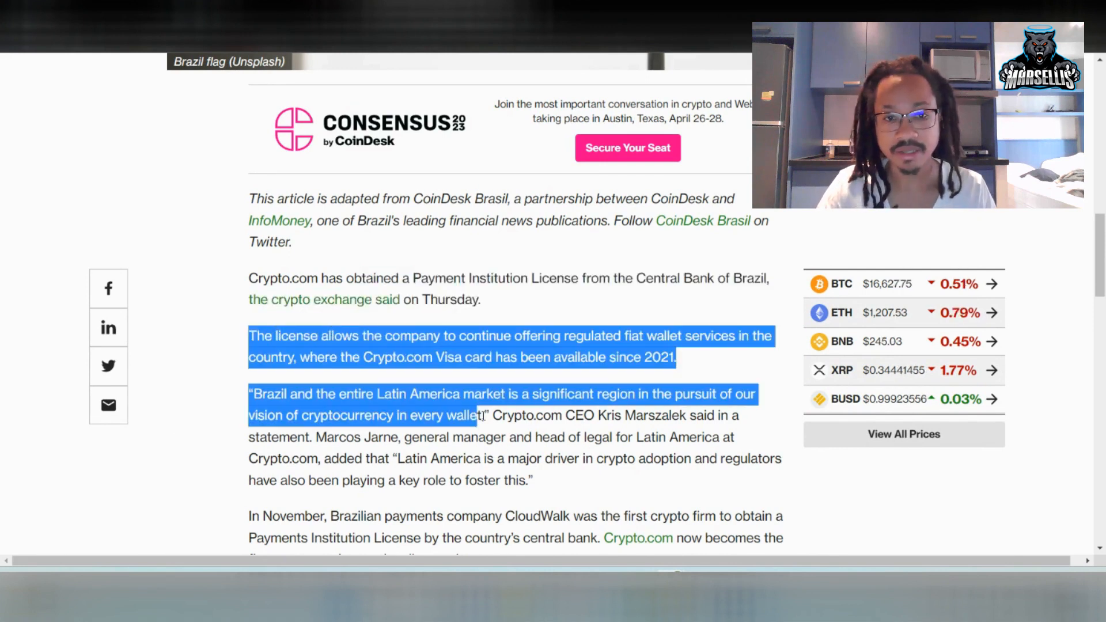
{"action": "left_click", "coordinate": [650, 381]}
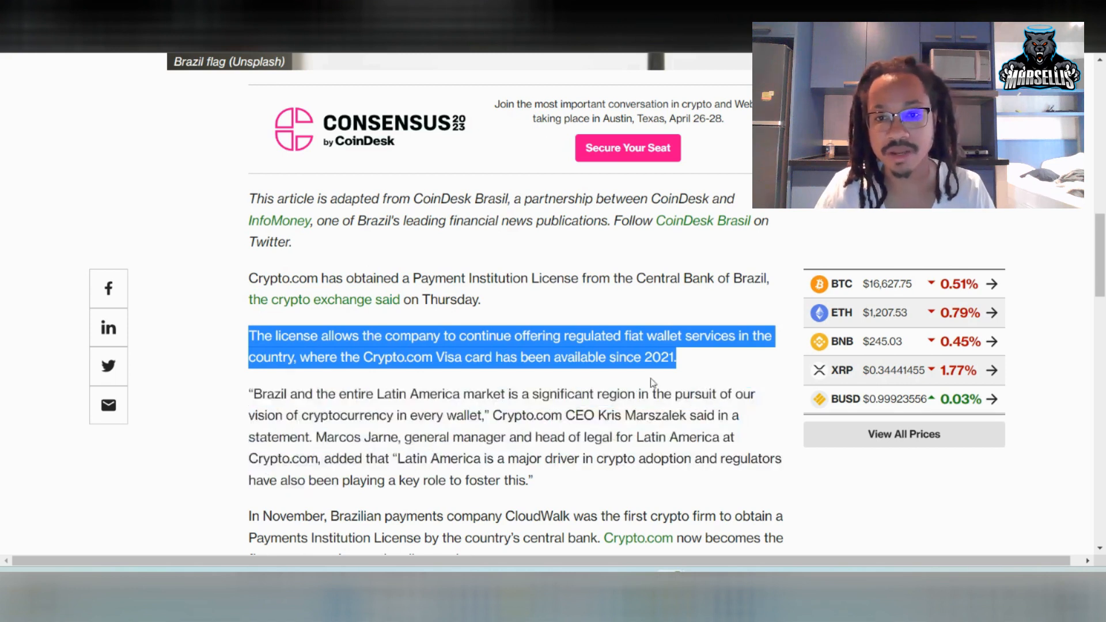
{"action": "mouse_move", "coordinate": [515, 385]}
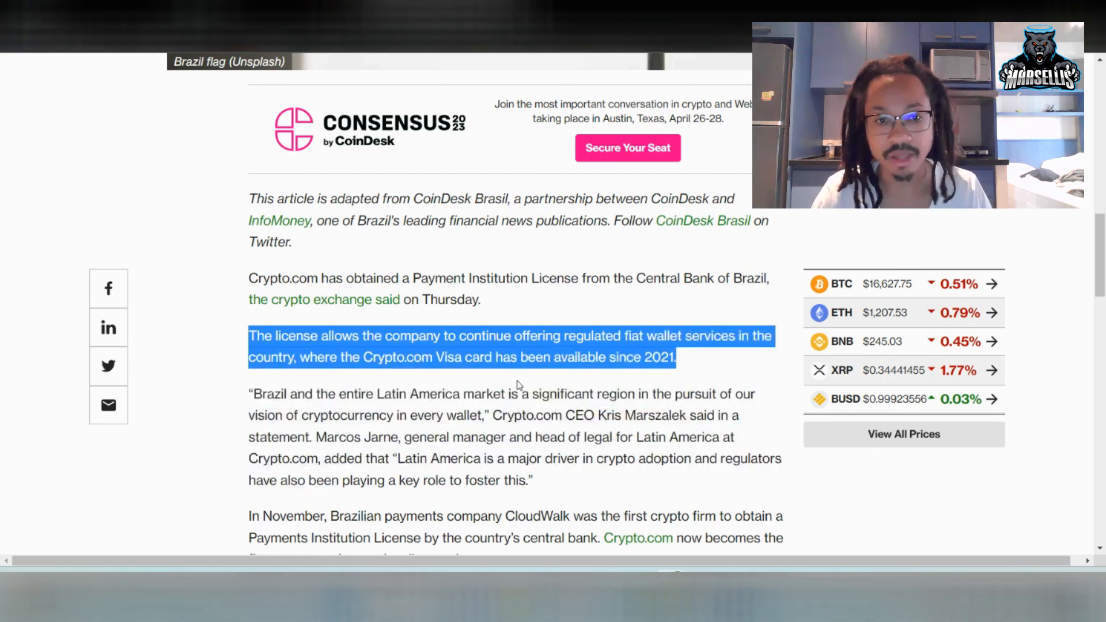
{"action": "mouse_move", "coordinate": [409, 379]}
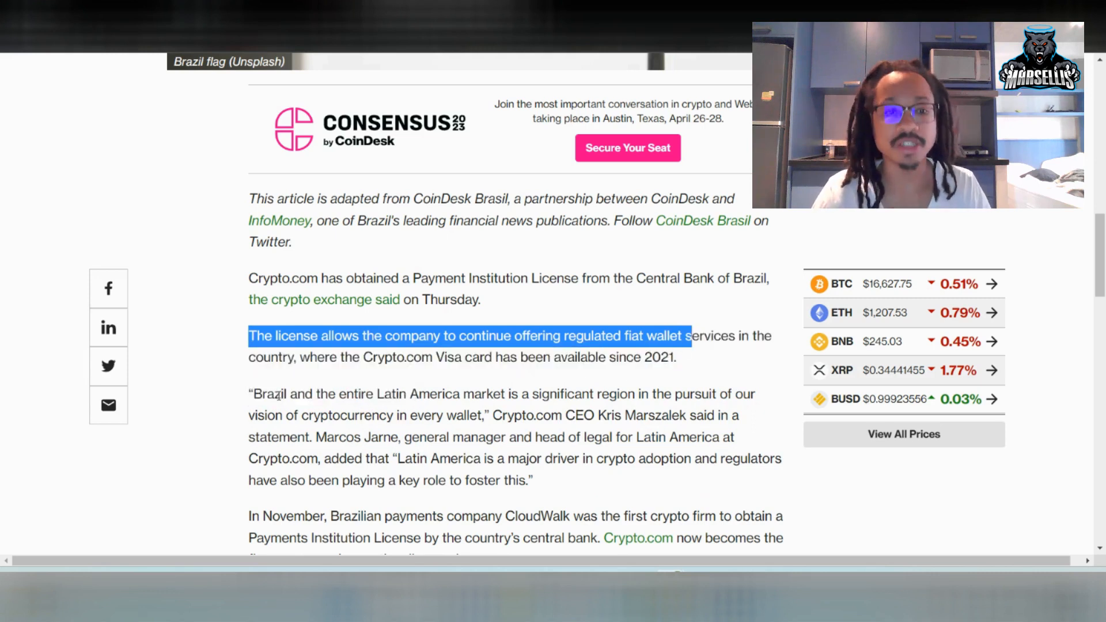
{"action": "scroll", "scroll_direction": "down", "scroll_amount": 3}
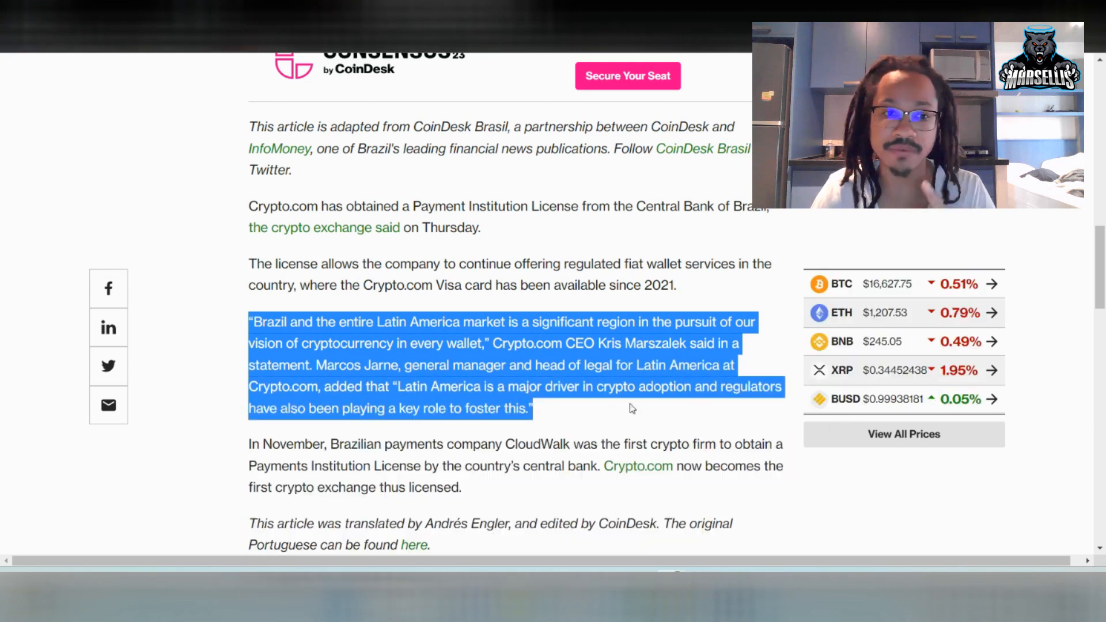
- Highlight the 'In November, Brazilian payments company CloudWalk…' paragraph and scroll back to the headline
{"action": "scroll", "scroll_direction": "down", "scroll_amount": 3}
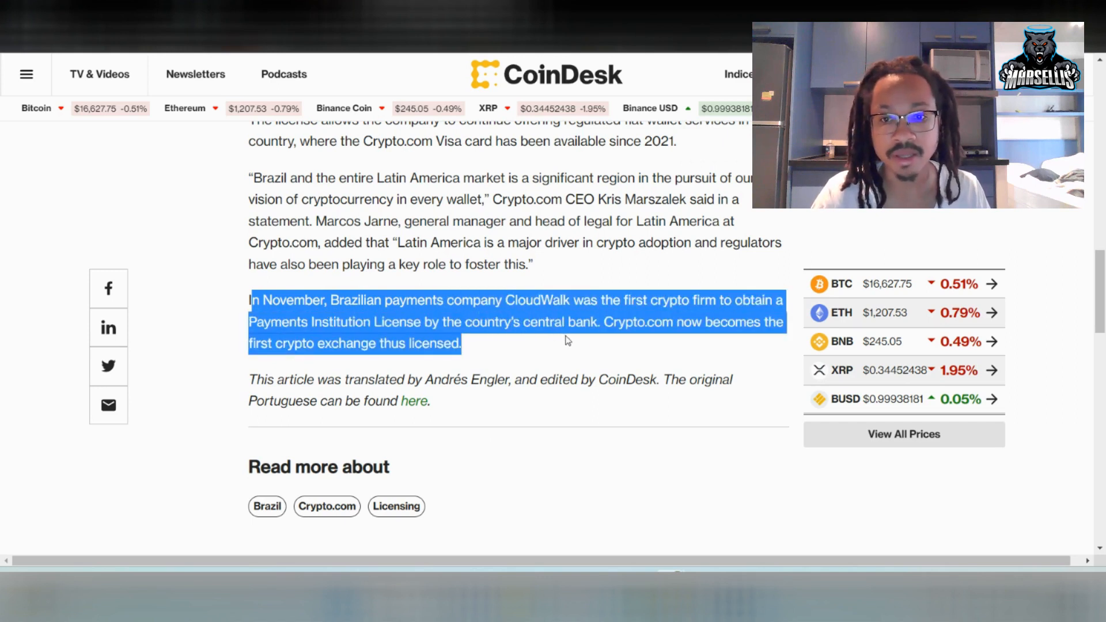
{"action": "mouse_move", "coordinate": [585, 346]}
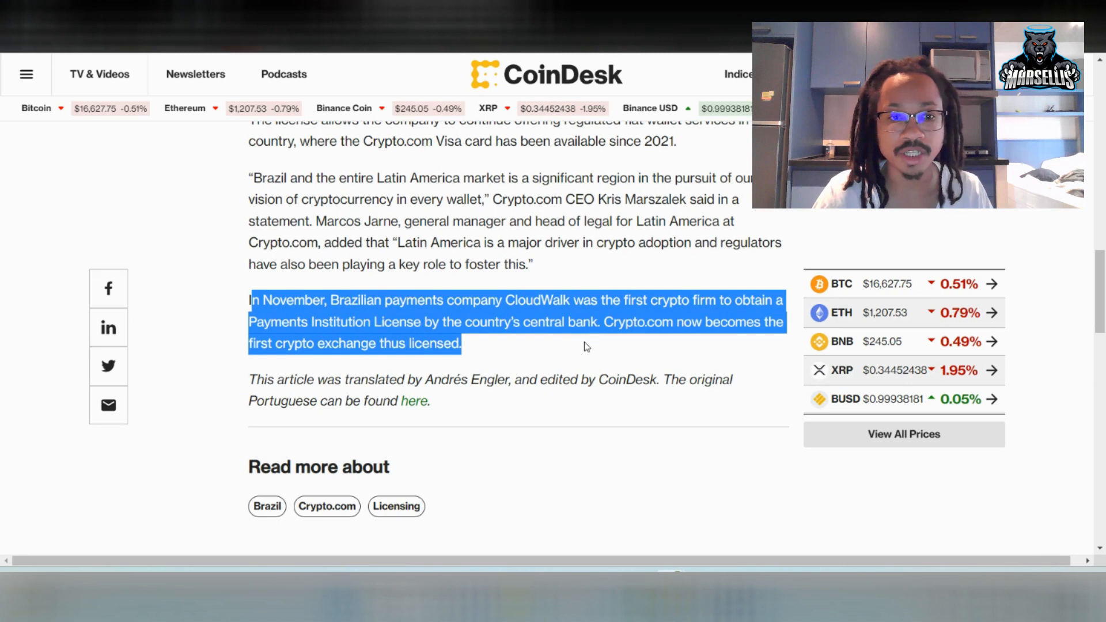
{"action": "mouse_move", "coordinate": [588, 355]}
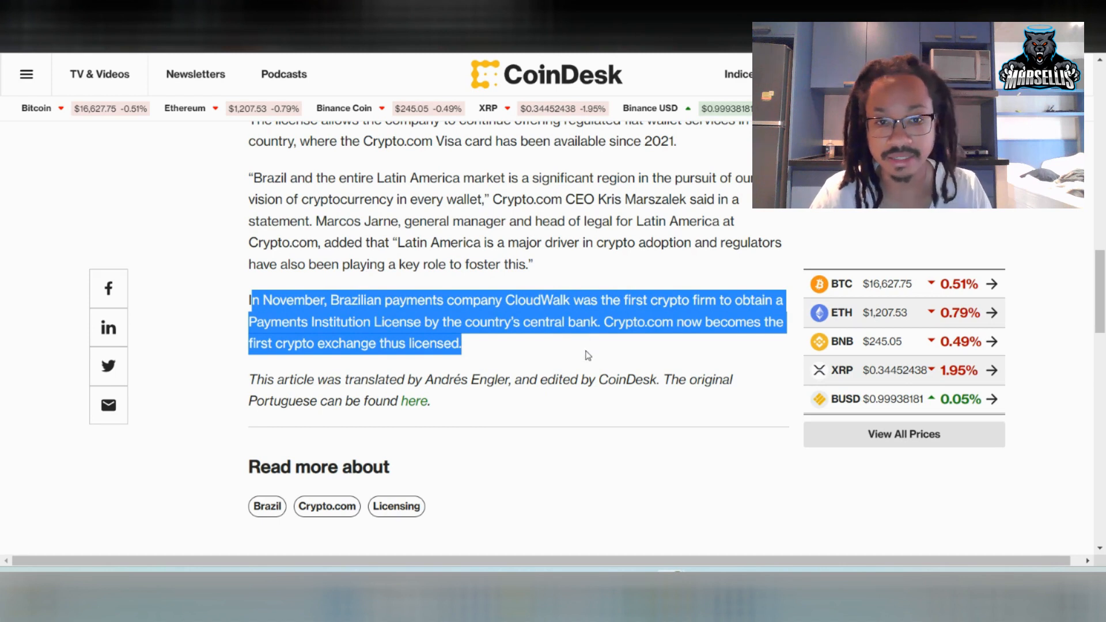
{"action": "mouse_move", "coordinate": [587, 370]}
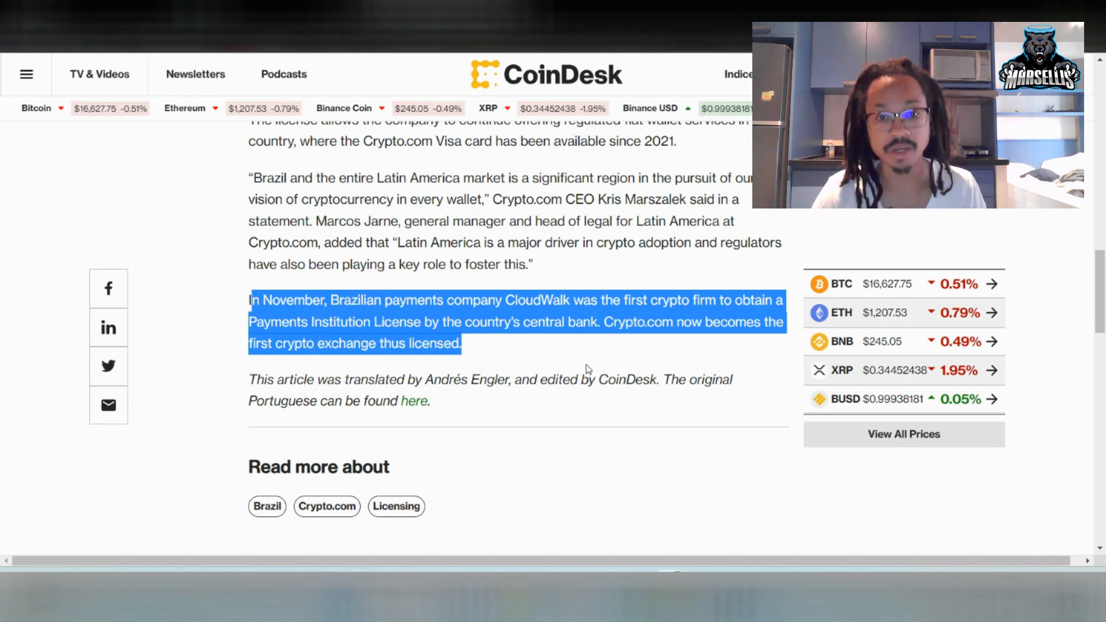
{"action": "scroll", "scroll_direction": "up", "scroll_amount": 3}
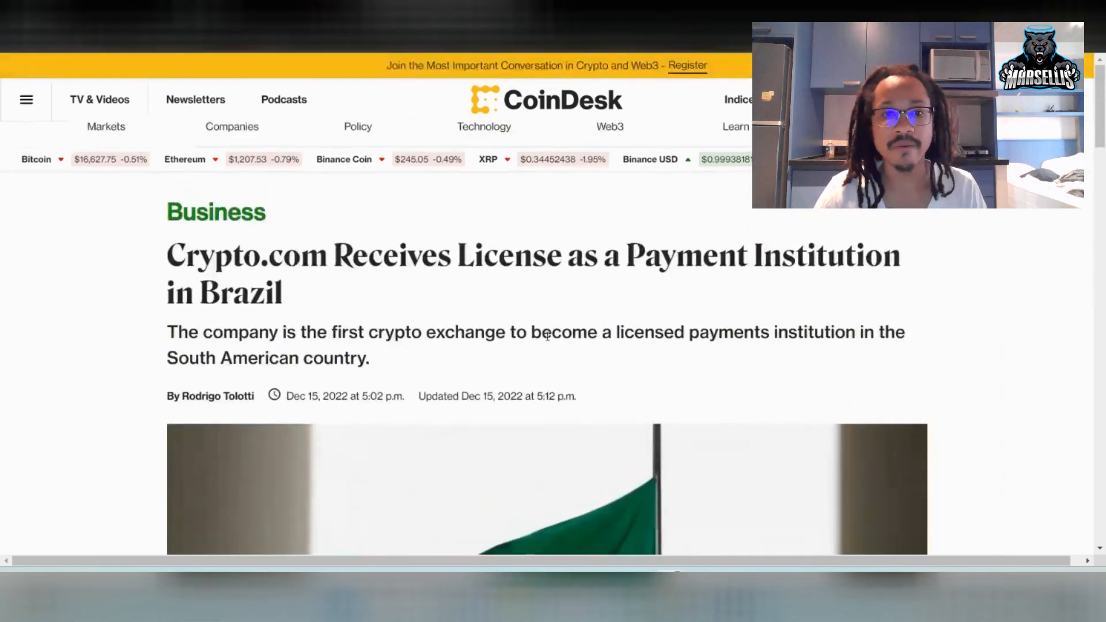